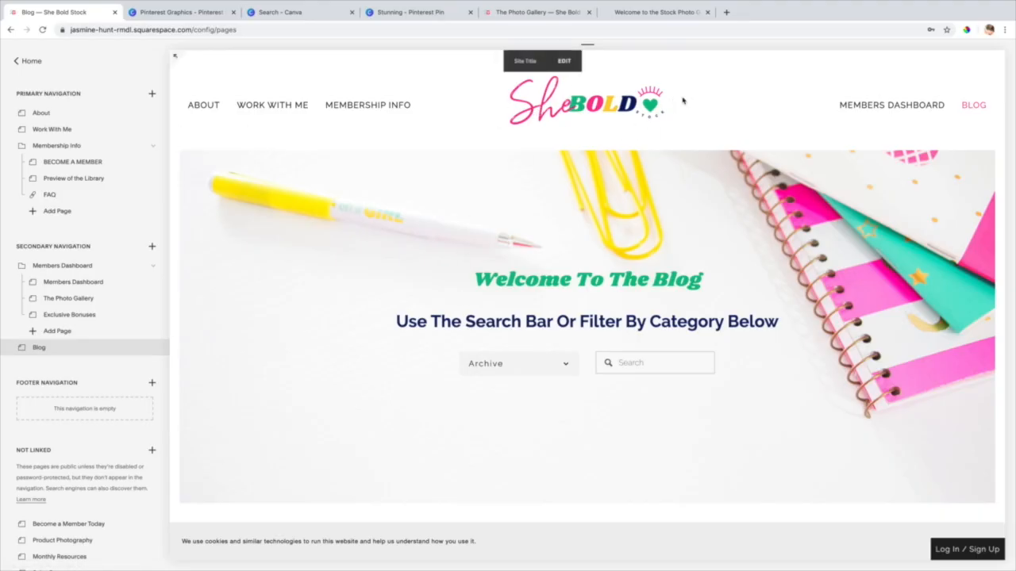
Step: Scroll through the Squarespace blog's pin graphics, then switch to the Canva home page
scroll("down", 3)
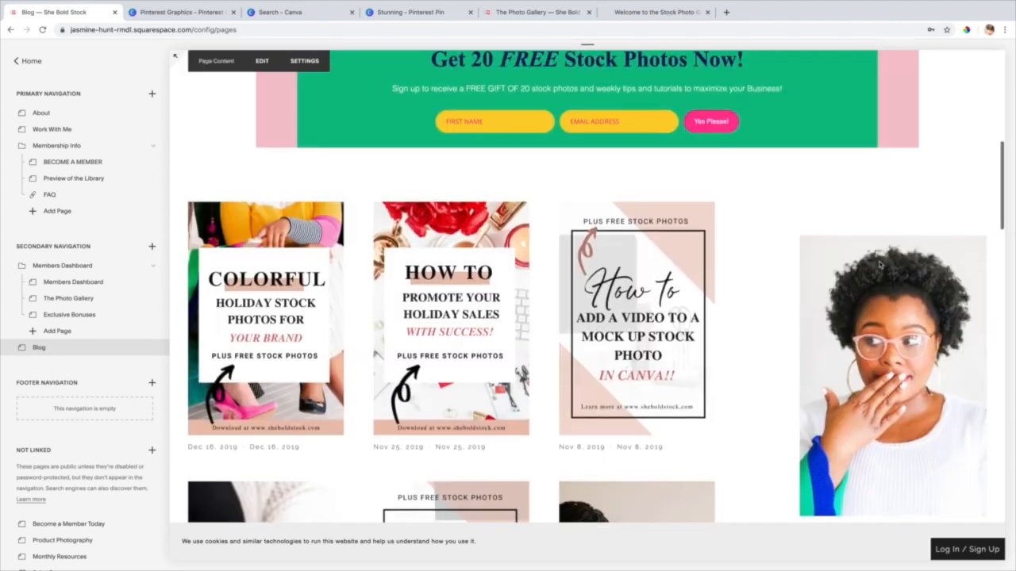
scroll("down", 3)
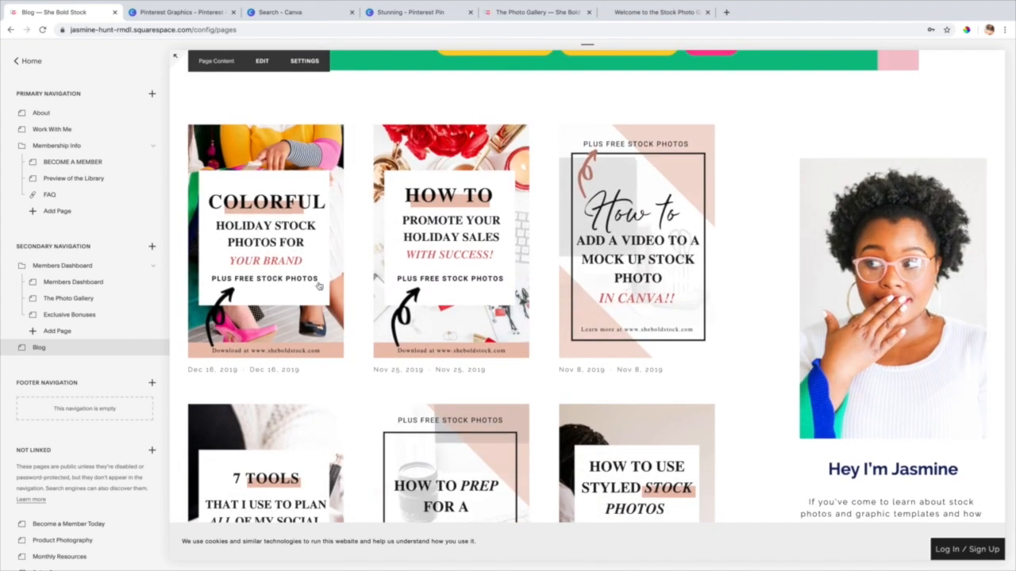
mouse_move(639, 464)
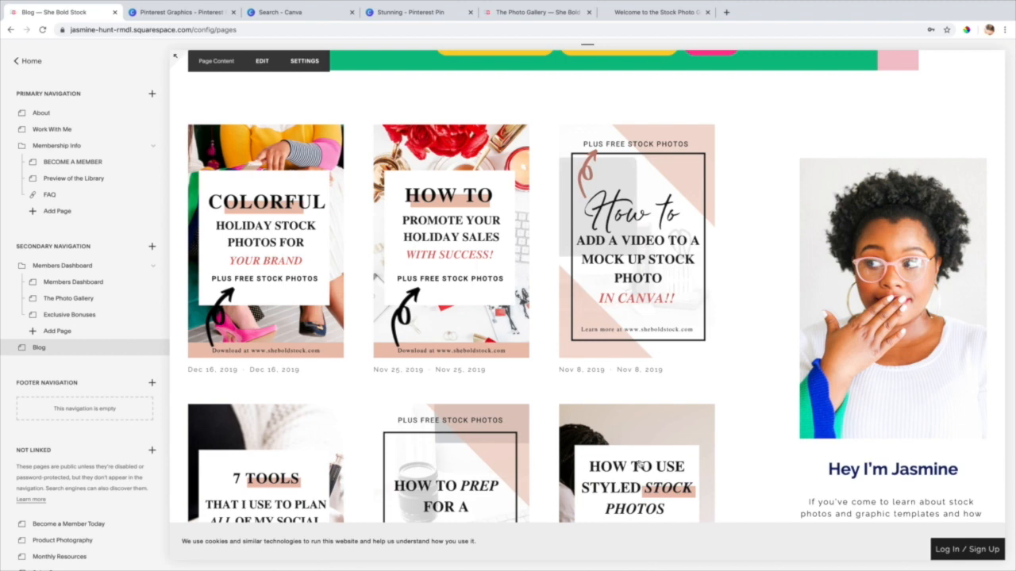
scroll("down", 3)
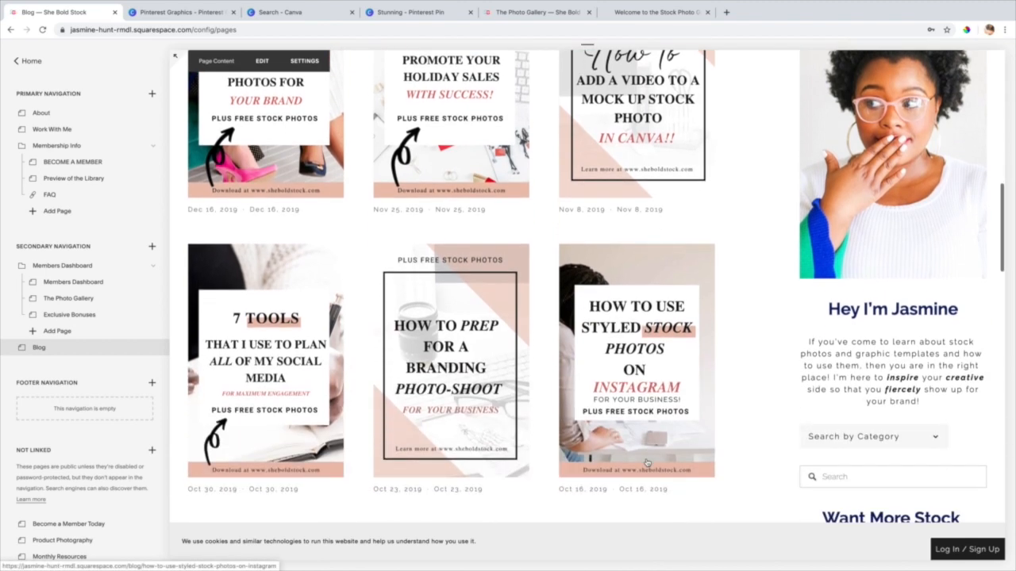
scroll("down", 3)
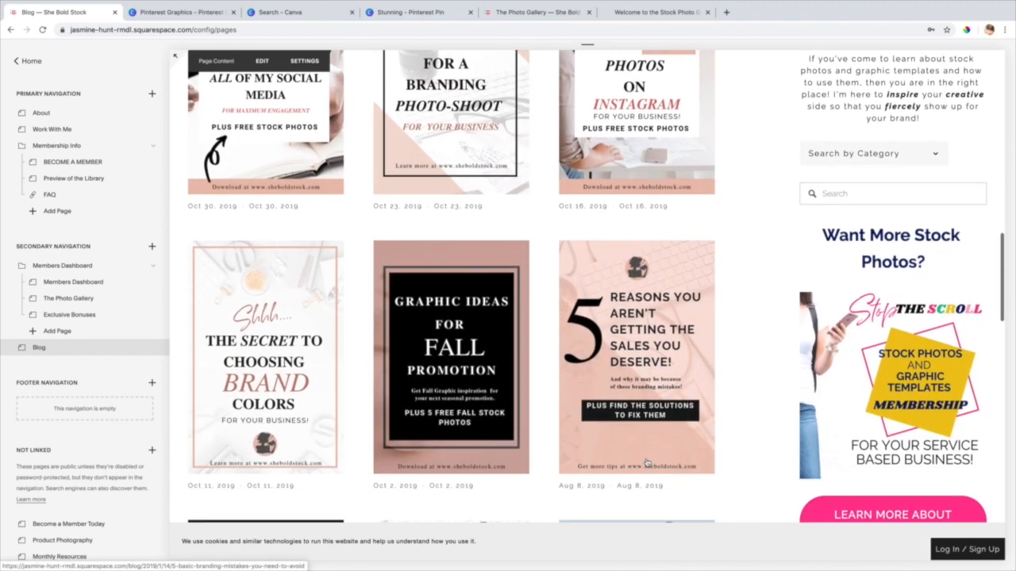
scroll("down", 3)
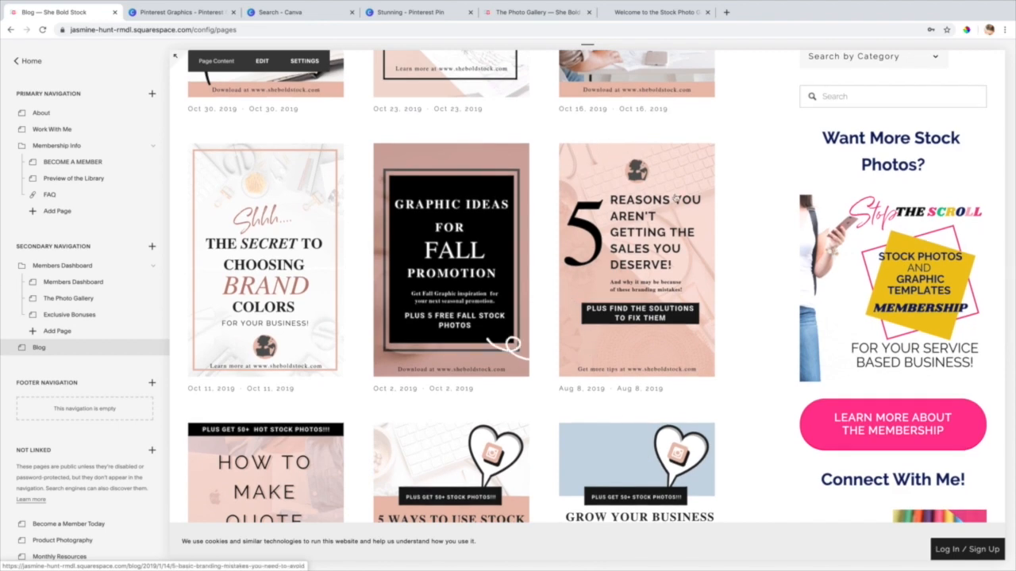
left_click(298, 11)
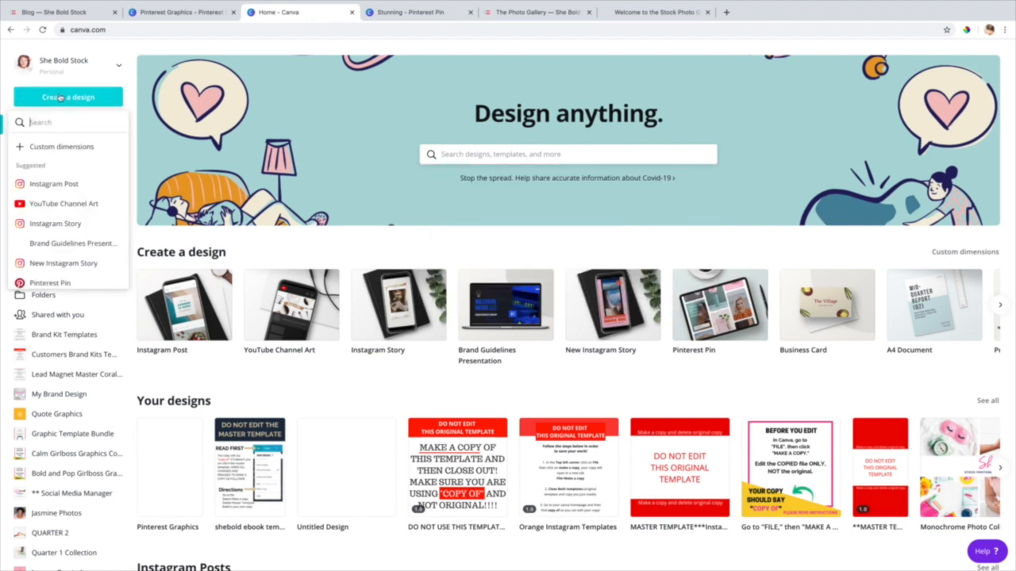
mouse_move(64, 204)
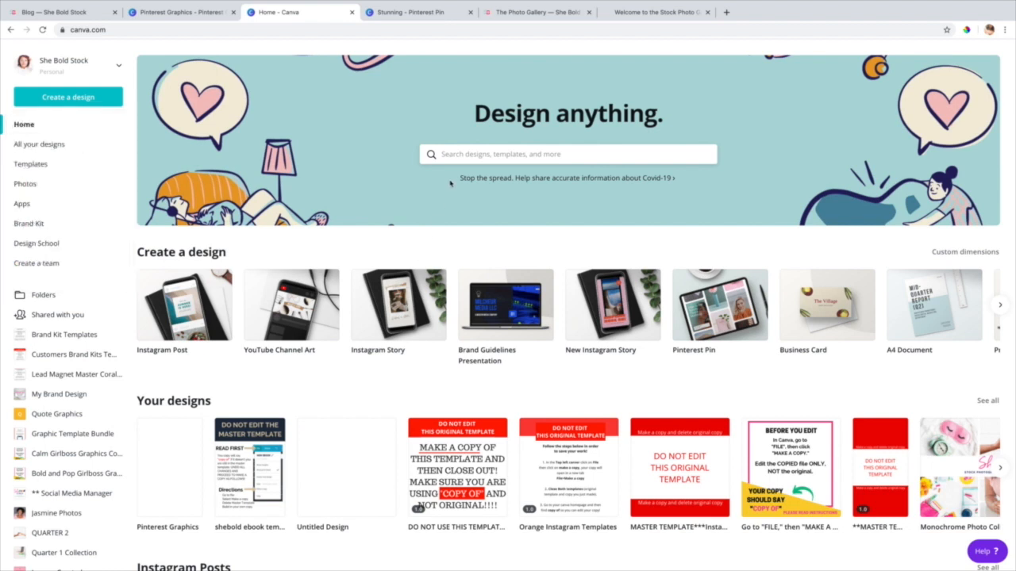
Step: Search 'pinterest' on Canva home and create a blank 1000 × 1500 px Pinterest Pin
type("p")
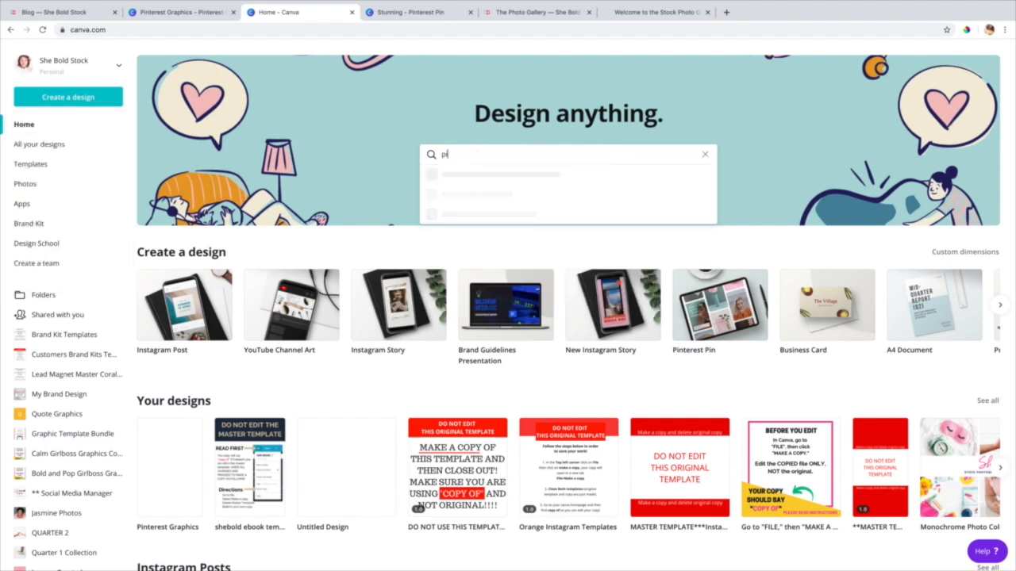
type("interest")
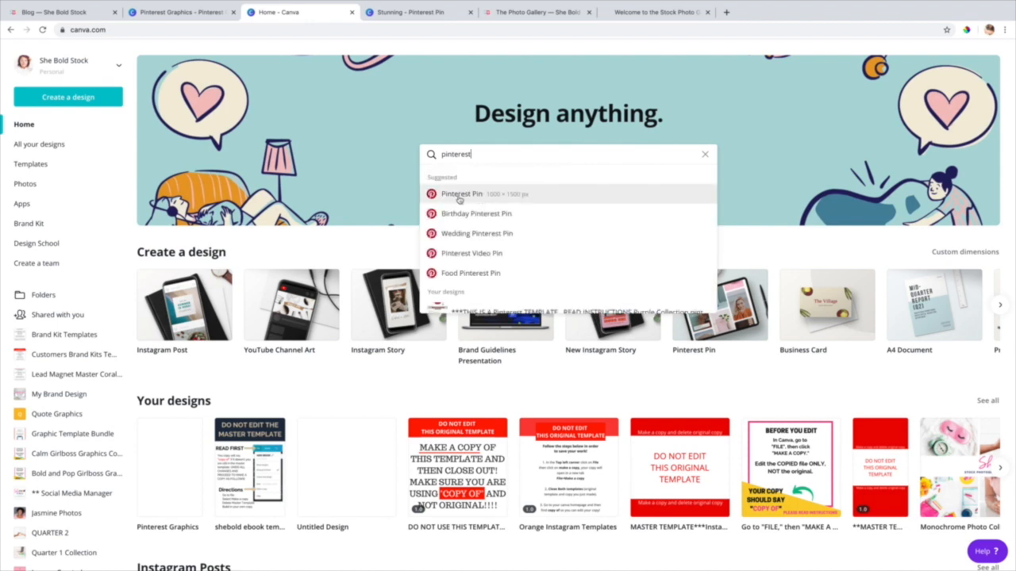
left_click(461, 194)
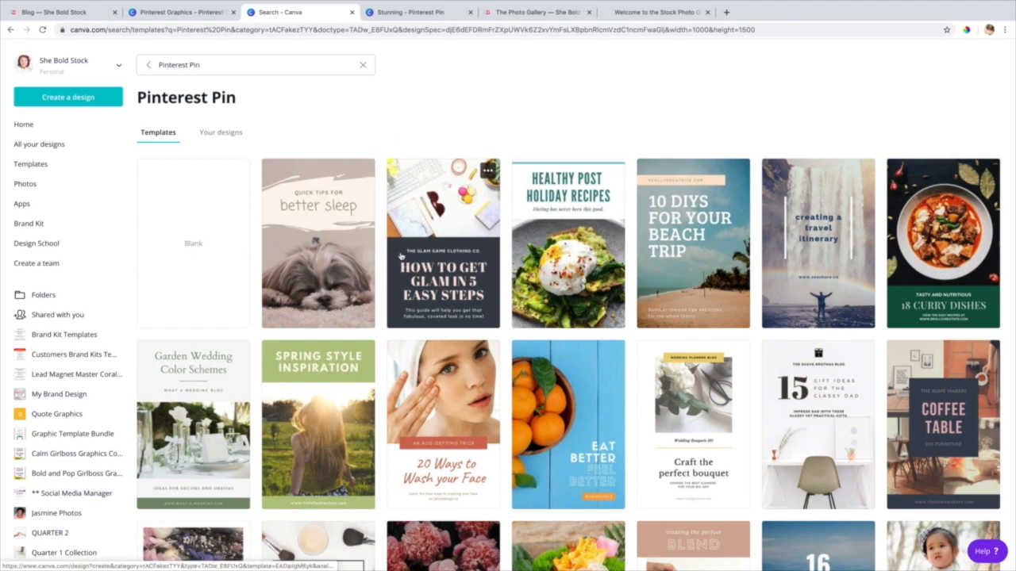
scroll("down", 3)
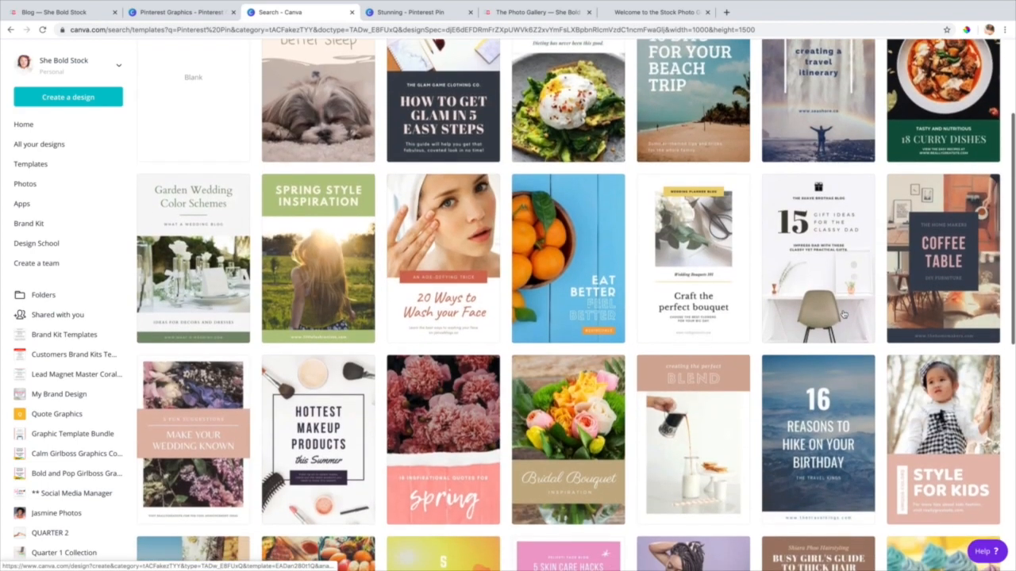
scroll("down", 3)
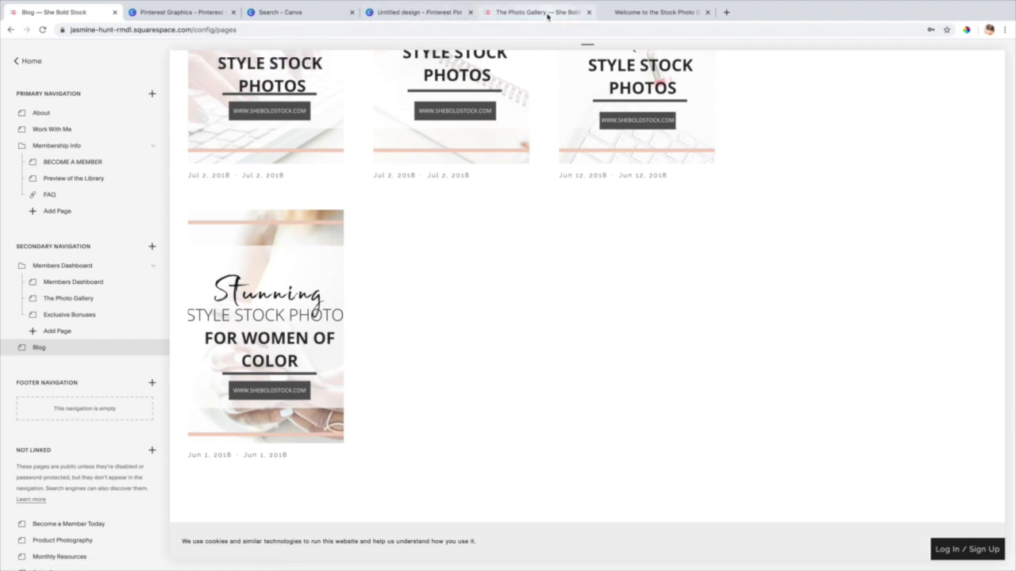
mouse_move(545, 11)
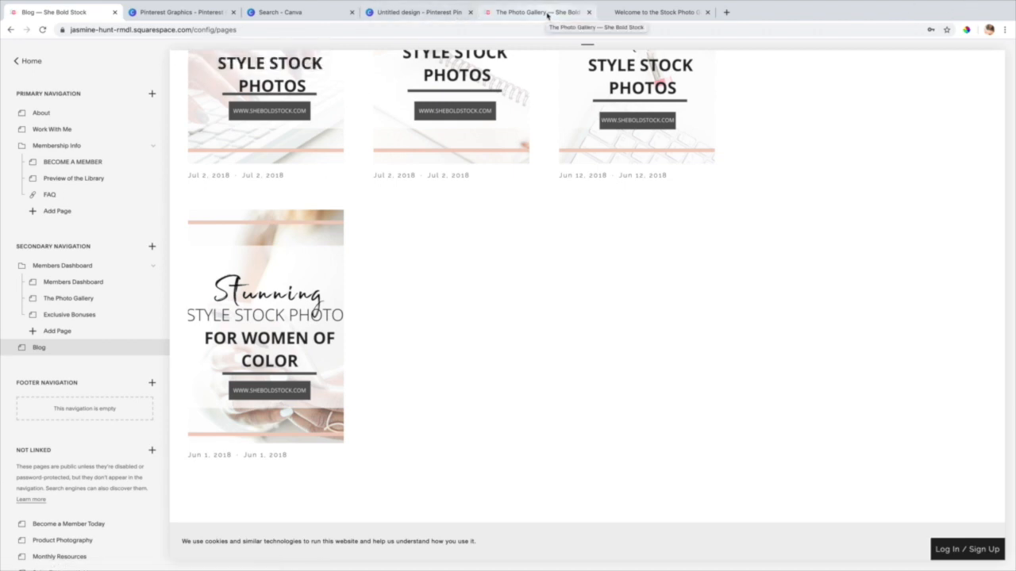
Step: Add heading lines Stunning, Styled Stock Photos, For Women of Color with varied fonts
left_click(419, 12)
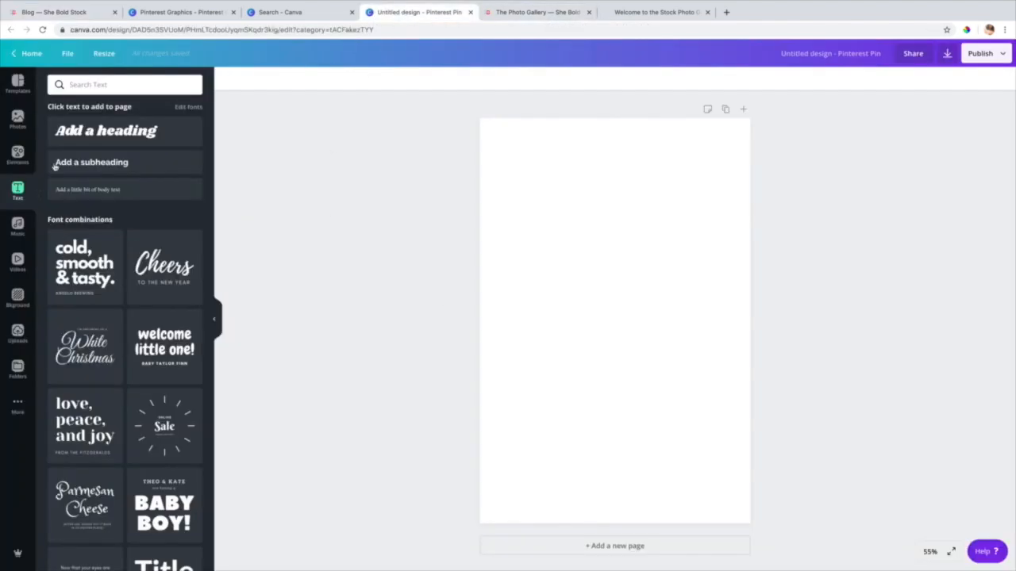
left_click(105, 130)
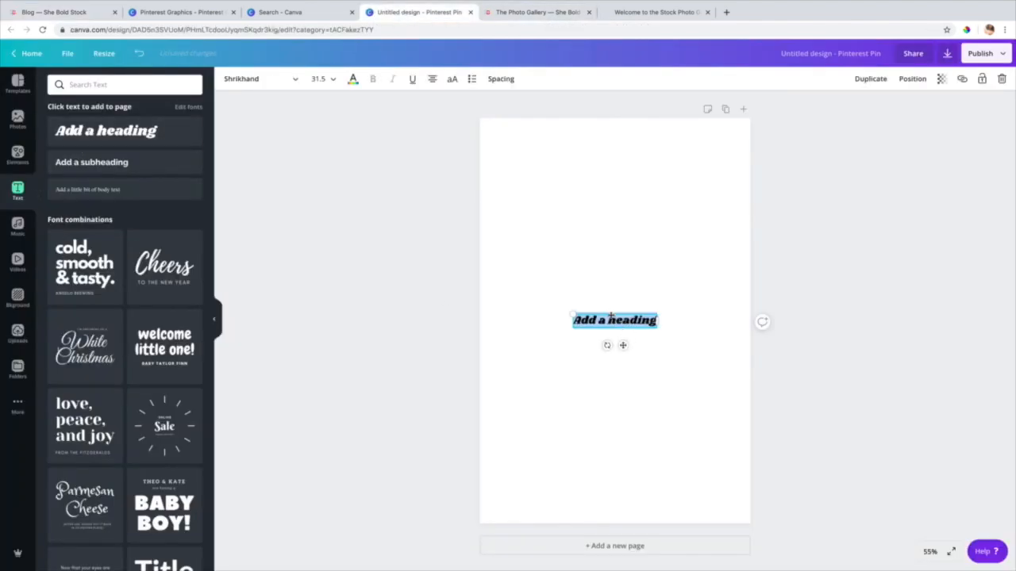
type("Stunn")
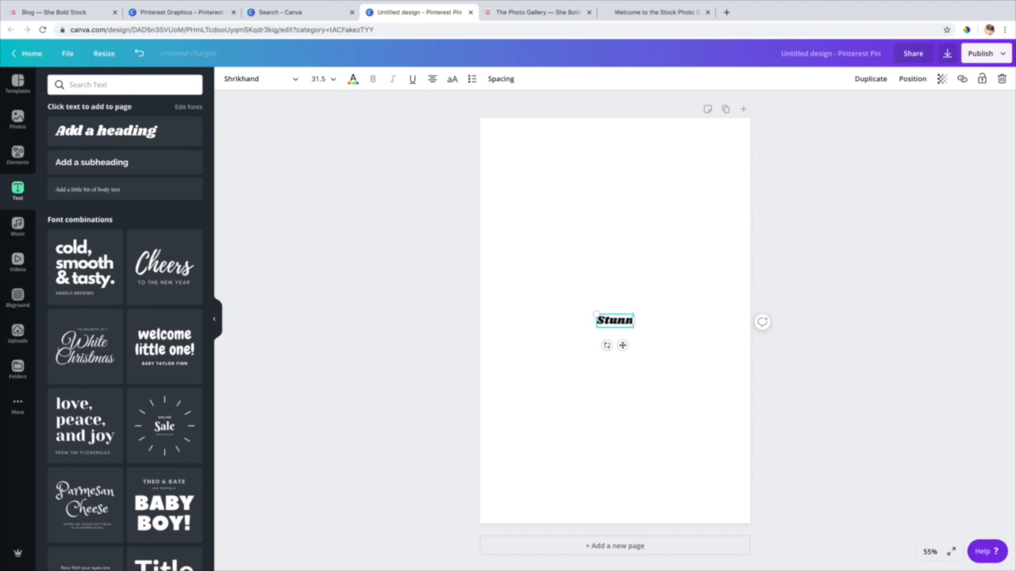
type("ing")
type("Sto")
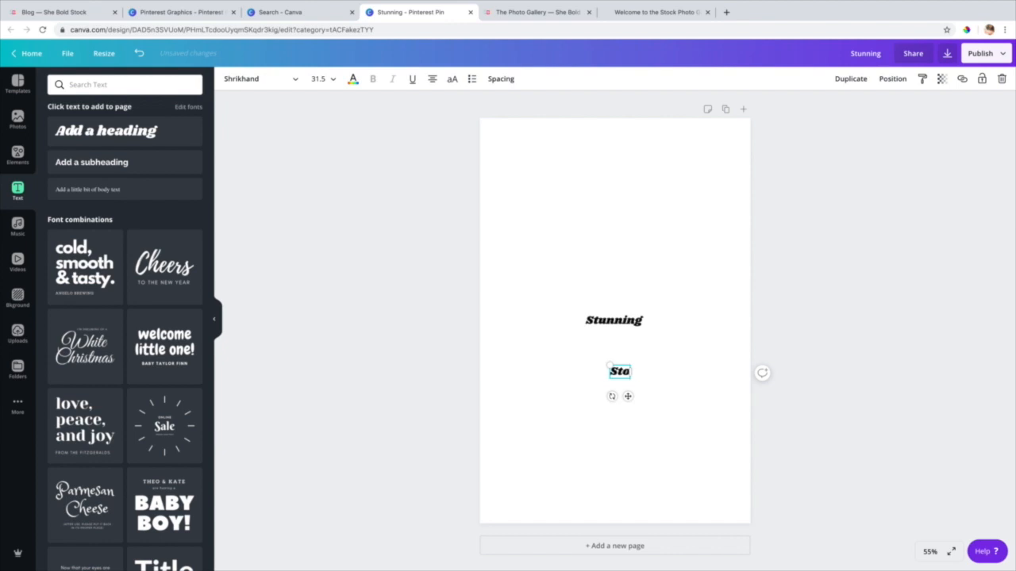
type("Styled")
type("For Women of Color")
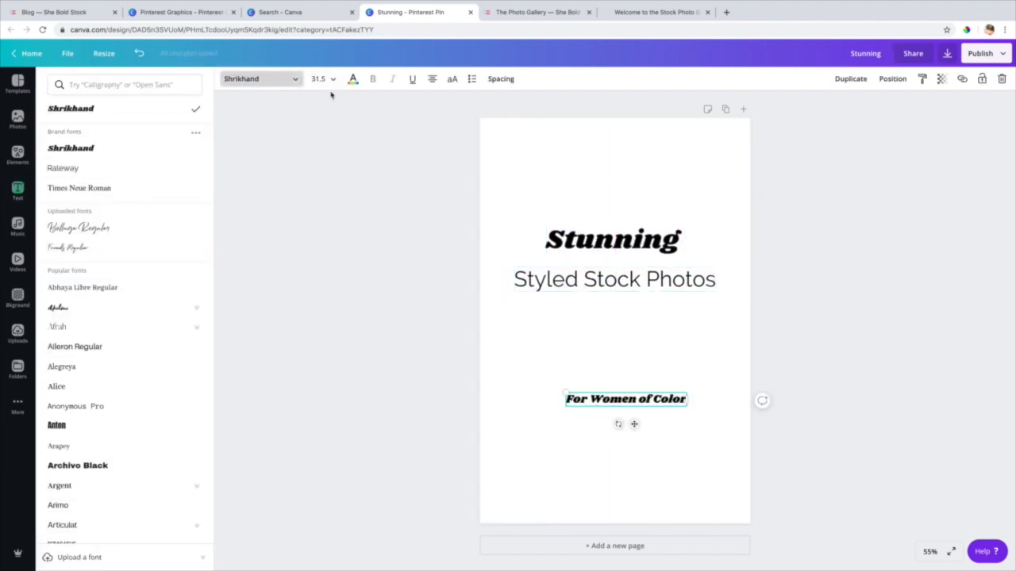
left_click(63, 168)
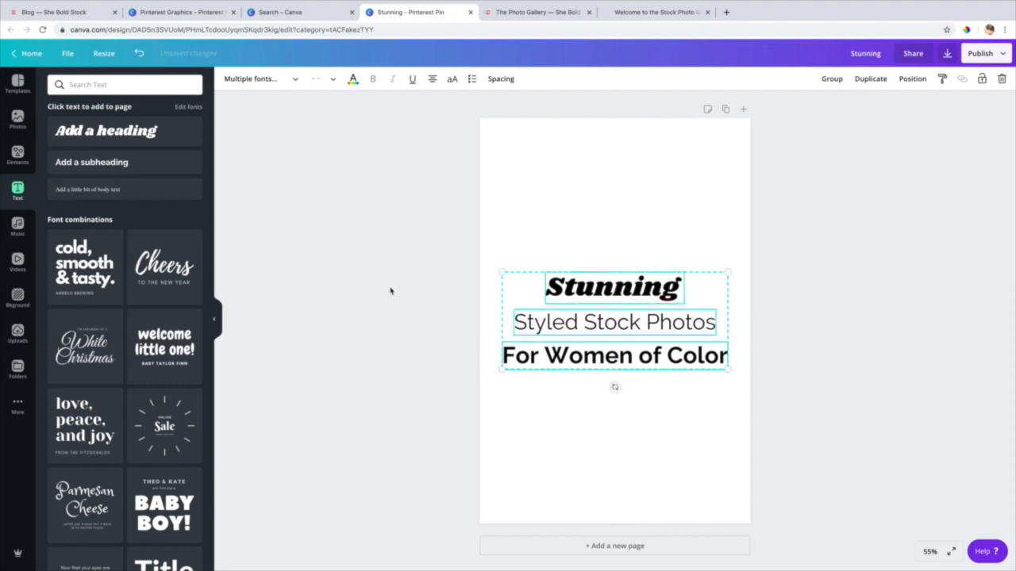
Step: Apply a single-photo grid across the whole pin, then switch to the She Bold photo gallery
left_click(359, 288)
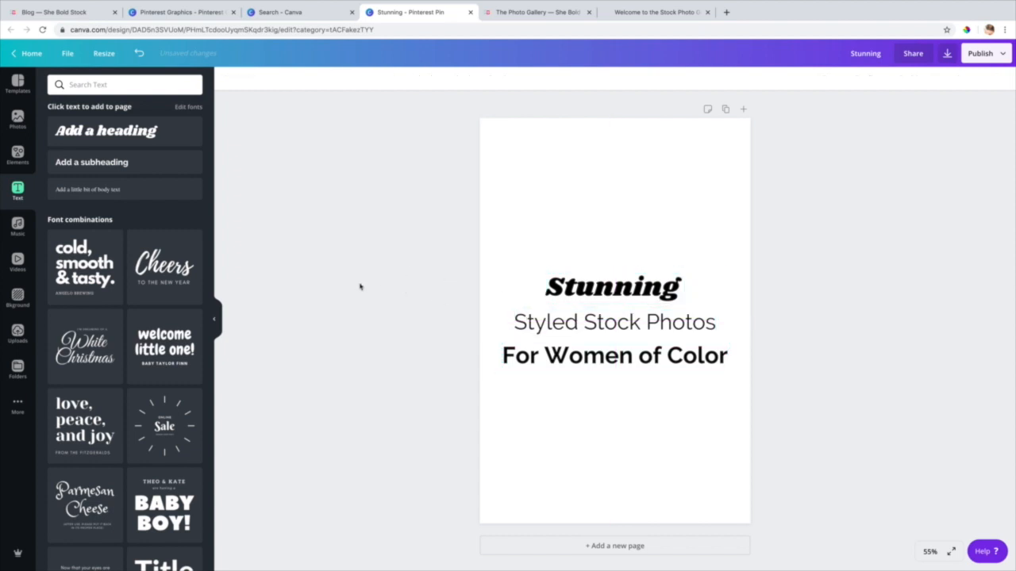
left_click(17, 155)
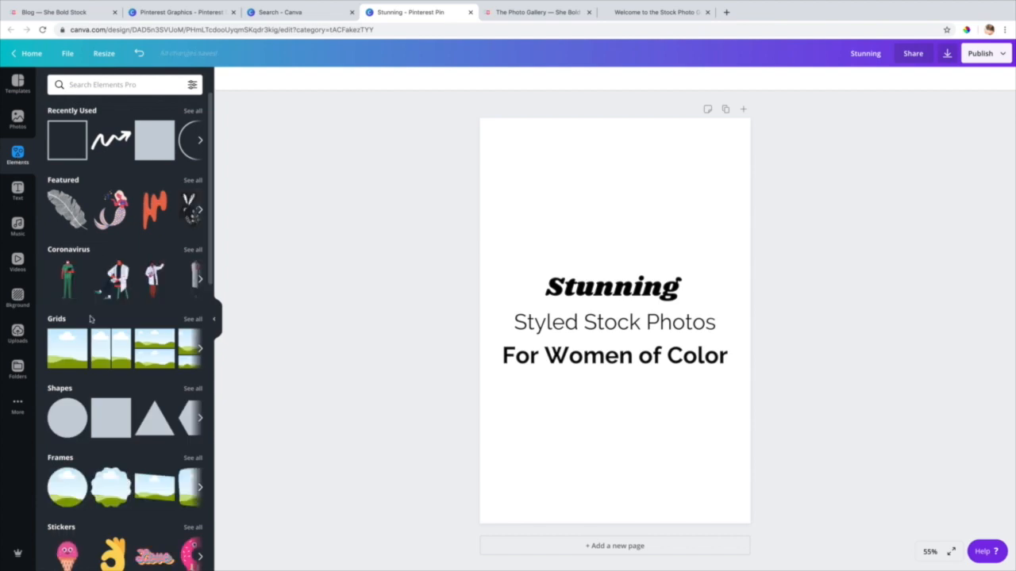
mouse_move(200, 332)
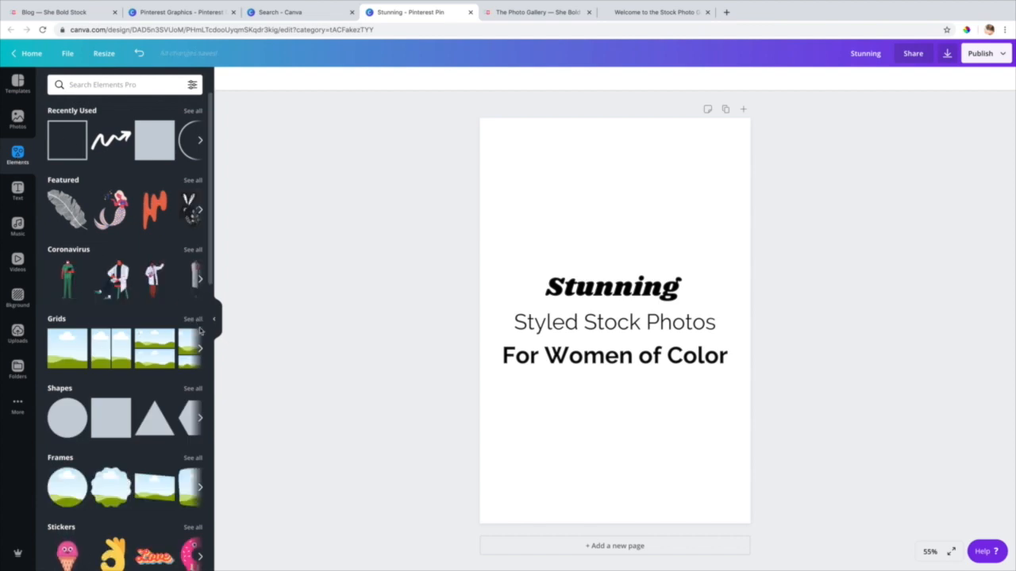
left_click(193, 318)
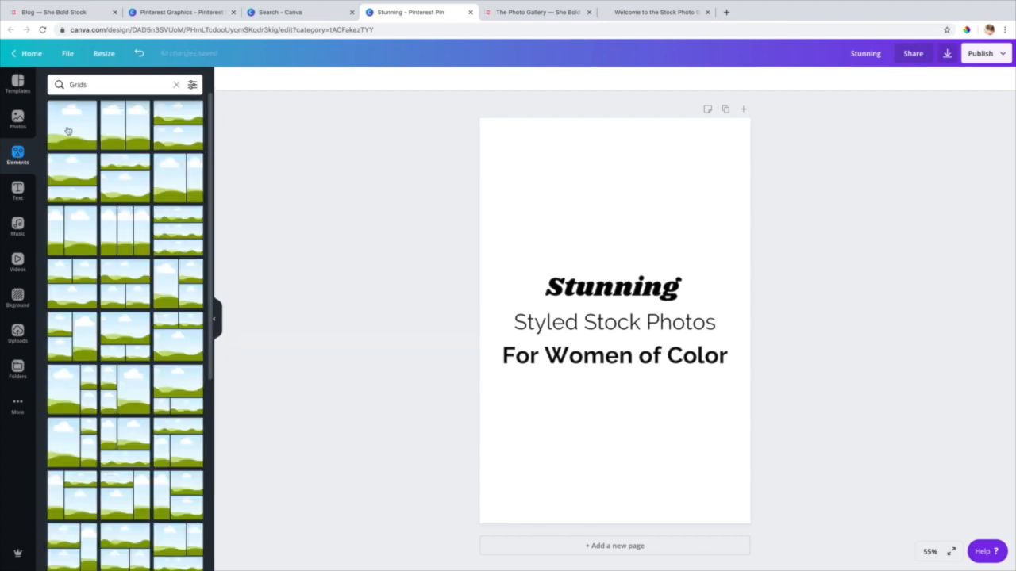
left_click(71, 123)
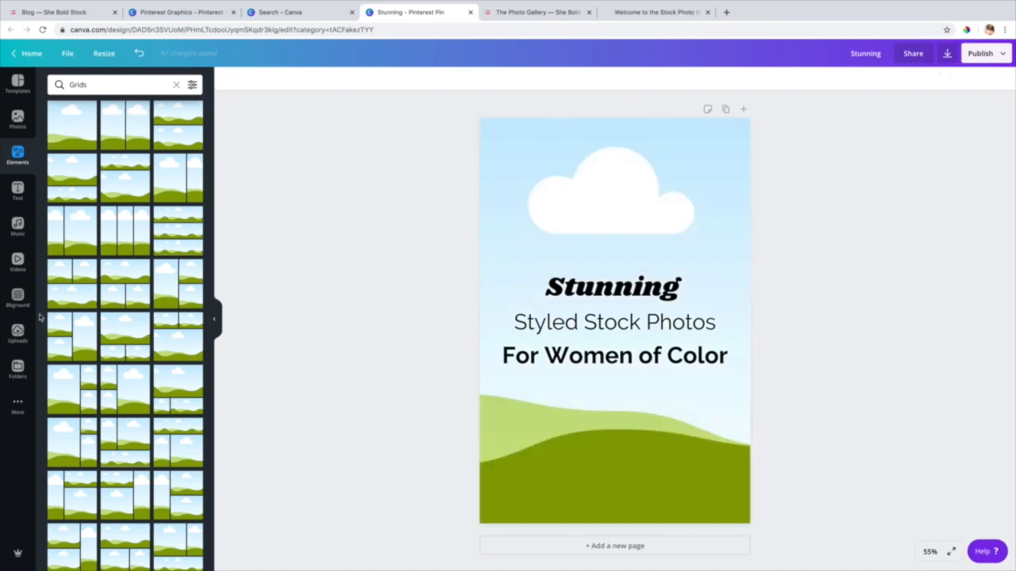
left_click(538, 12)
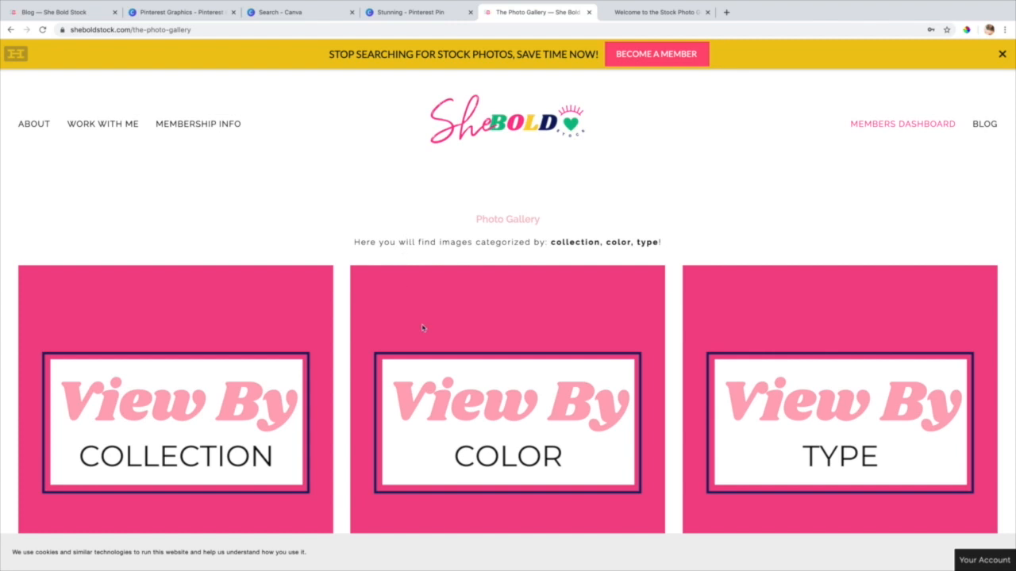
mouse_move(453, 342)
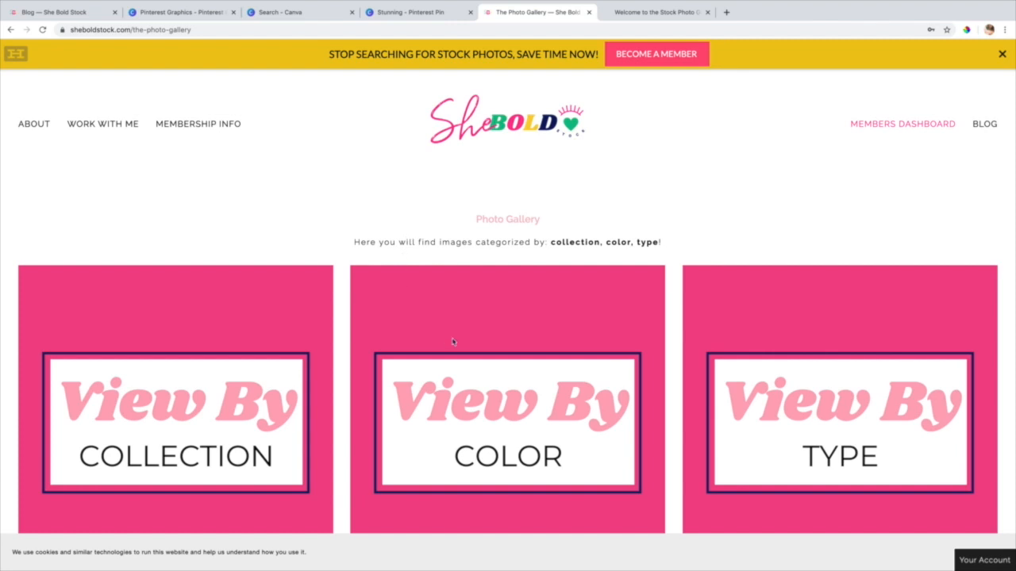
scroll("down", 3)
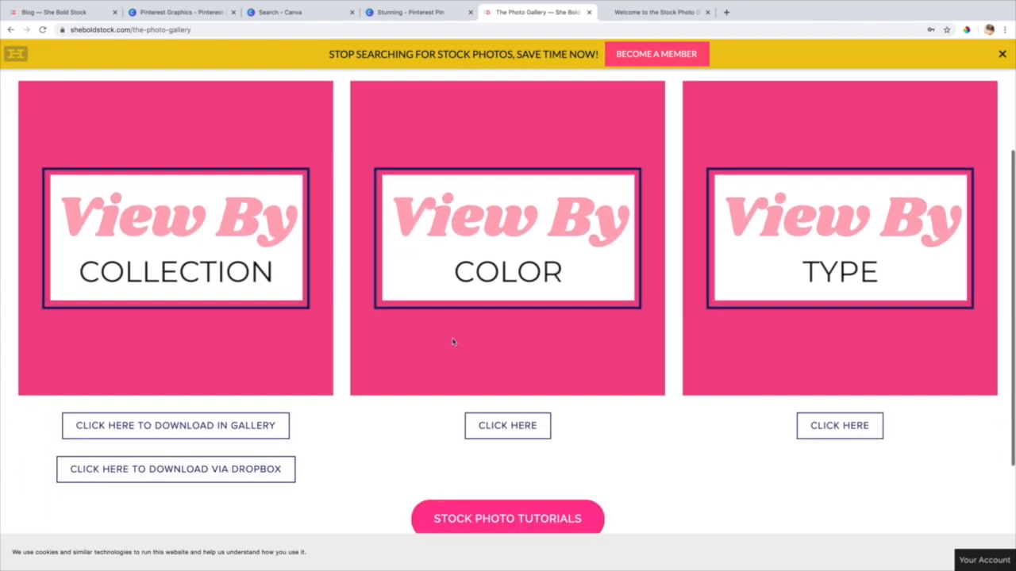
scroll("down", 3)
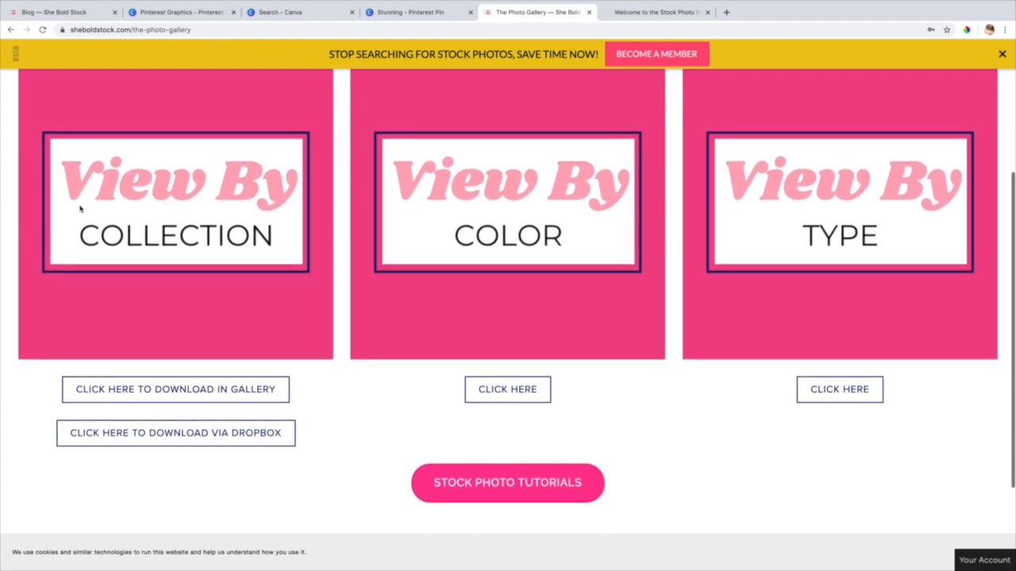
mouse_move(212, 216)
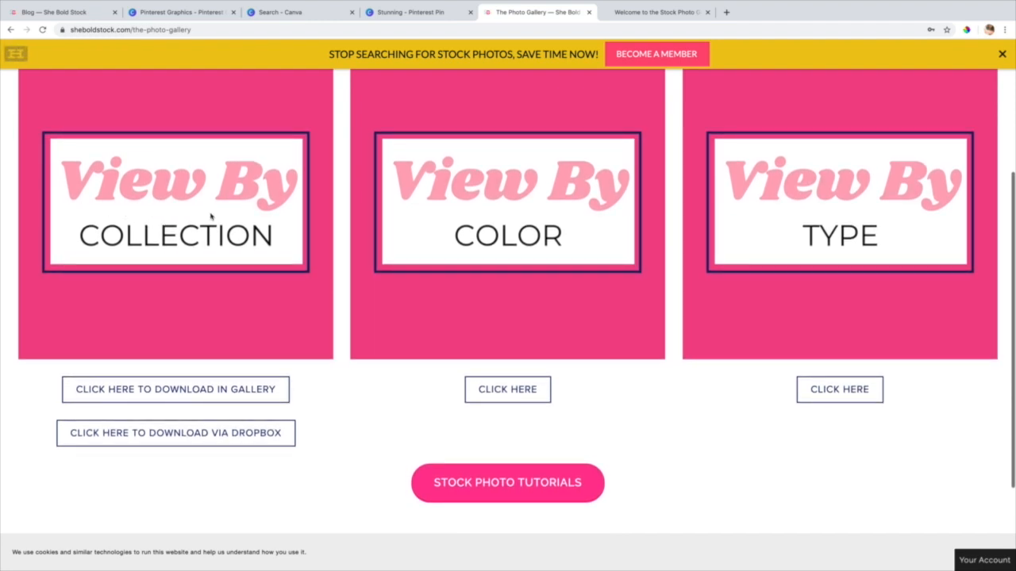
mouse_move(556, 204)
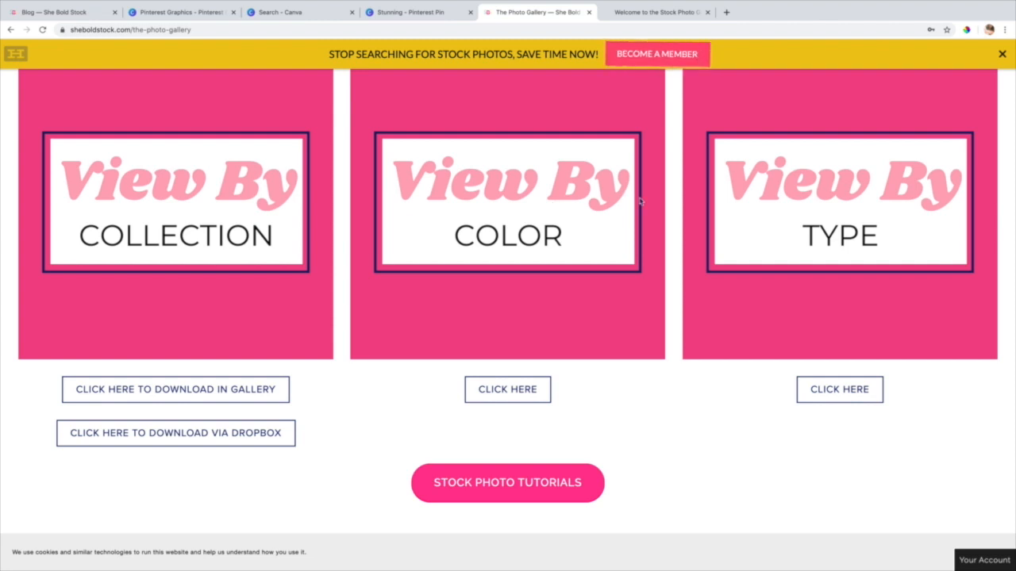
mouse_move(843, 214)
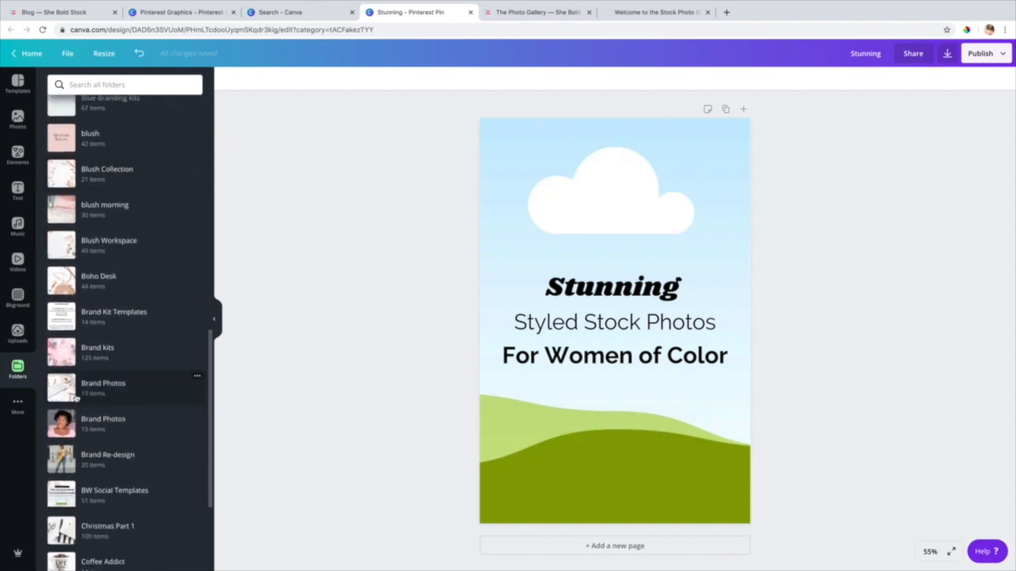
Step: Scroll the Folders panel down to the QUARTER 2 folder of writing photos
scroll("down", 3)
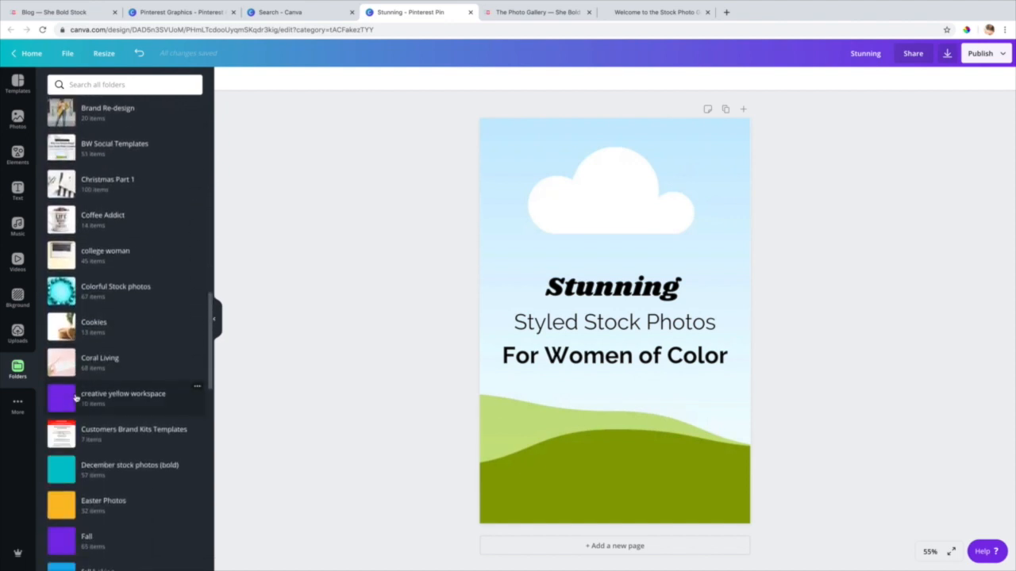
scroll("down", 3)
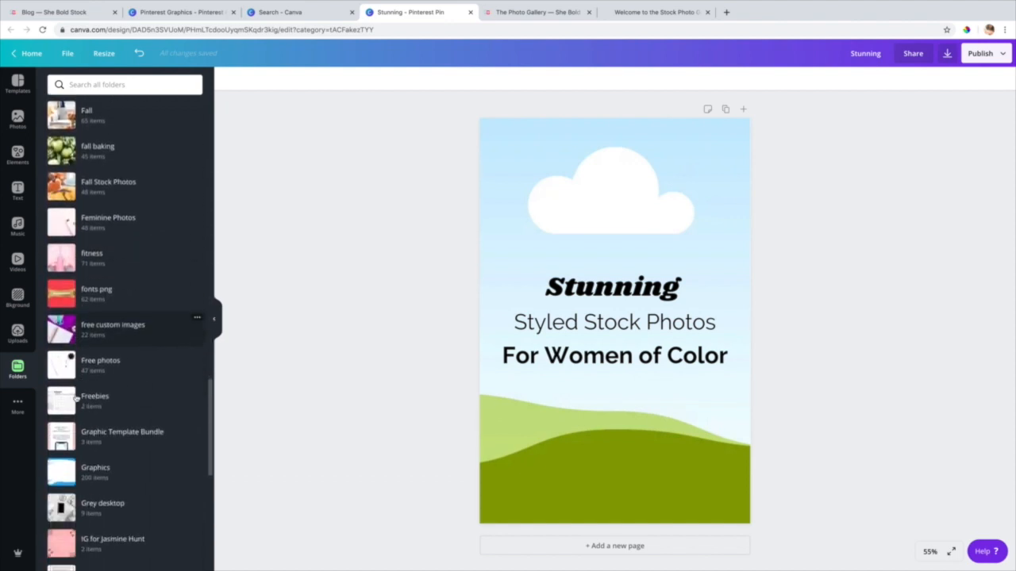
scroll("down", 3)
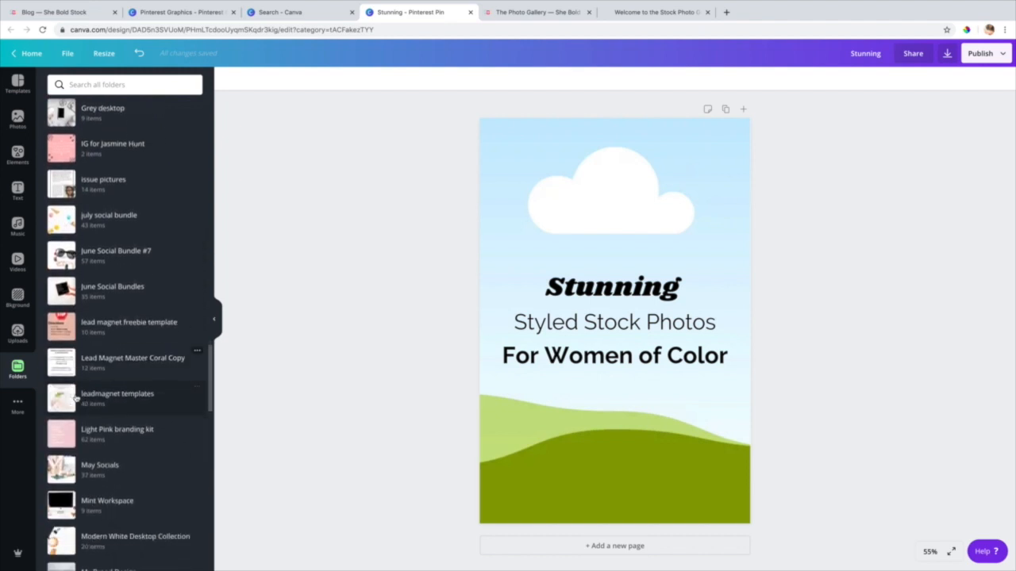
scroll("down", 3)
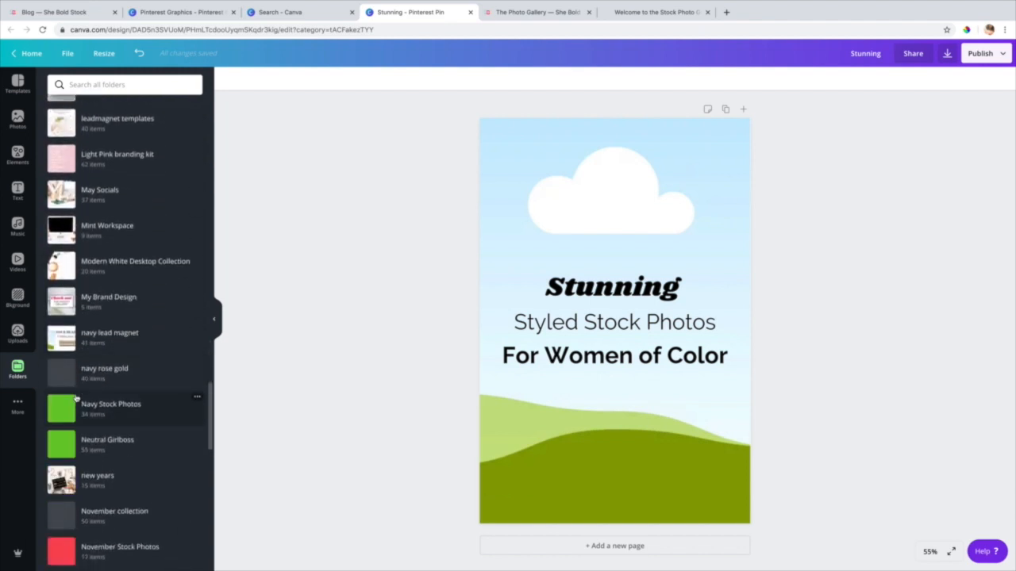
scroll("down", 3)
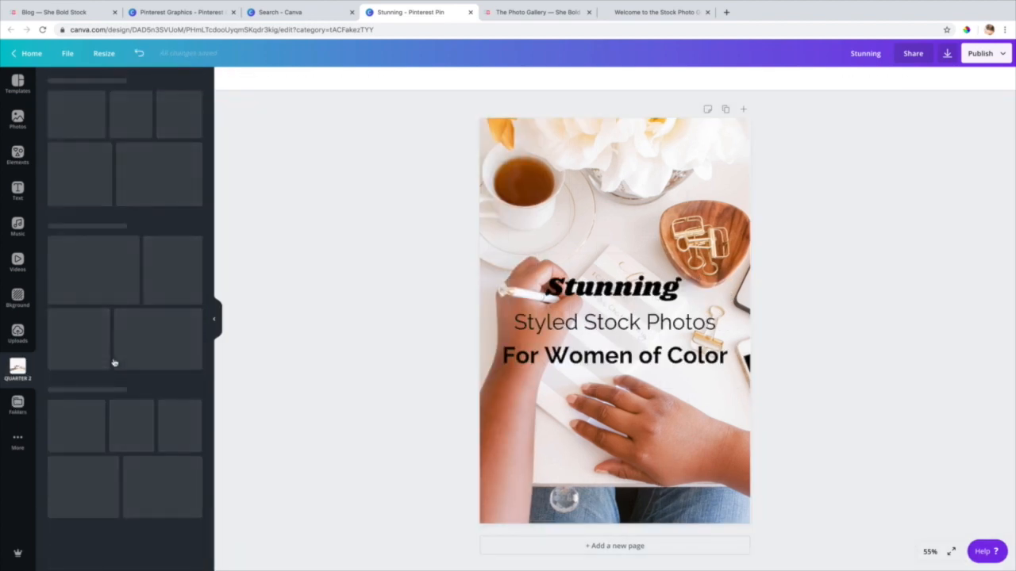
Step: Set the woman-writing-in-planner photo as background and move the grouped title lower
left_click(17, 369)
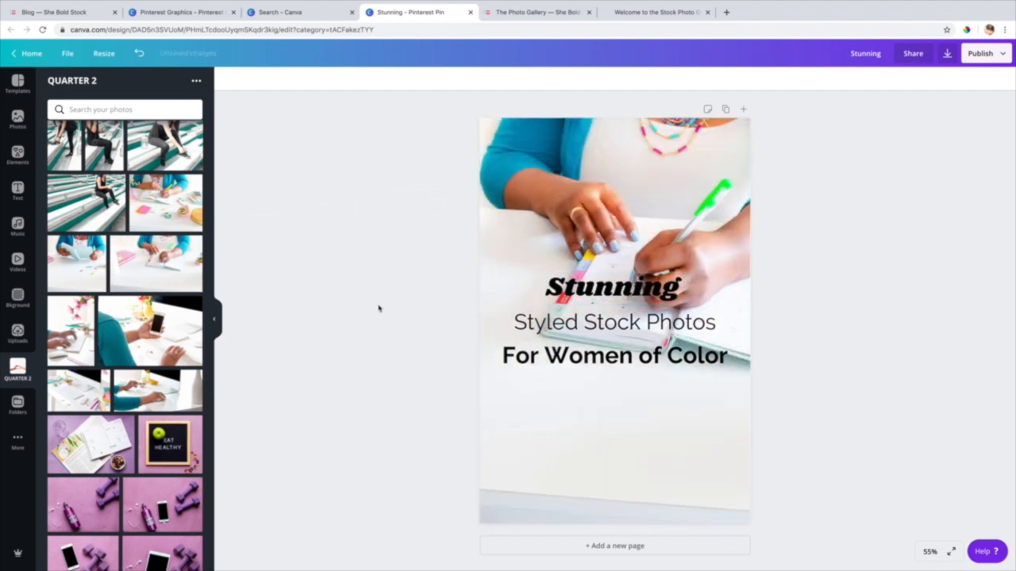
left_click(611, 287)
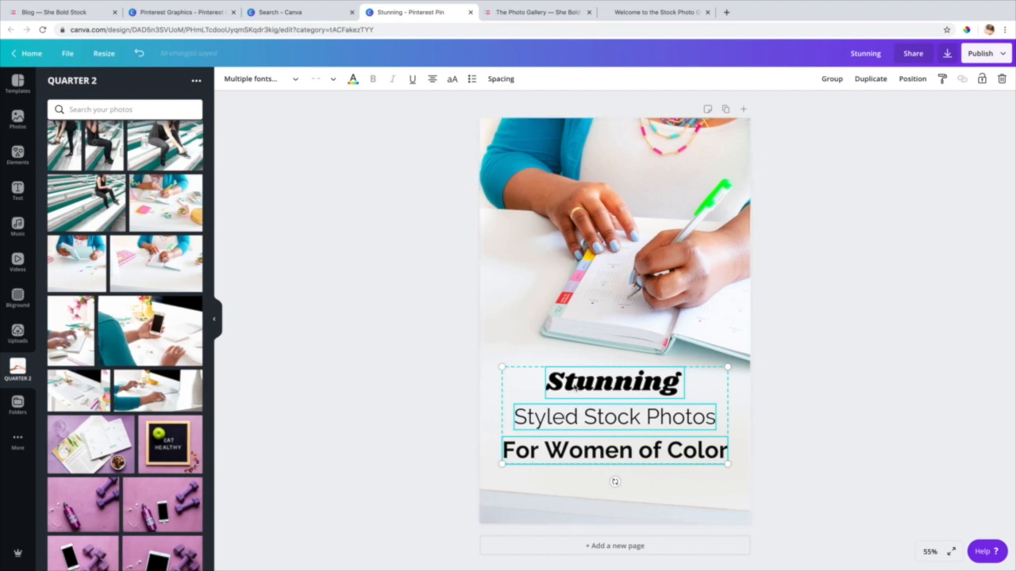
left_click(390, 388)
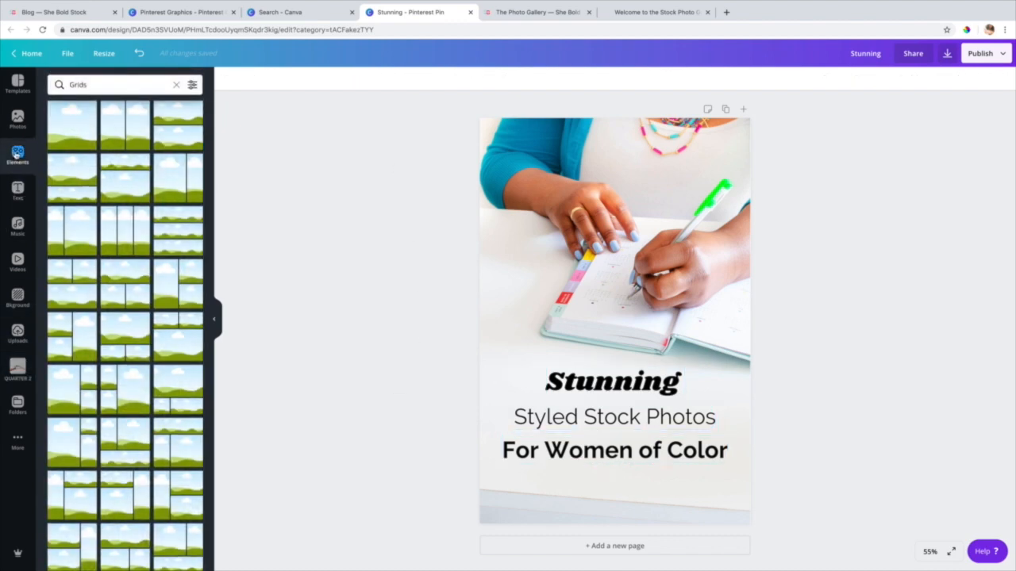
Step: Add a square shape and stretch it into a thin strip along the pin's bottom edge
left_click(176, 85)
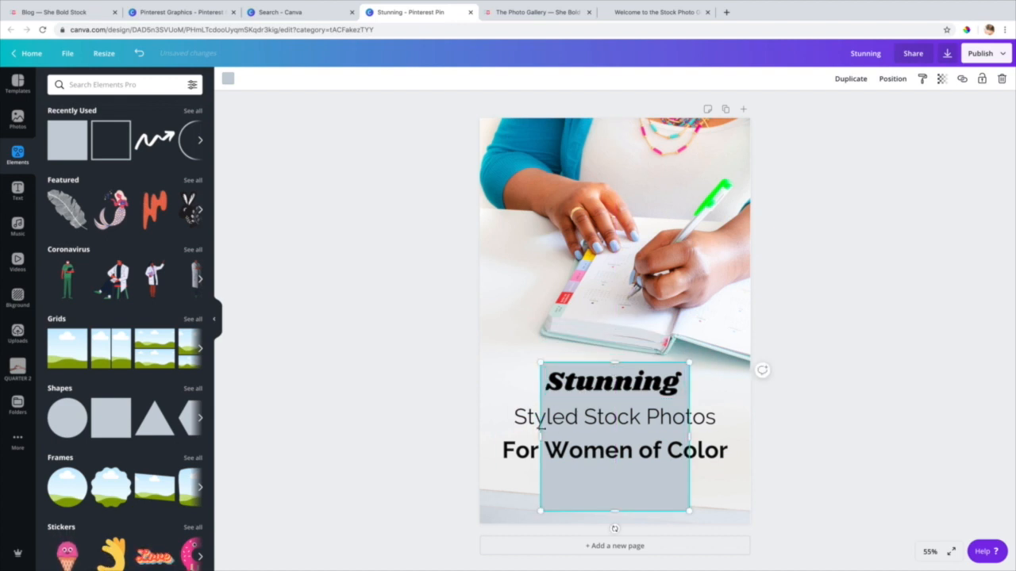
left_click_drag(688, 437, 734, 441)
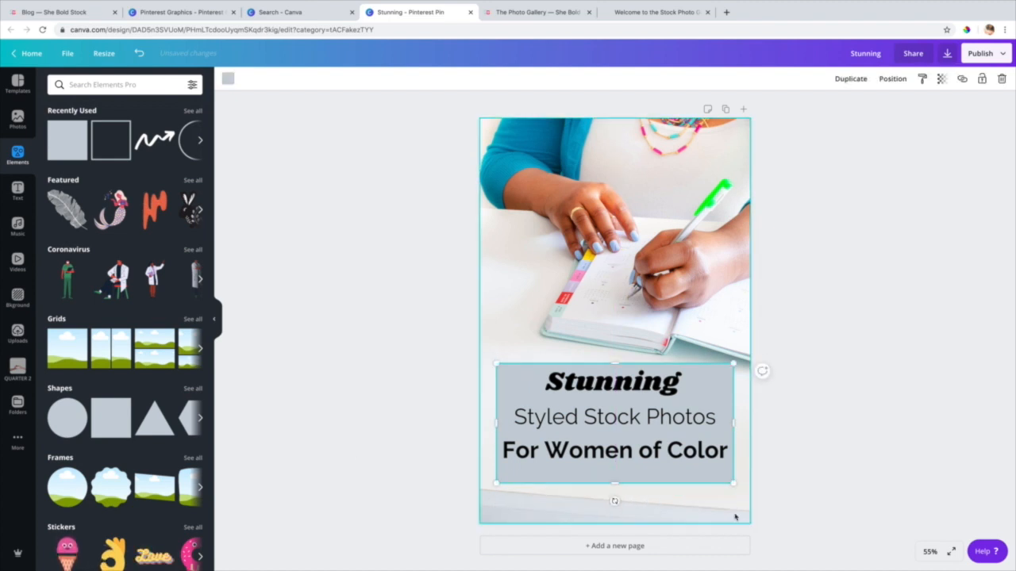
double_click(615, 238)
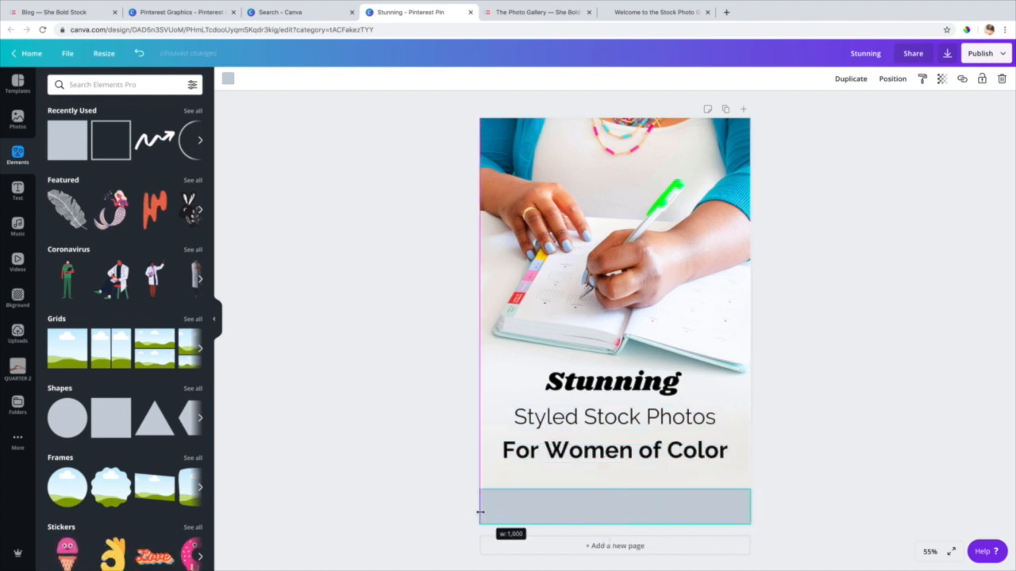
left_click(614, 506)
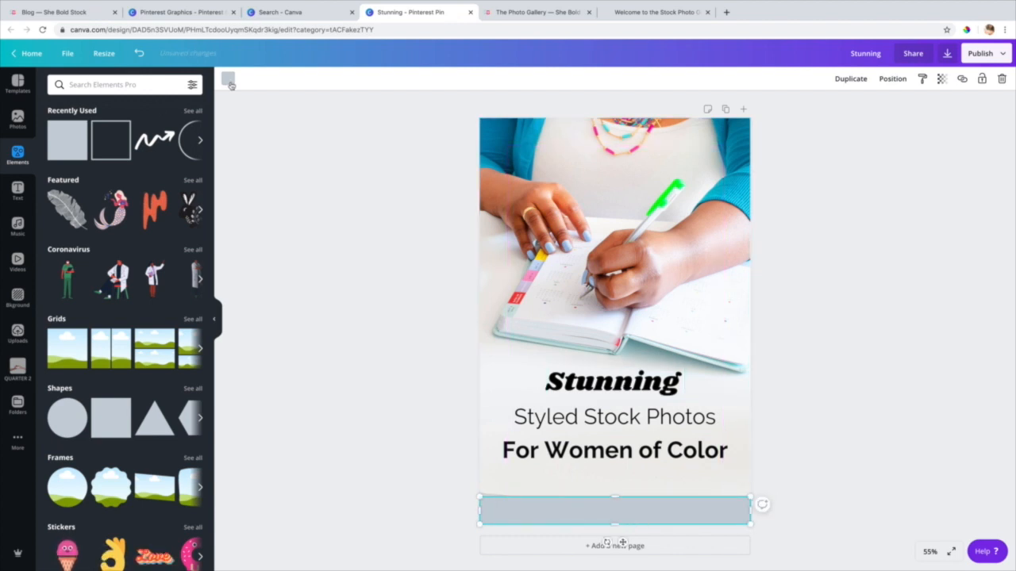
Step: Colour the bottom strip hot pink from the colour swatches
left_click(227, 78)
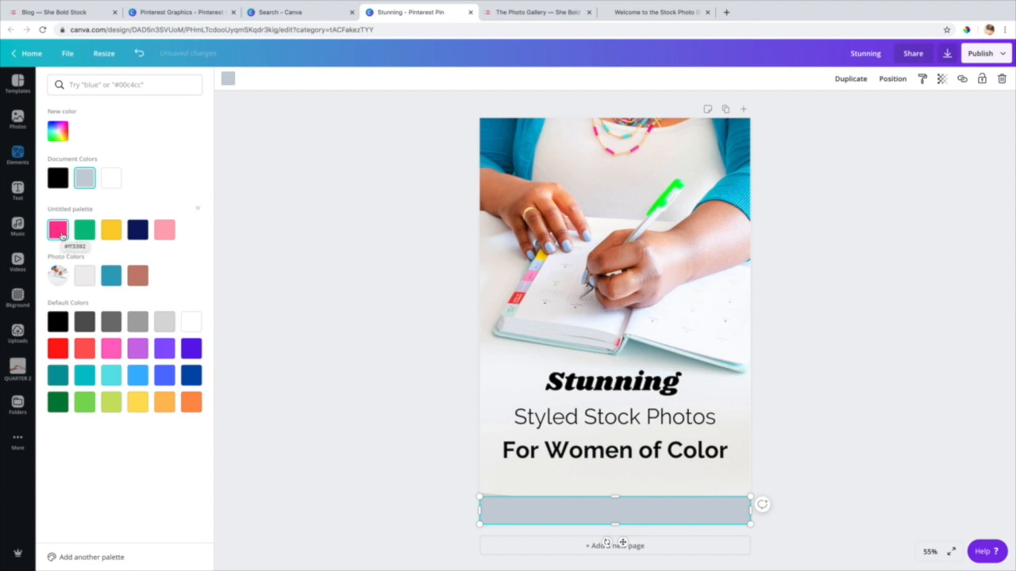
left_click(57, 230)
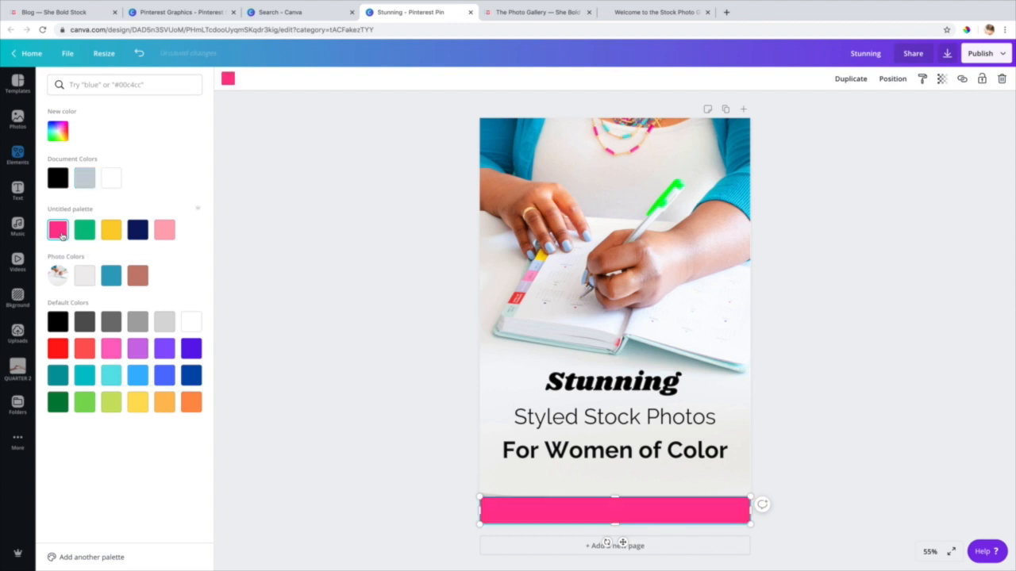
left_click(17, 154)
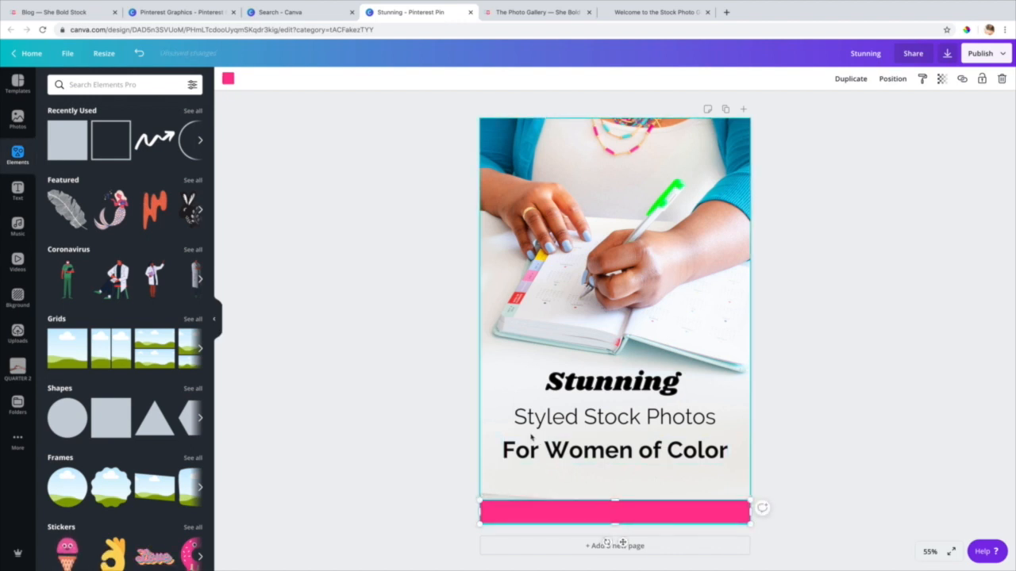
left_click(18, 190)
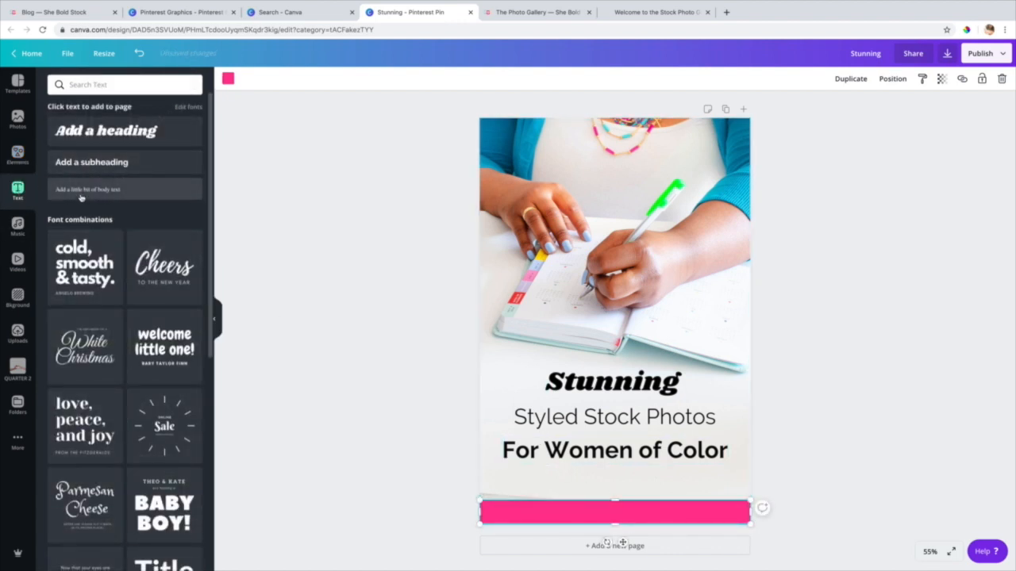
left_click(87, 189)
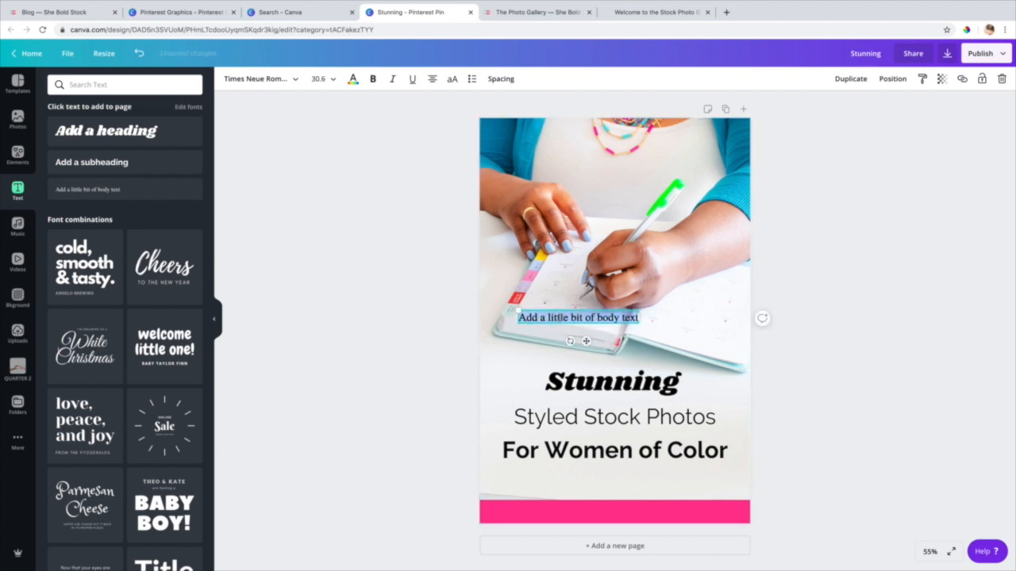
type("Plus Free Stock Photos")
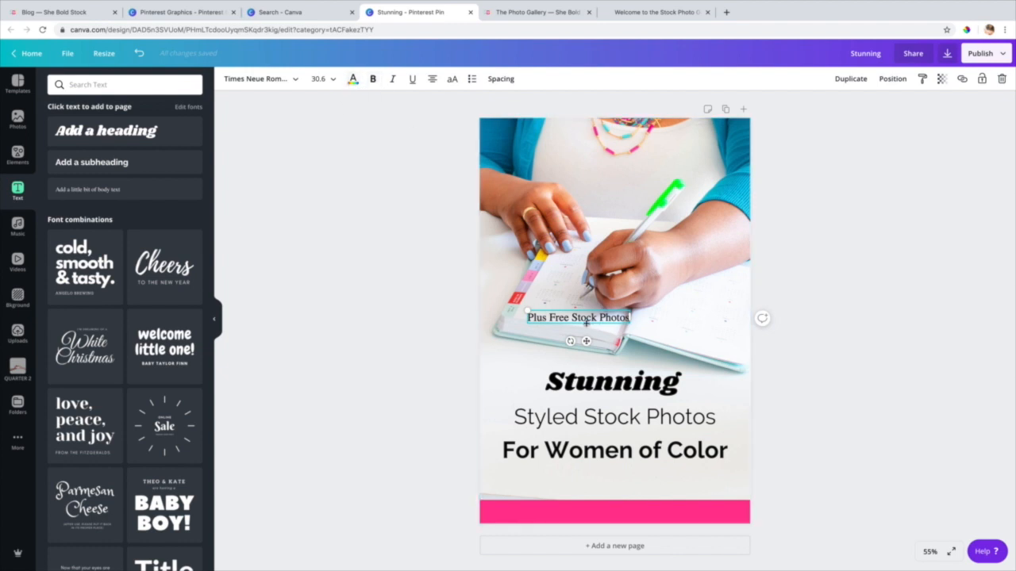
left_click_drag(578, 317, 614, 477)
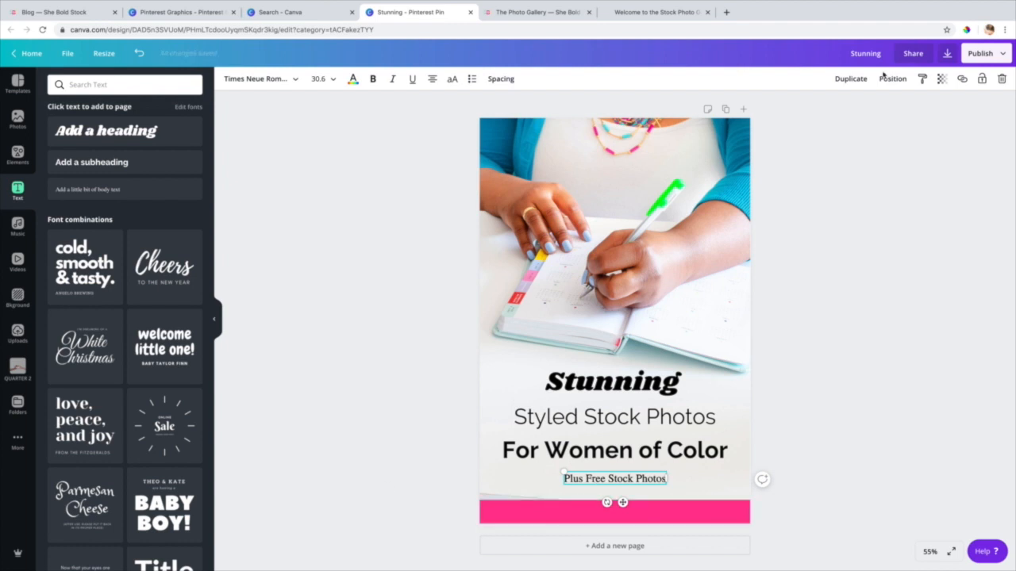
left_click_drag(614, 478, 614, 512)
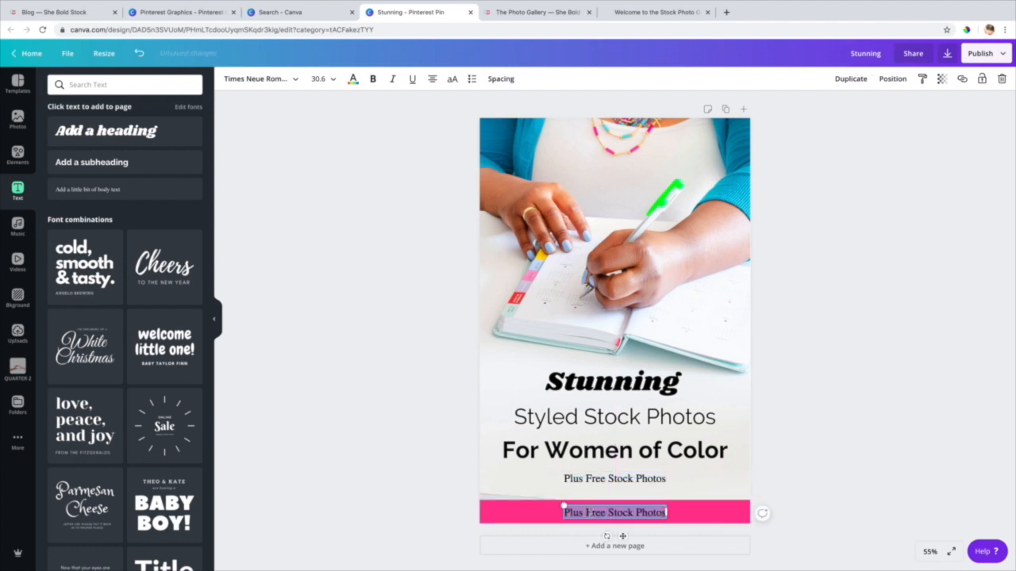
type("Download at www.sheboldstock.com")
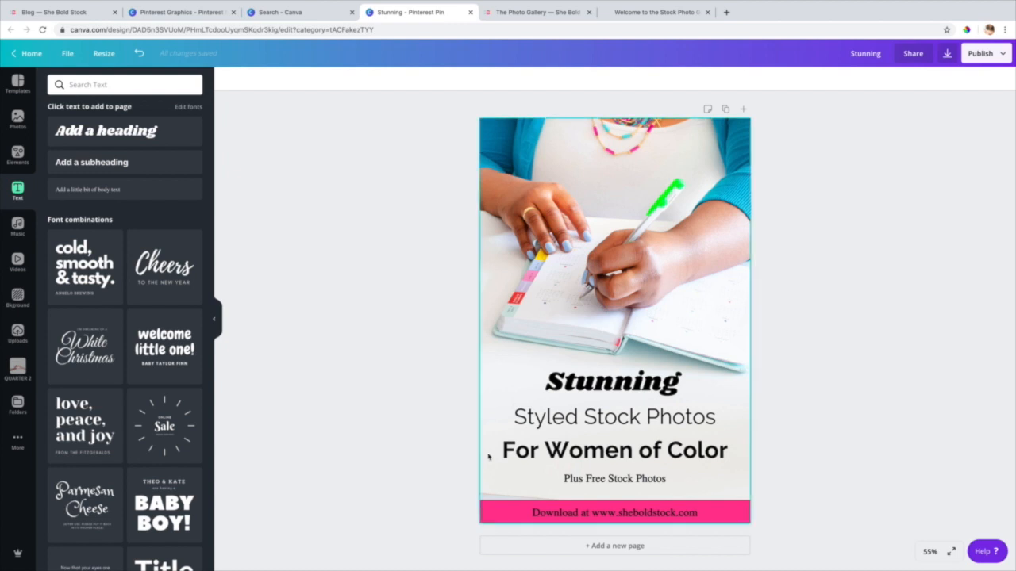
Step: Make Stunning green and larger, subtitles navy, download text white, with a yellow highlight bar
left_click(611, 380)
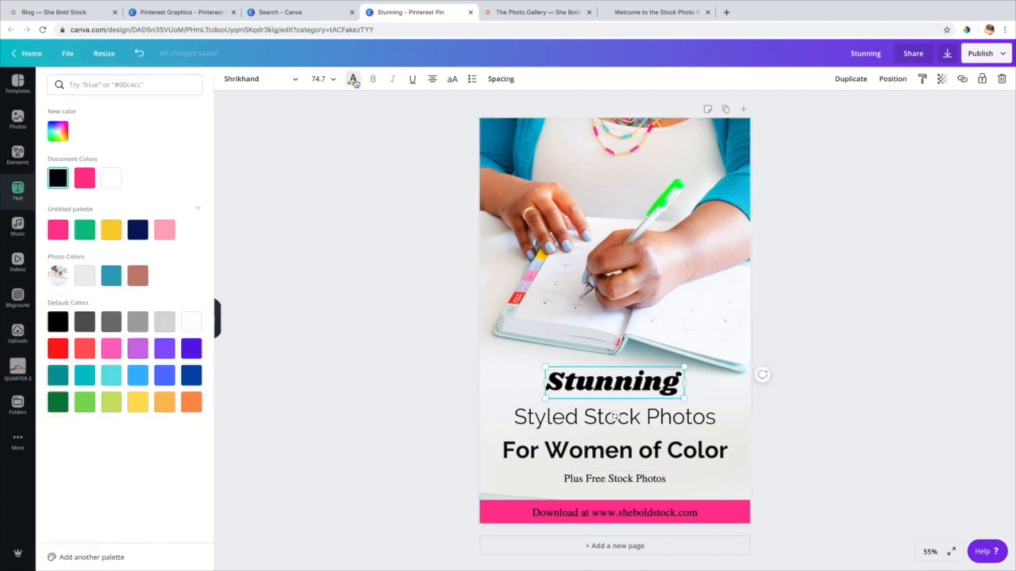
left_click(84, 229)
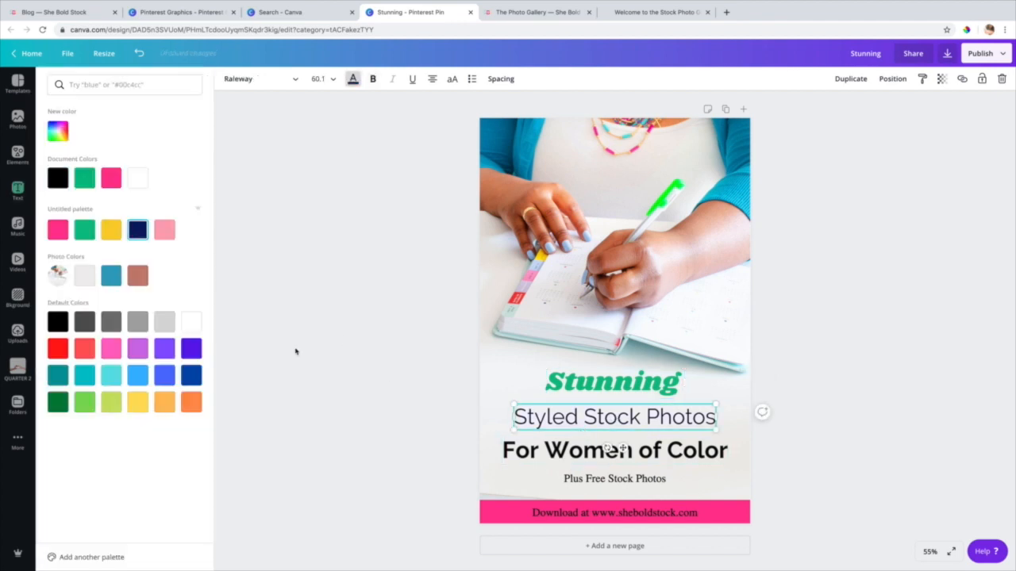
left_click(614, 479)
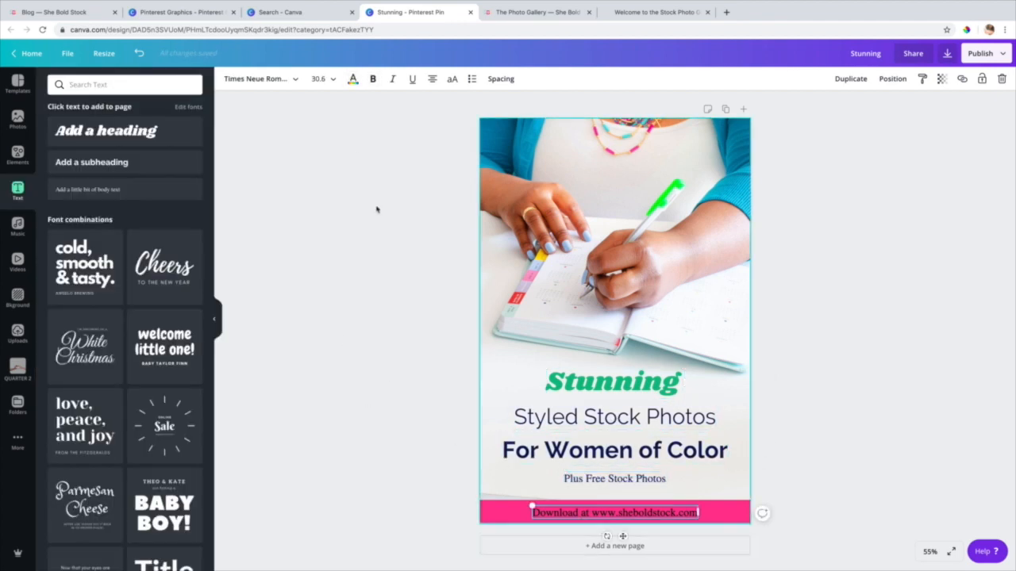
left_click(613, 381)
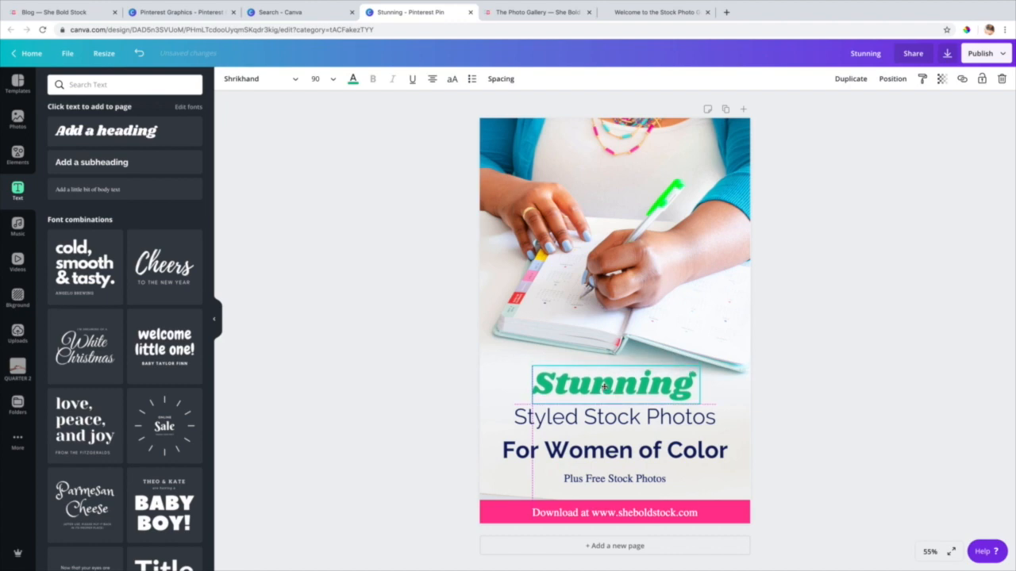
left_click(17, 156)
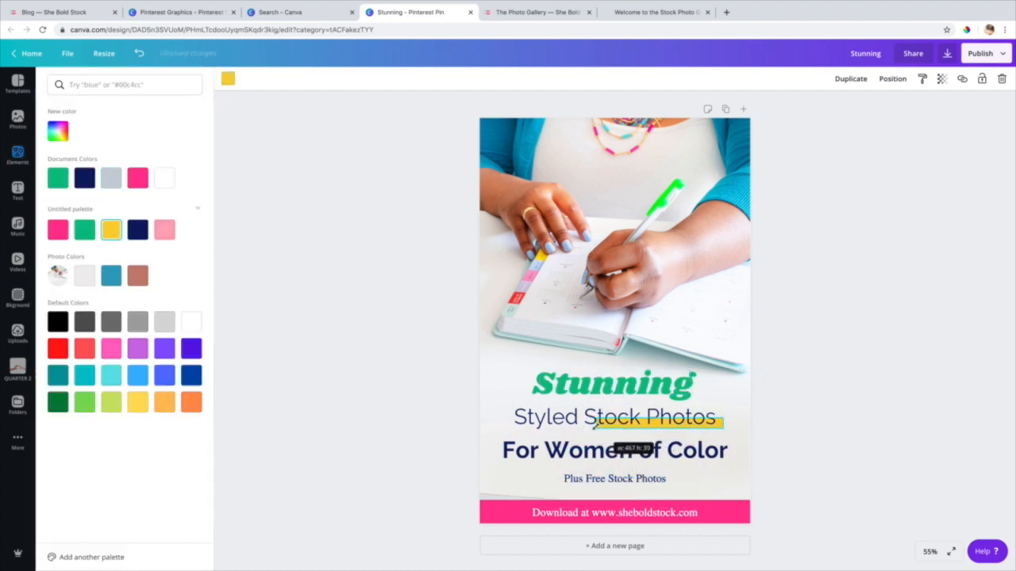
left_click(17, 157)
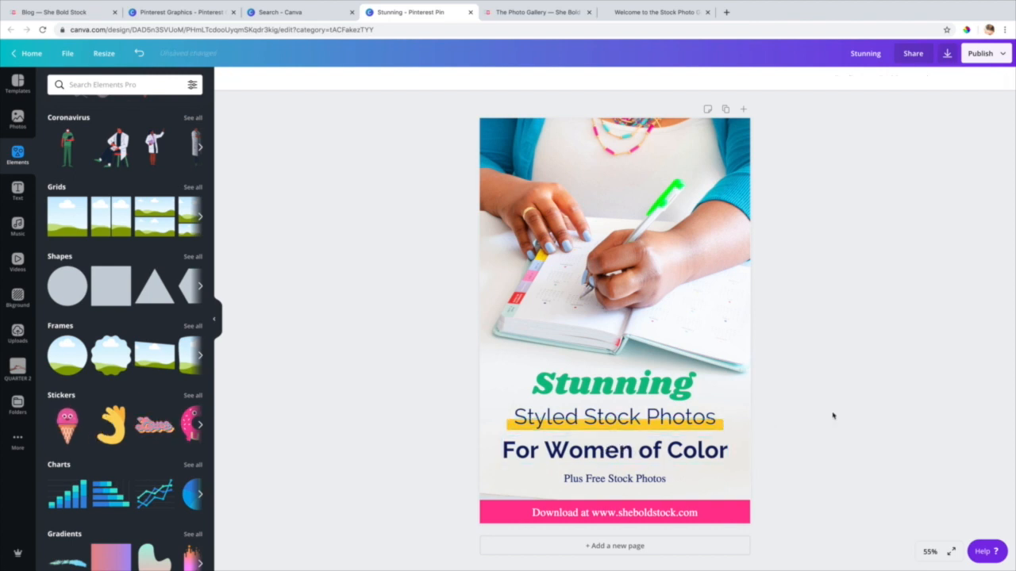
Step: Add a squiggly arrow element and recolour the Plus Free Stock Photos line pink
left_click(111, 85)
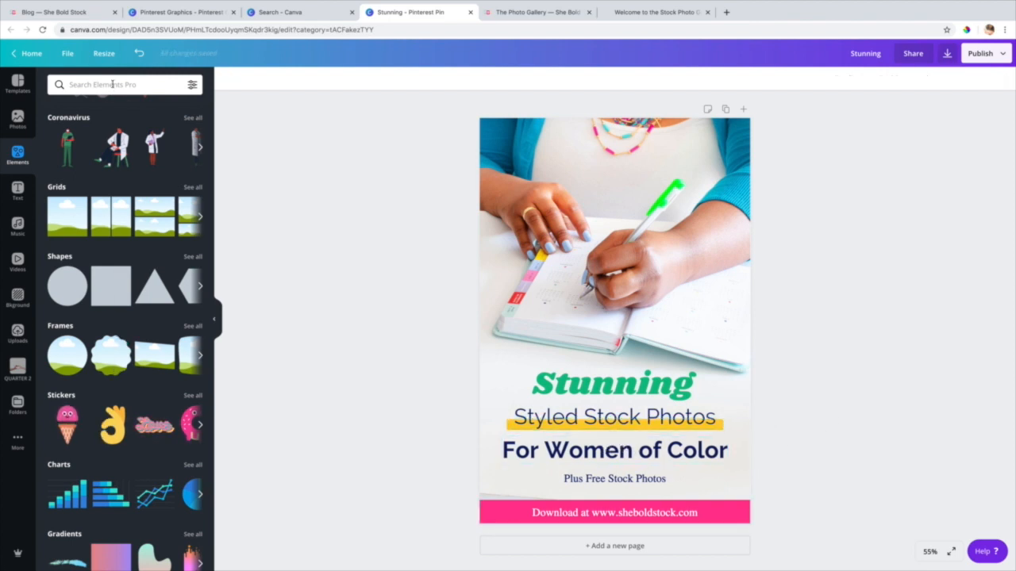
type("arrow")
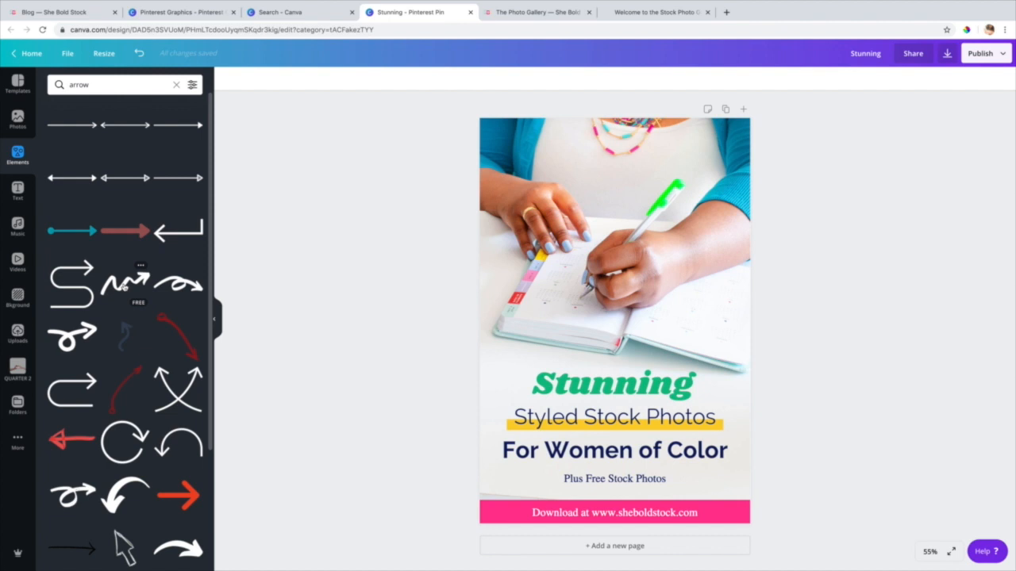
left_click(123, 285)
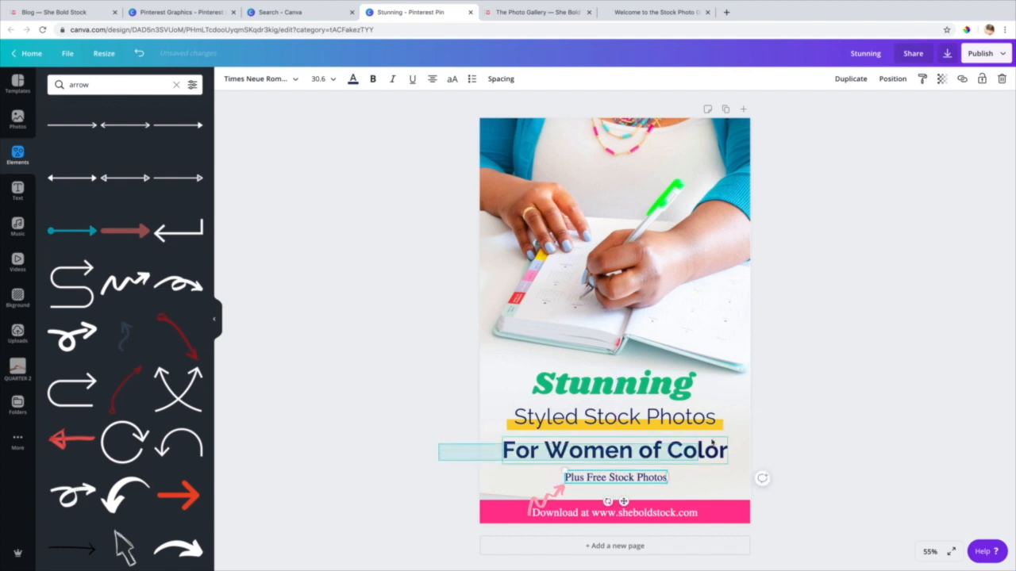
left_click(352, 79)
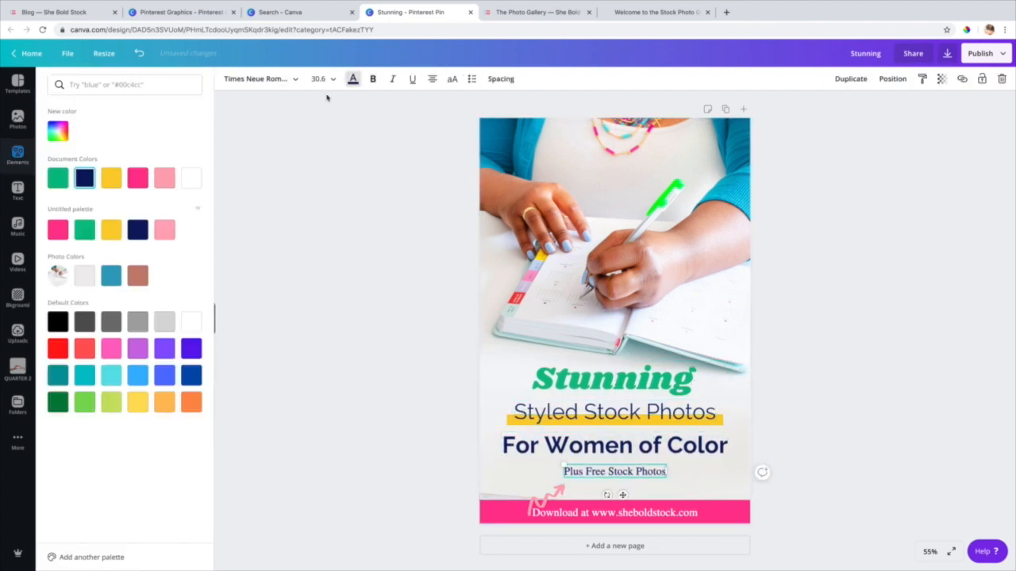
Step: Recolour the Stunning heading dark navy, then return to the Squarespace blog pins
left_click(18, 155)
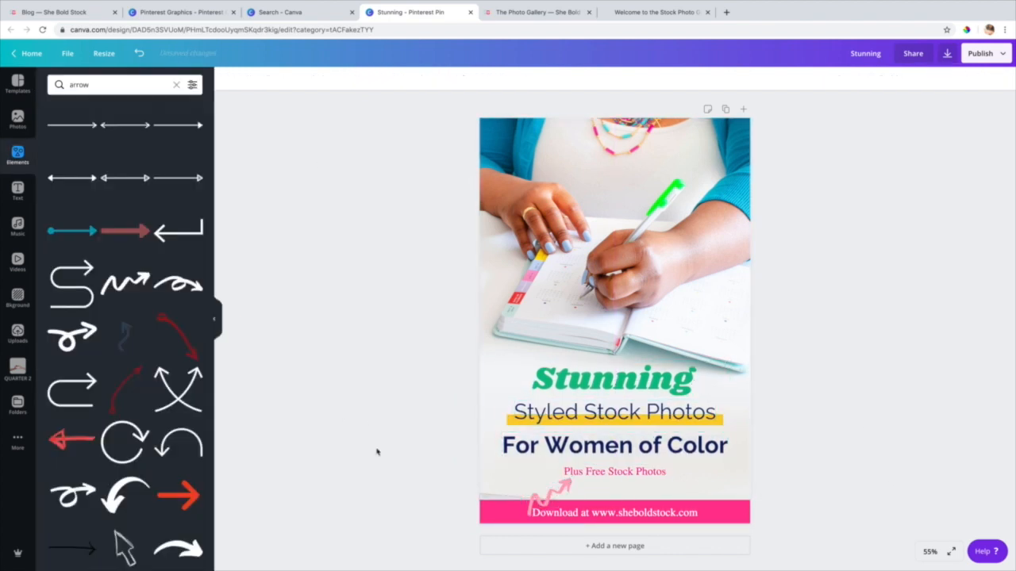
left_click(613, 377)
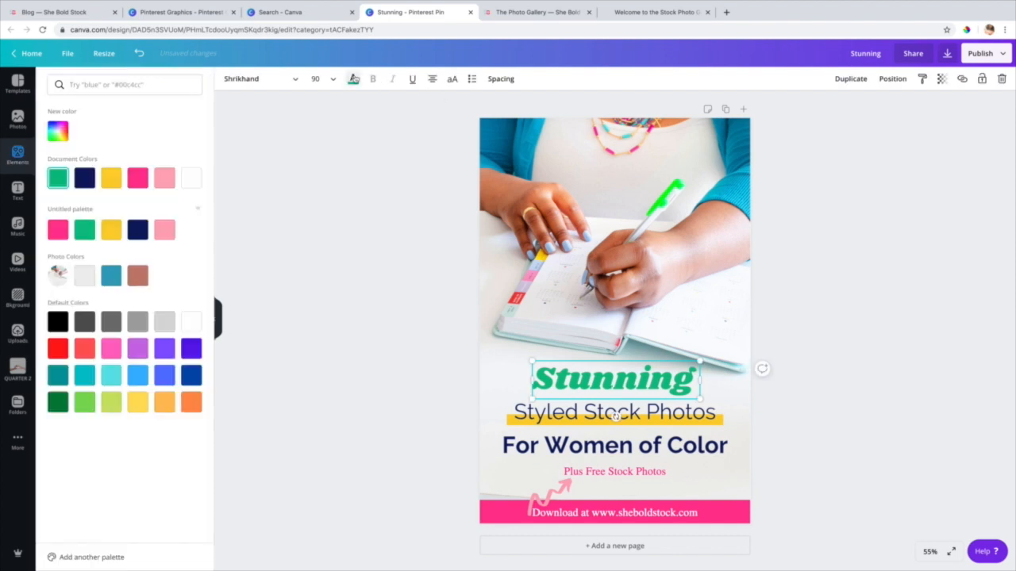
left_click(84, 178)
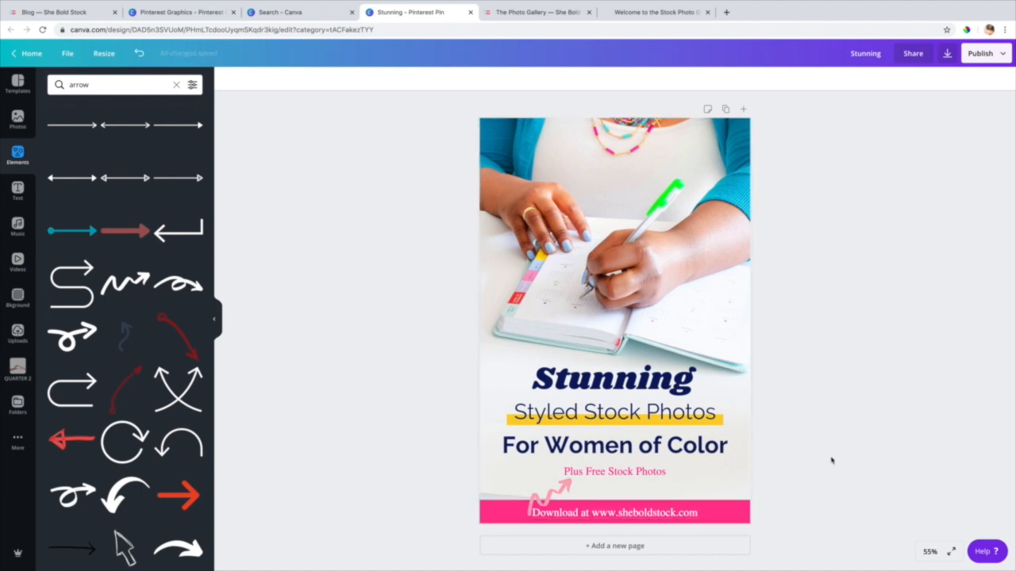
left_click(614, 512)
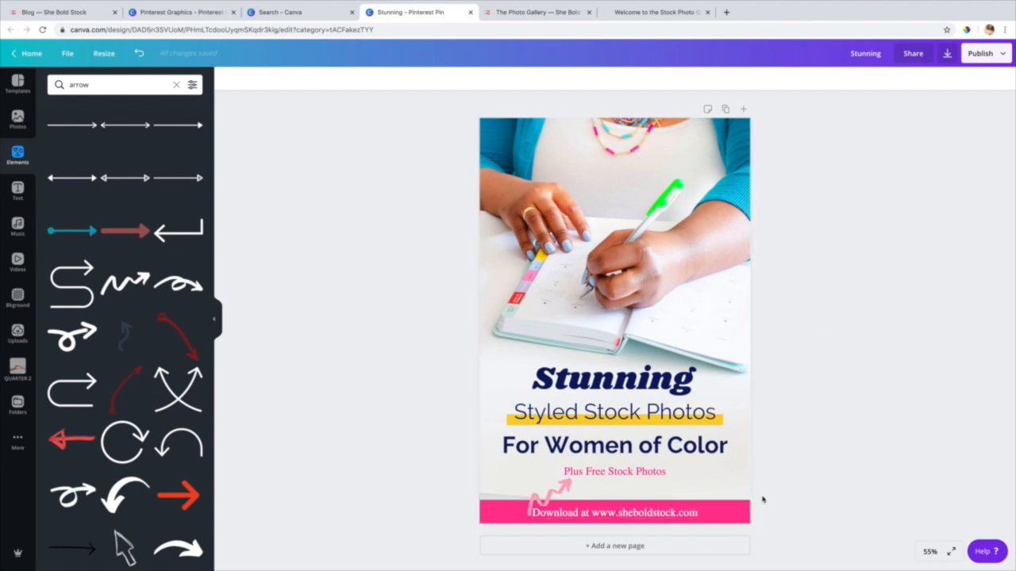
left_click(56, 12)
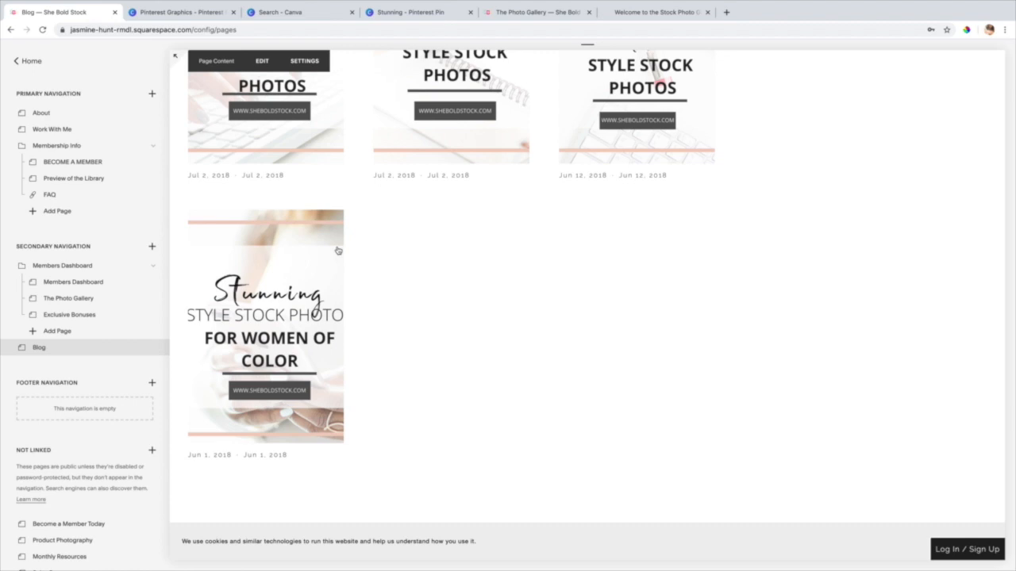
mouse_move(355, 419)
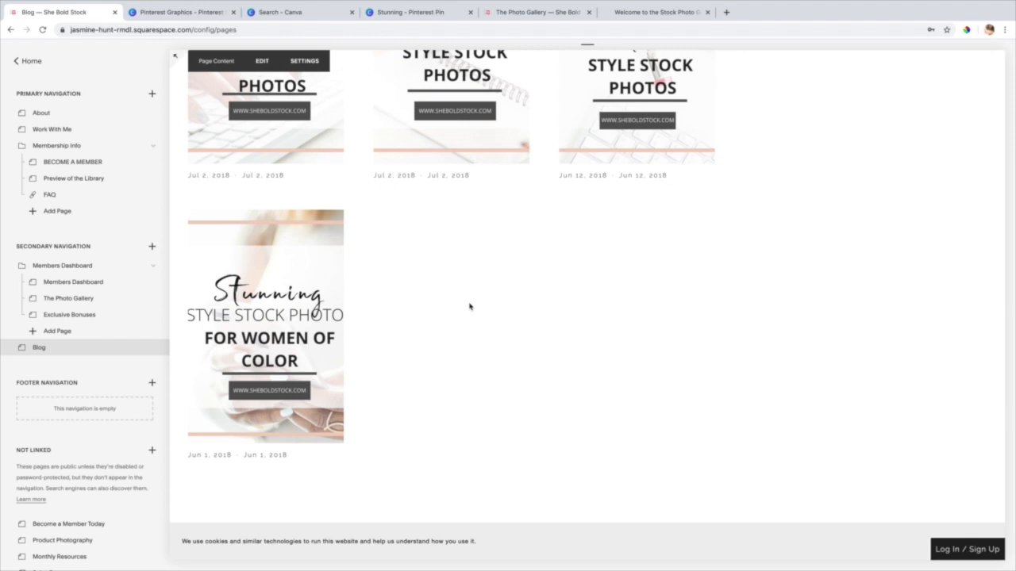
mouse_move(852, 358)
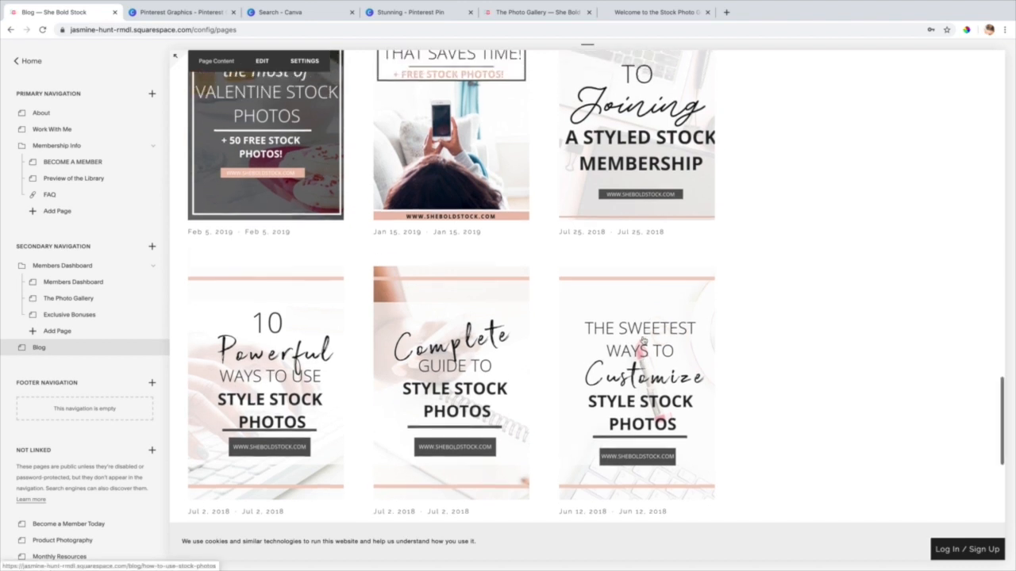
scroll("down", 3)
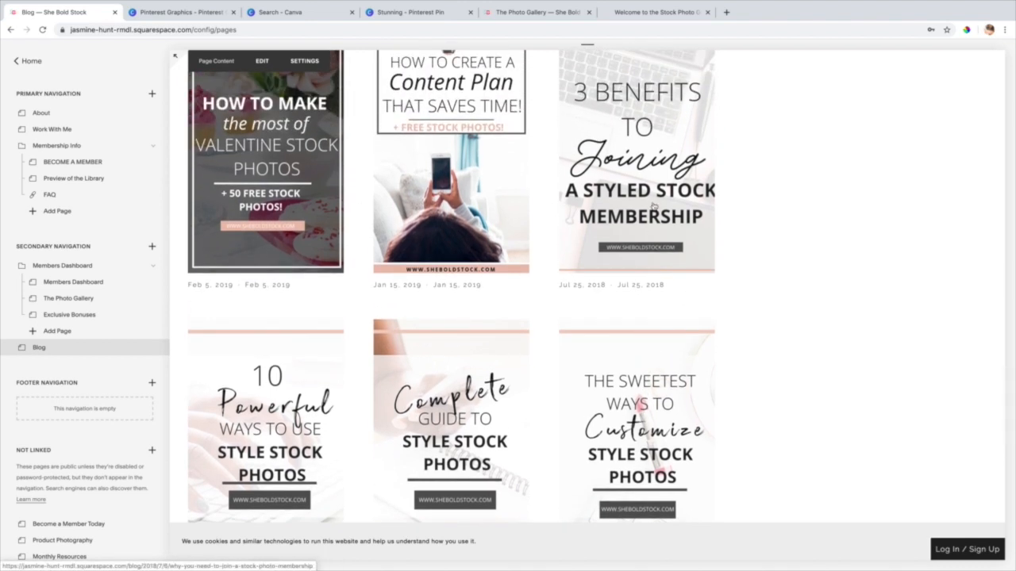
scroll("down", 3)
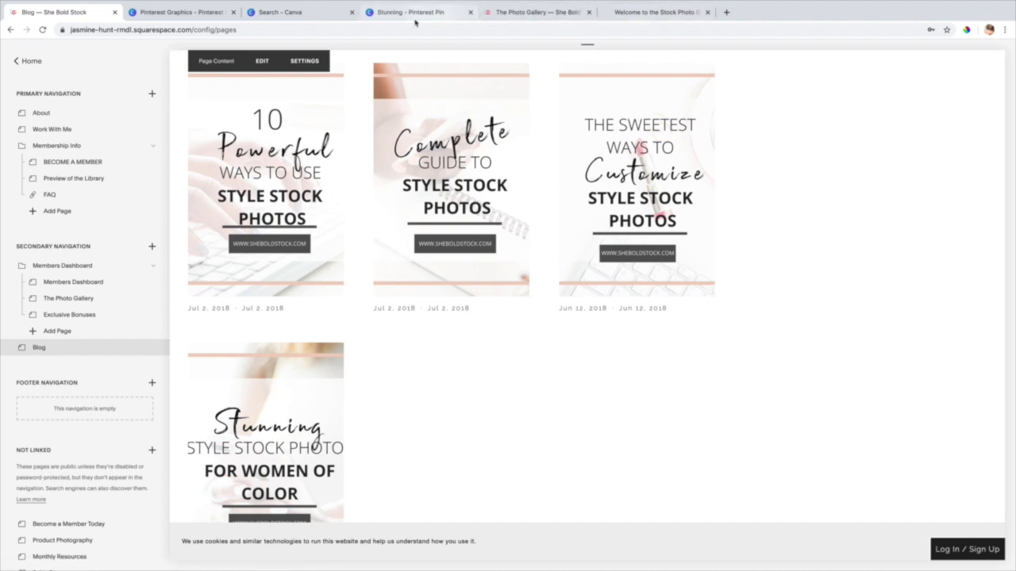
Step: Glance at the Stunning pin in Canva, then return to the Squarespace blog grid of pins
left_click(407, 12)
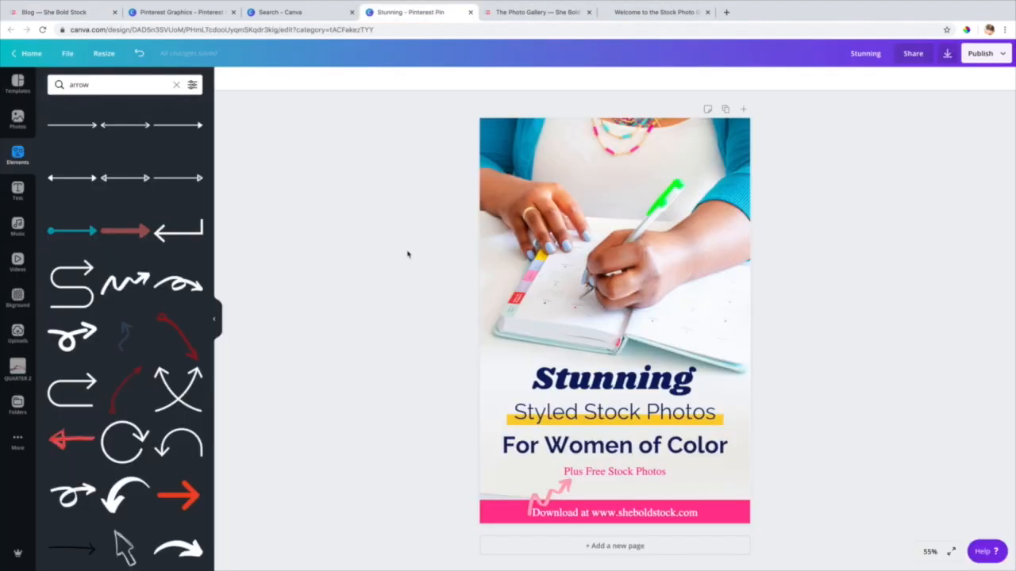
left_click(615, 512)
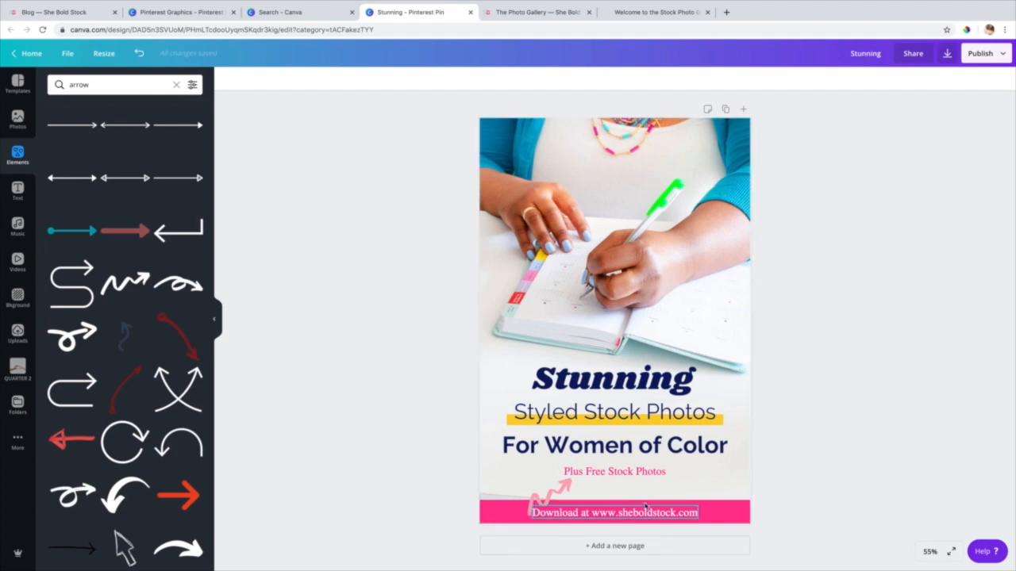
left_click(59, 12)
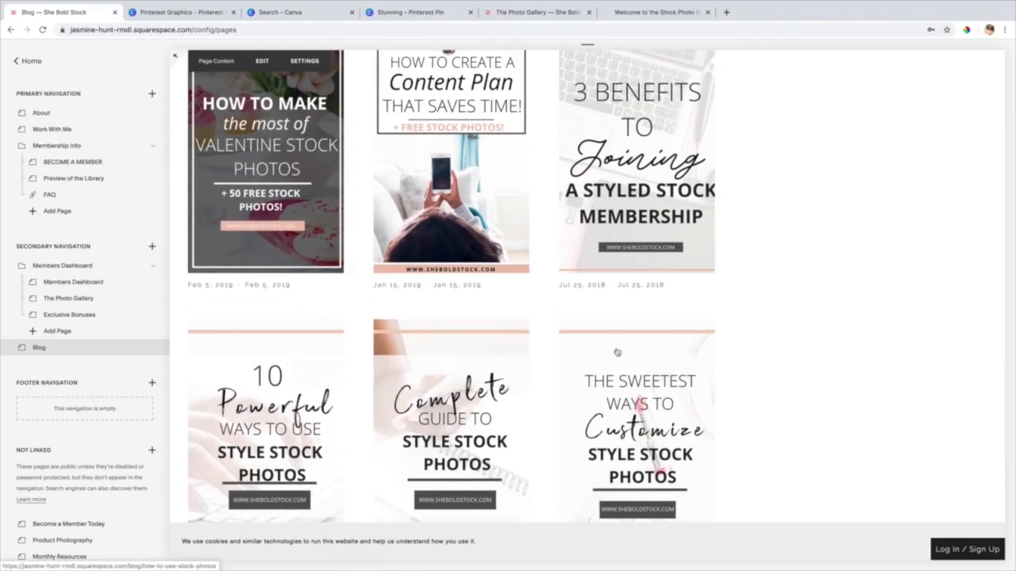
Step: Scroll the blog grid past the older 'Stunning … For Women of Color' pin, then return to the Canva design
scroll("down", 3)
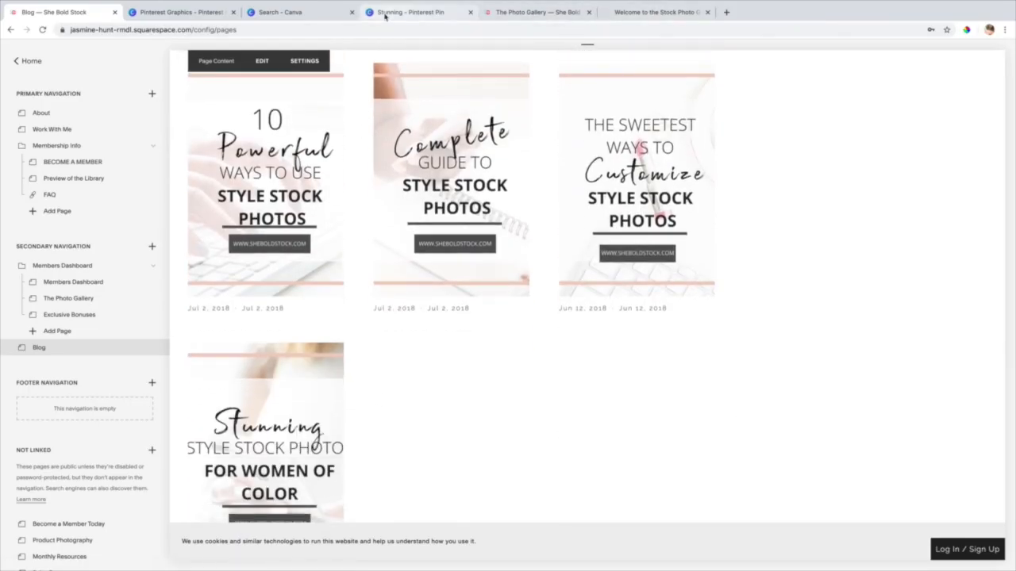
left_click(408, 12)
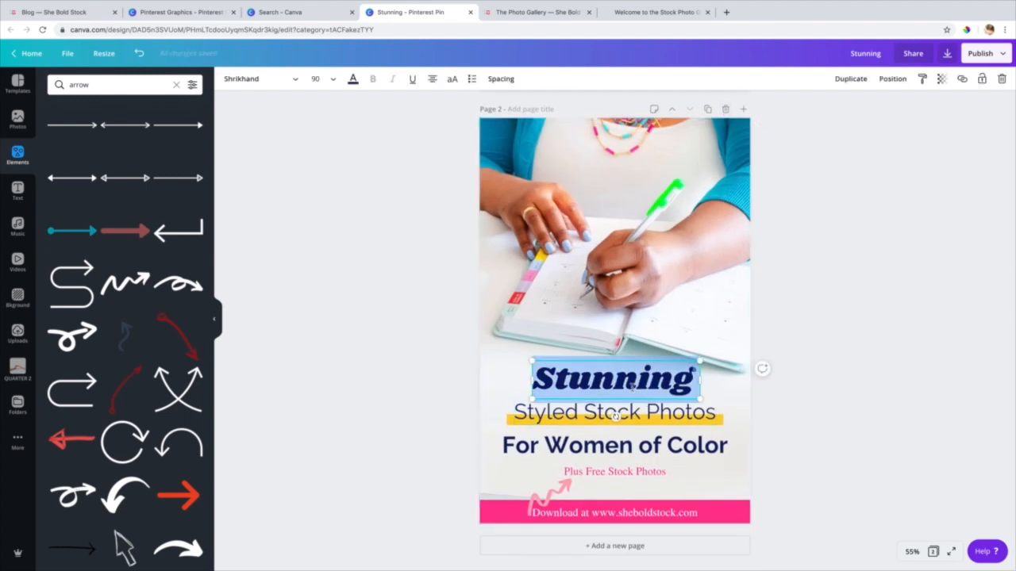
Step: Retype page 2's headline as 'The Sweetest Ways to Customize' over an ice cream photo background
type("The")
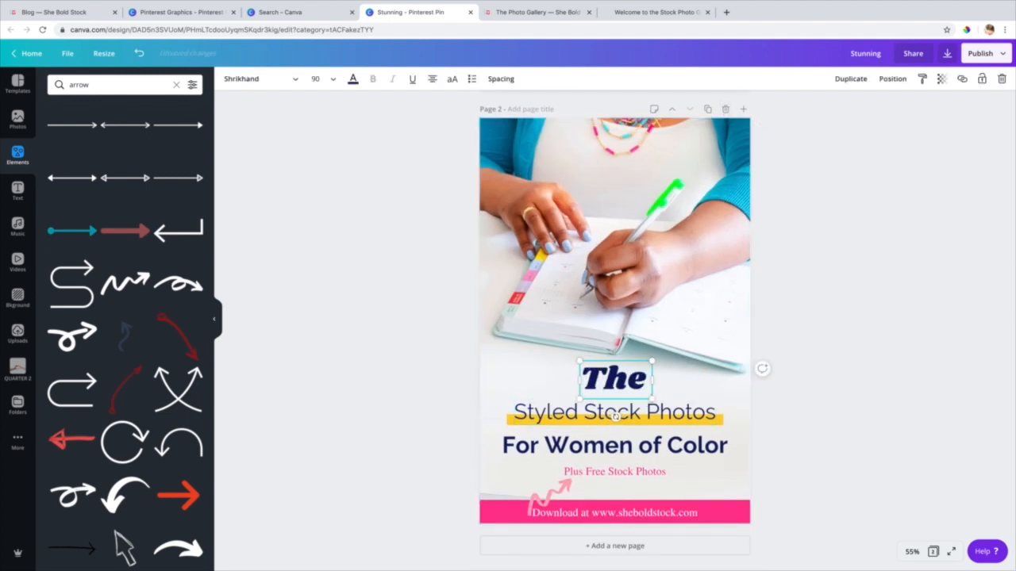
type("S")
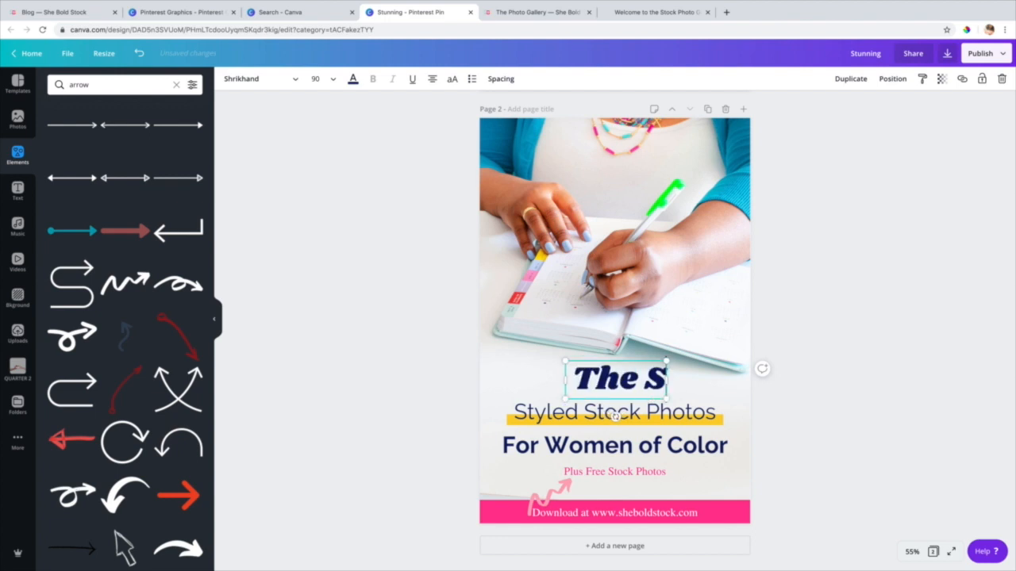
type("customize")
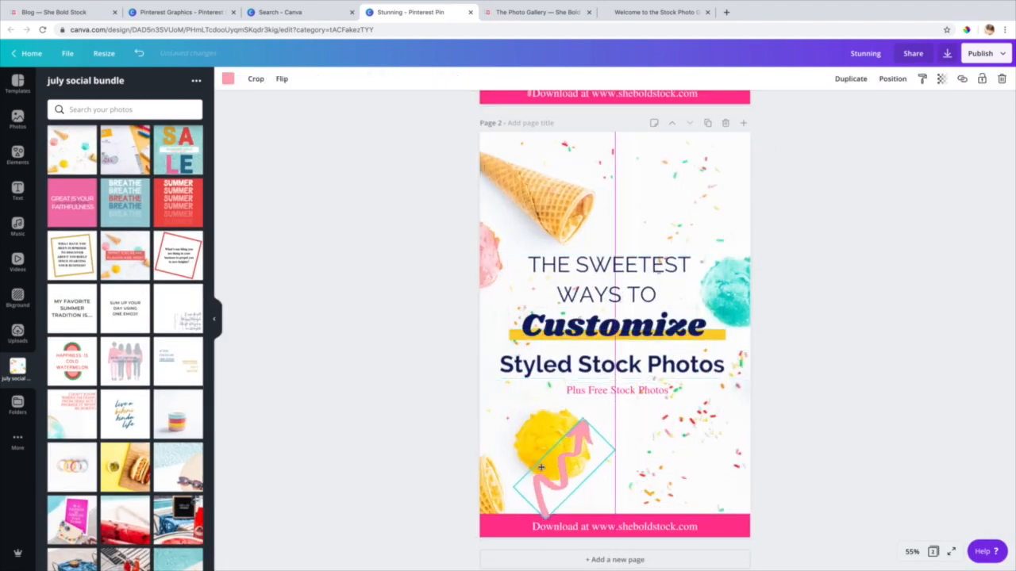
Step: Flip the squiggle arrow horizontally and fade the ice cream photo to transparency 45
left_click(282, 78)
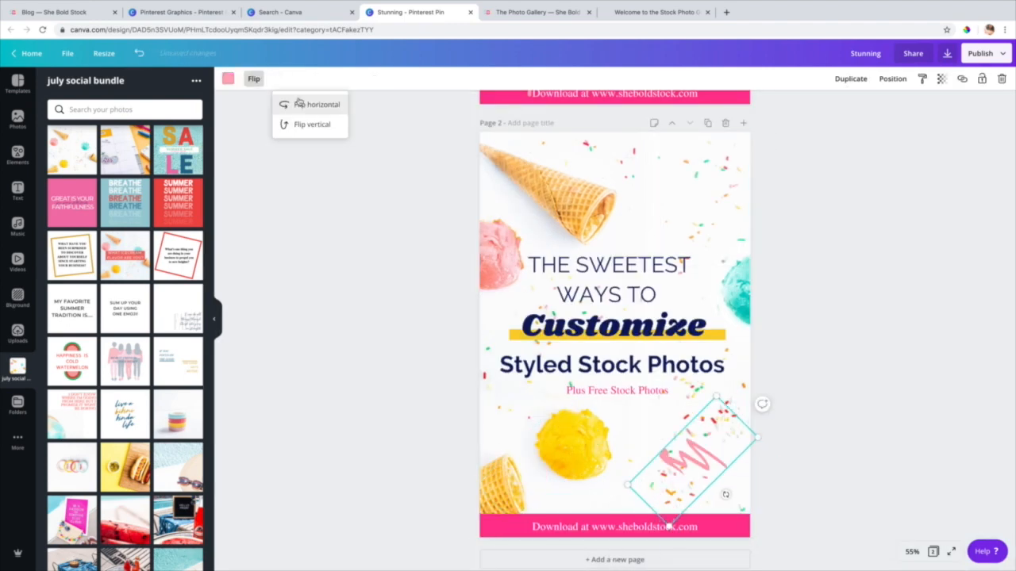
left_click(84, 230)
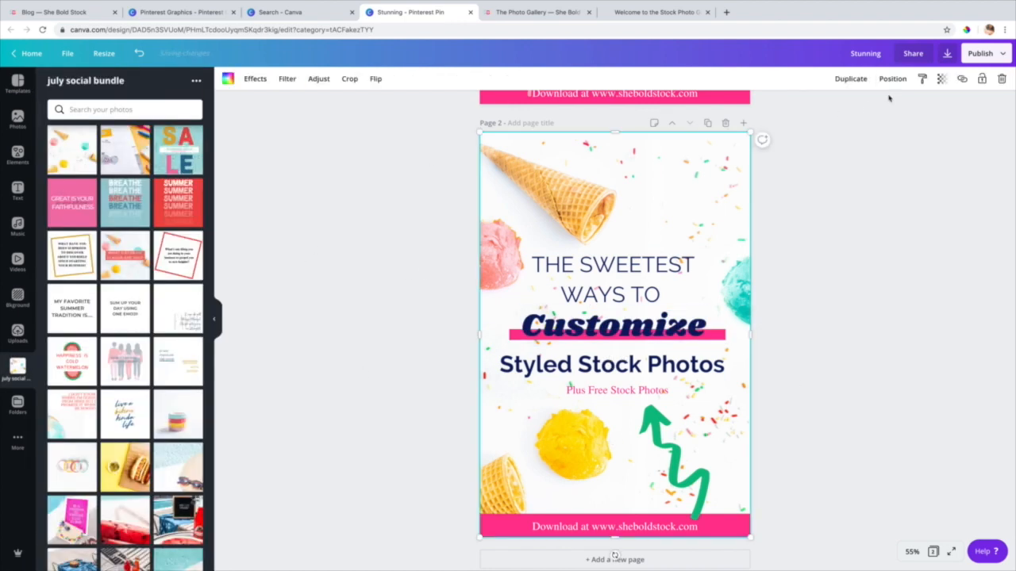
left_click(942, 78)
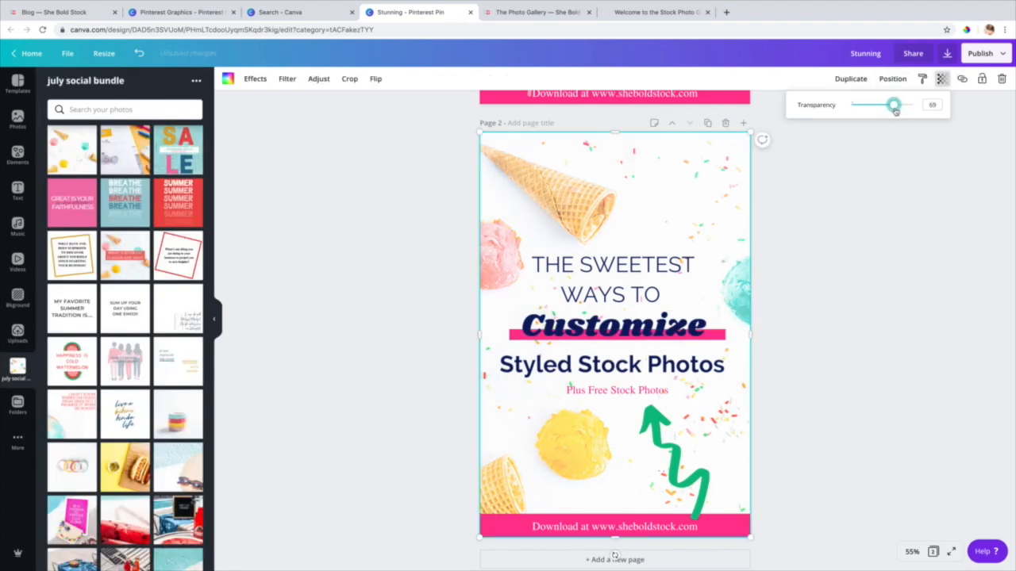
left_click_drag(893, 104, 880, 103)
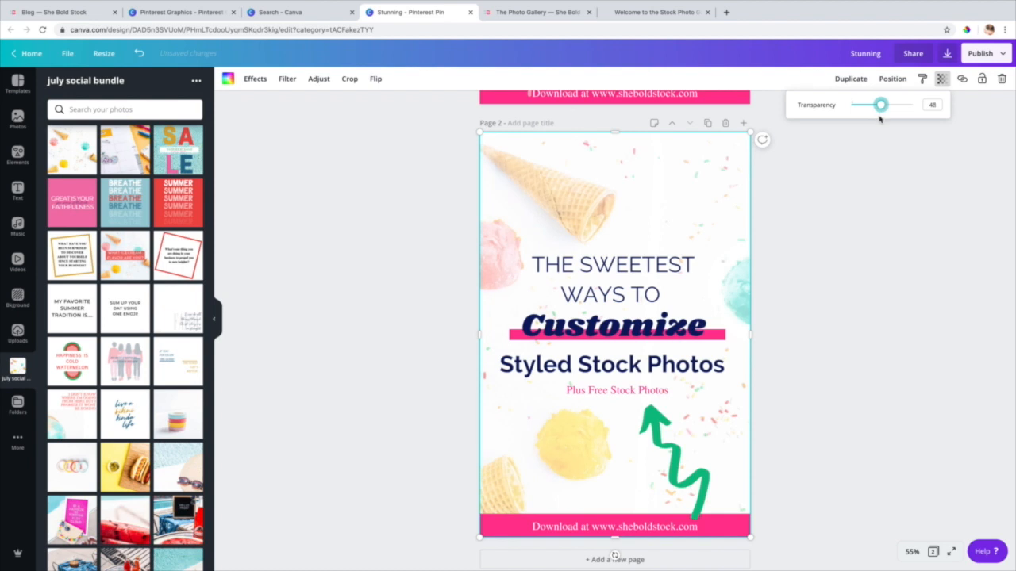
left_click_drag(879, 104, 891, 104)
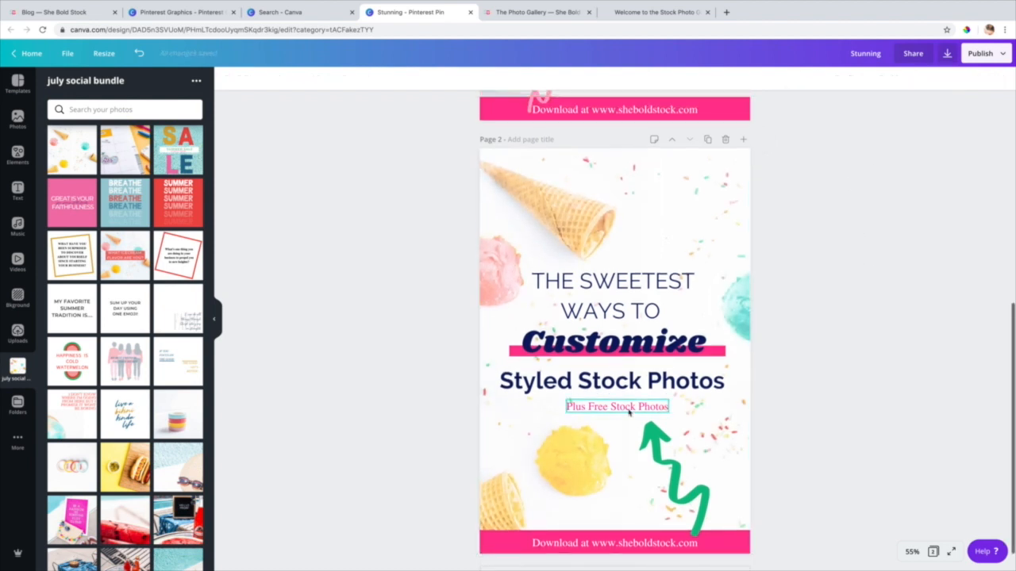
Step: Capitalise the 'Plus Free Stock Photos' line and resize the pink bar to frame it
left_click(617, 407)
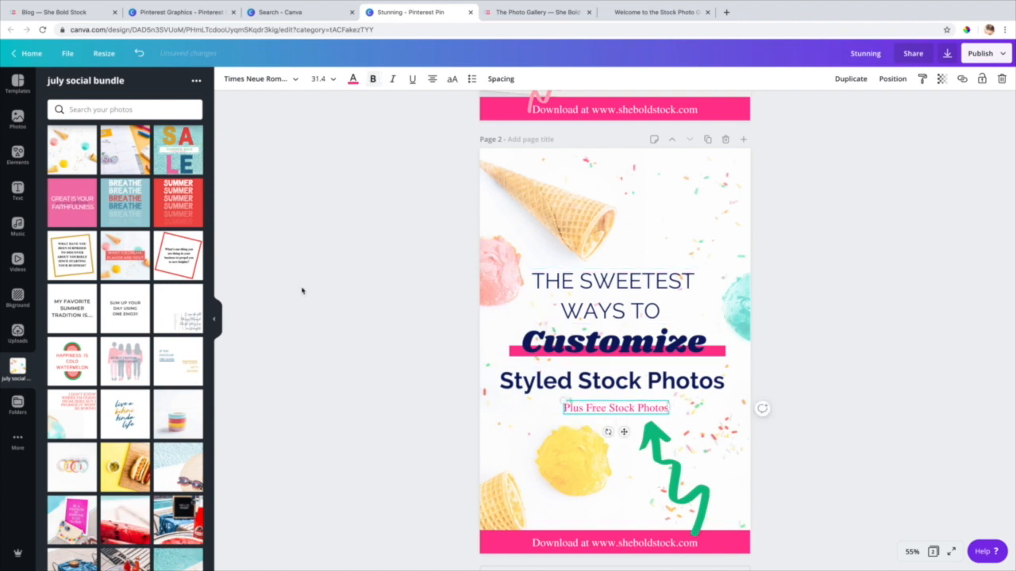
left_click(452, 78)
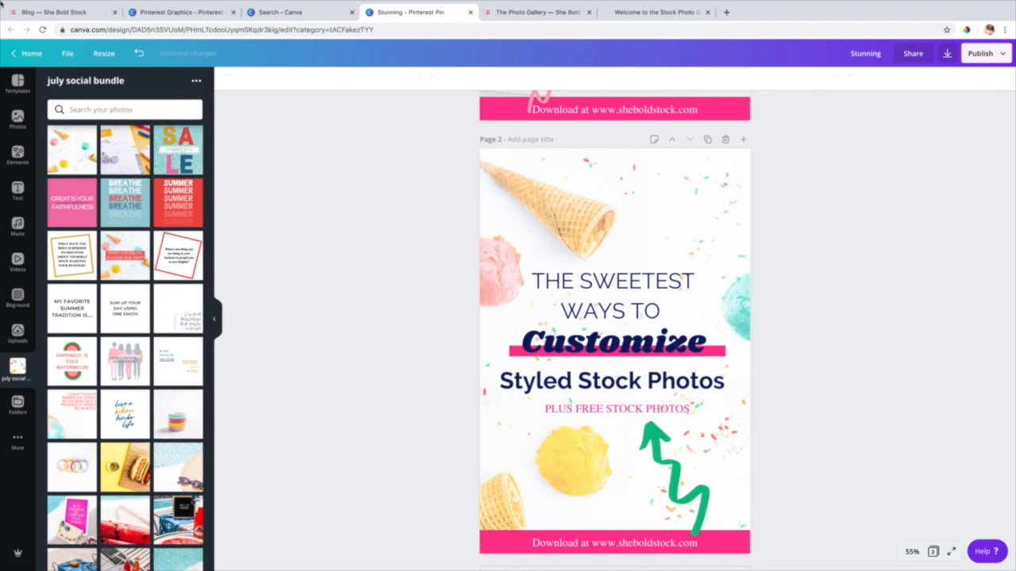
left_click(613, 343)
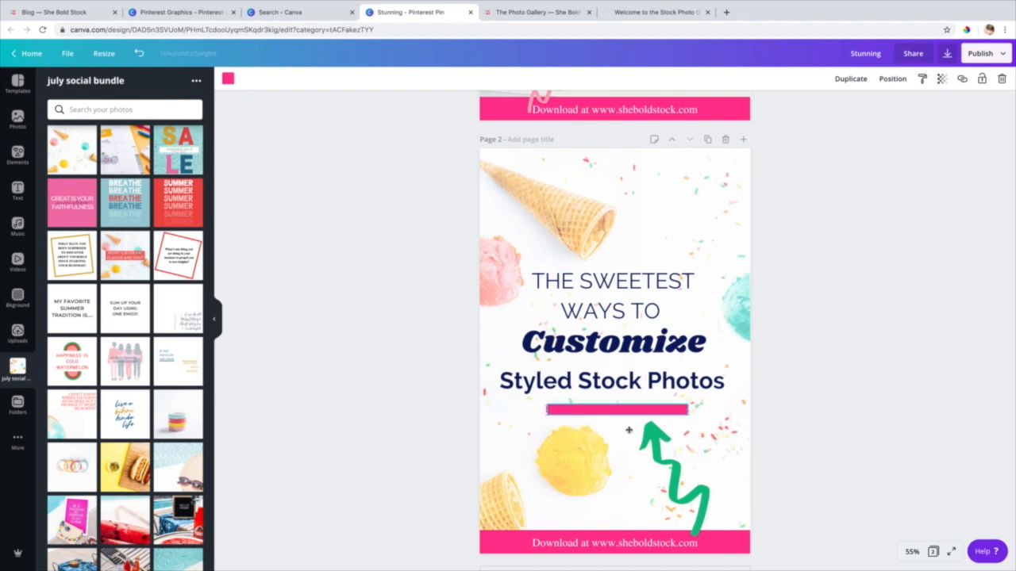
left_click(617, 409)
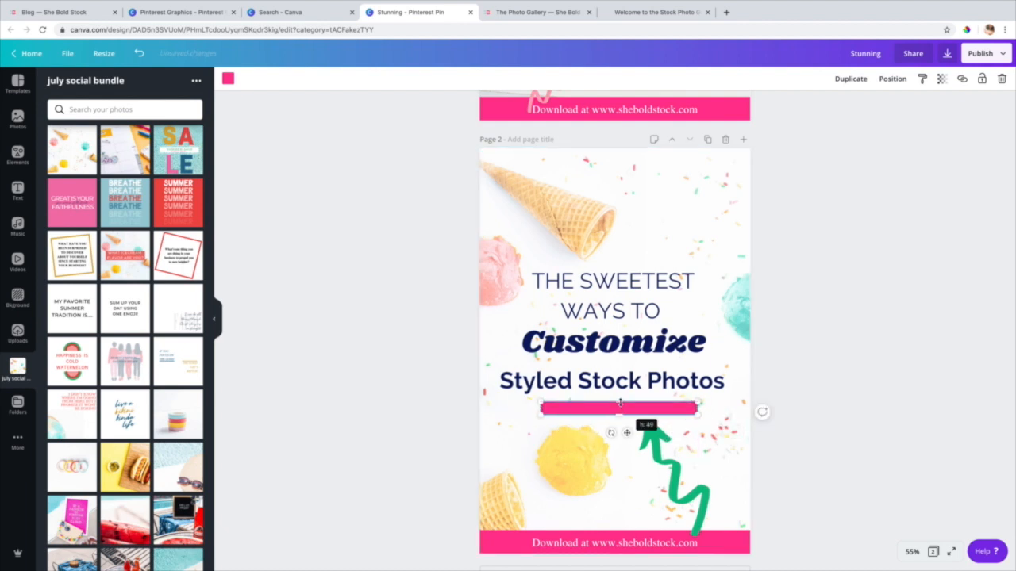
left_click(891, 78)
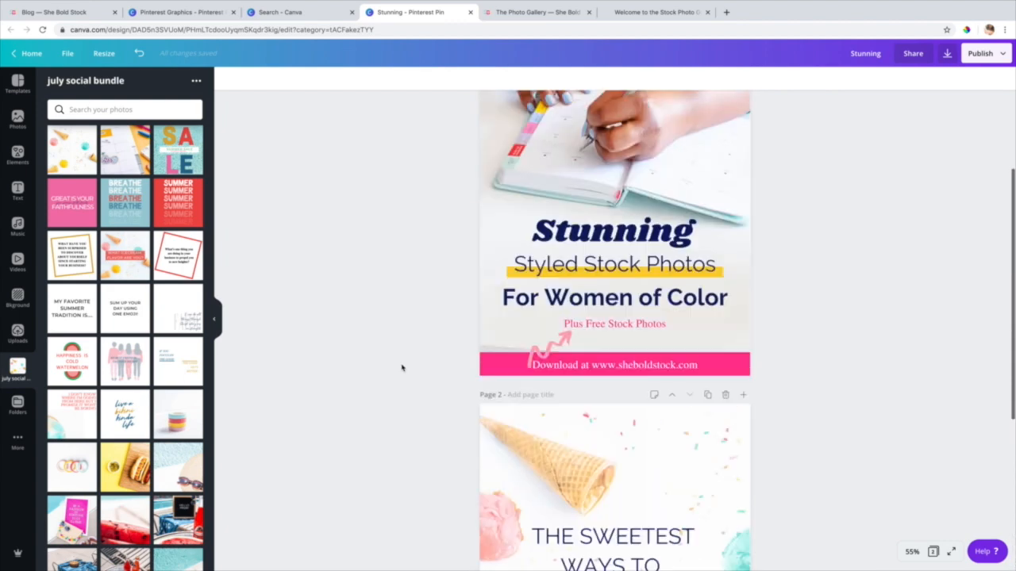
Step: Scroll through the pages and duplicate the ice cream pin as page 3
scroll("down", 3)
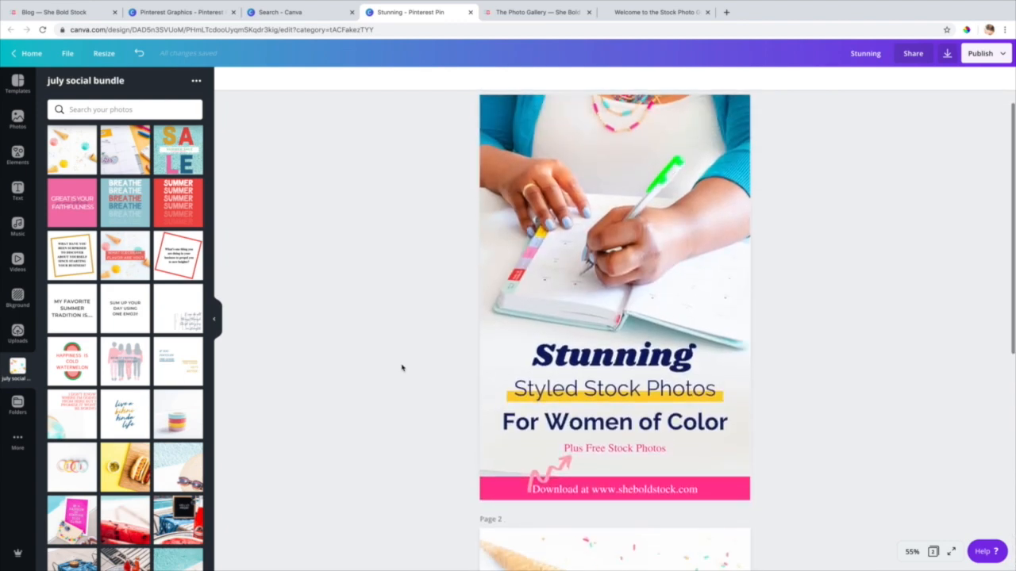
scroll("down", 3)
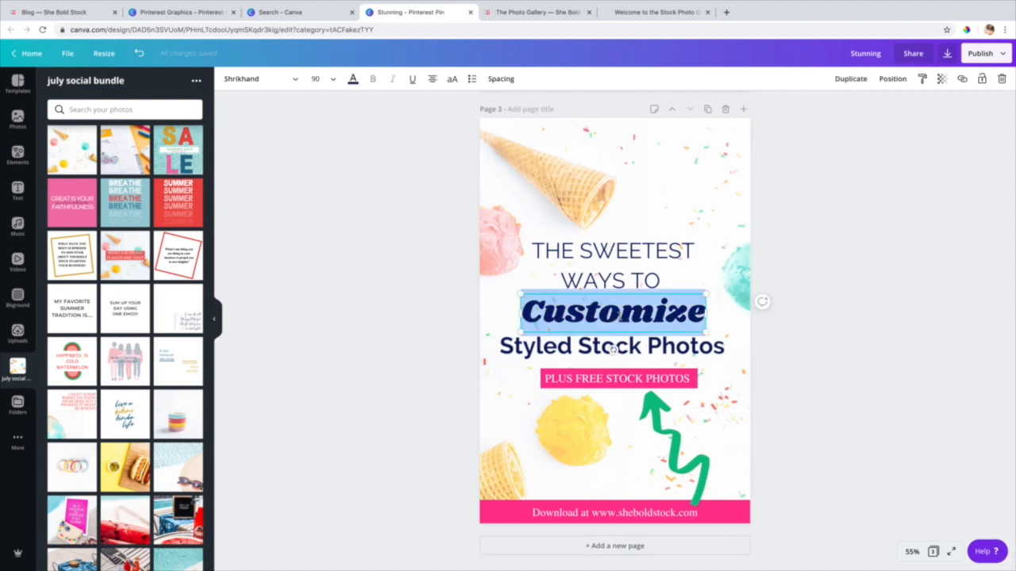
Step: Replace 'Customize' with 'Complete' and 'THE SWEETEST WAYS TO' with 'GUIDE TO' on page 3
type("Complete")
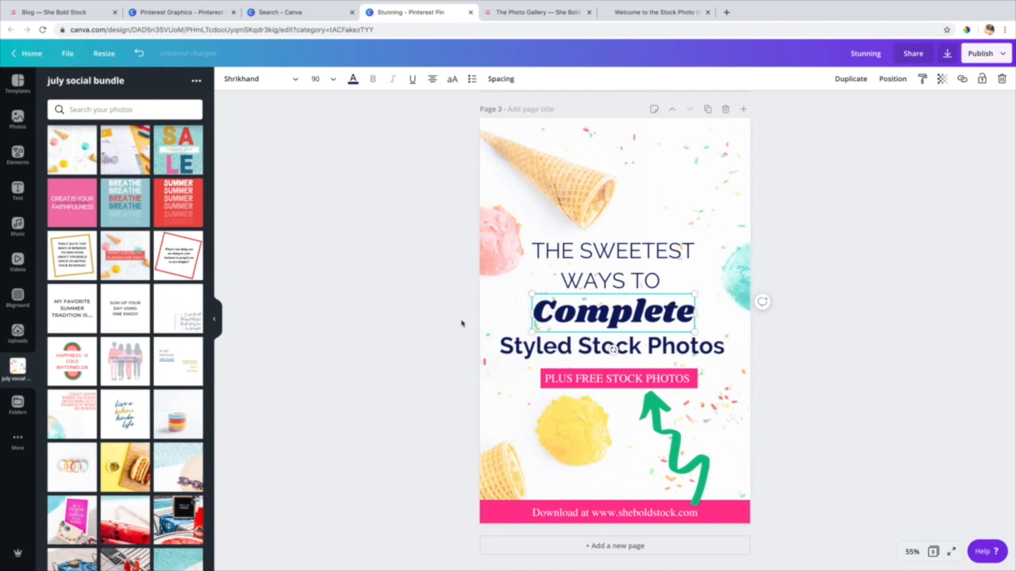
left_click_drag(612, 311, 591, 246)
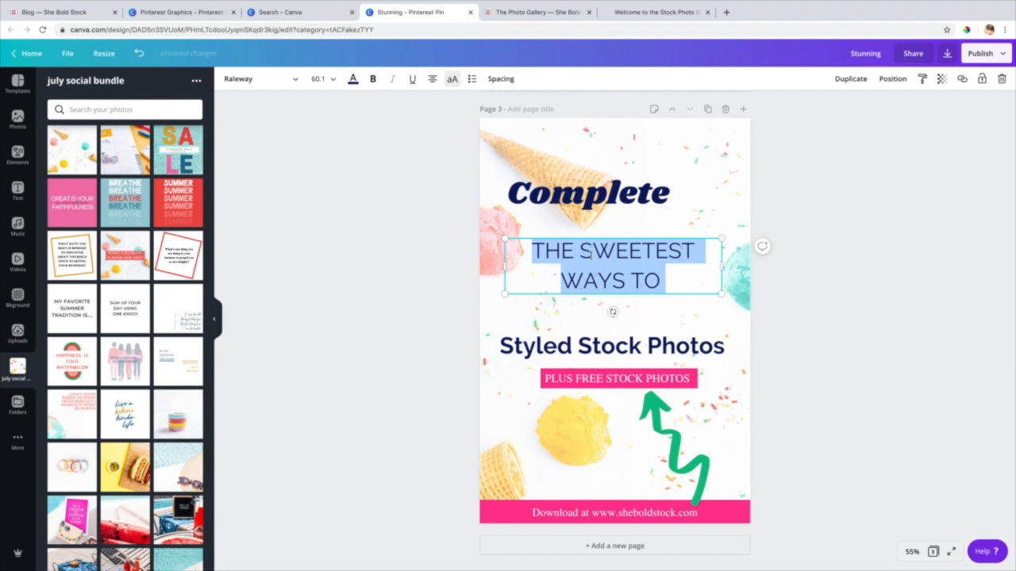
type("GUIDE TO")
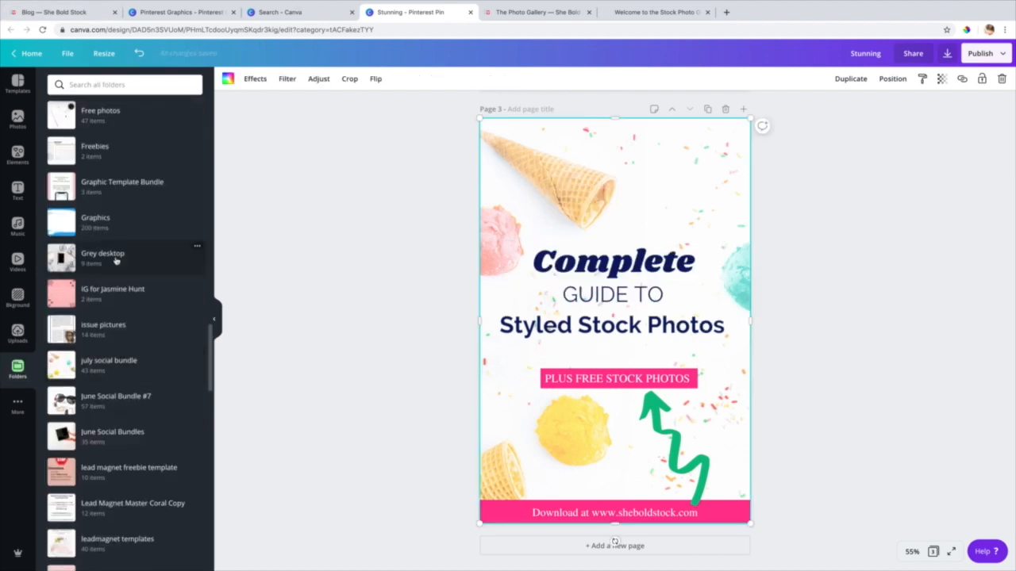
Step: Set a repositioned grey desktop photo as page 3's background and flip the green arrow vertically
left_click(103, 257)
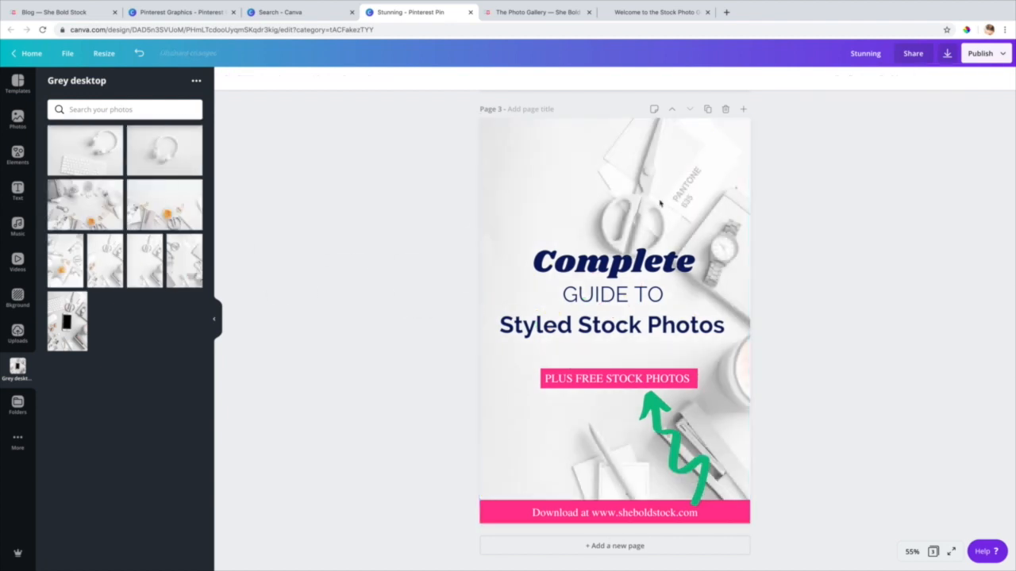
left_click(611, 325)
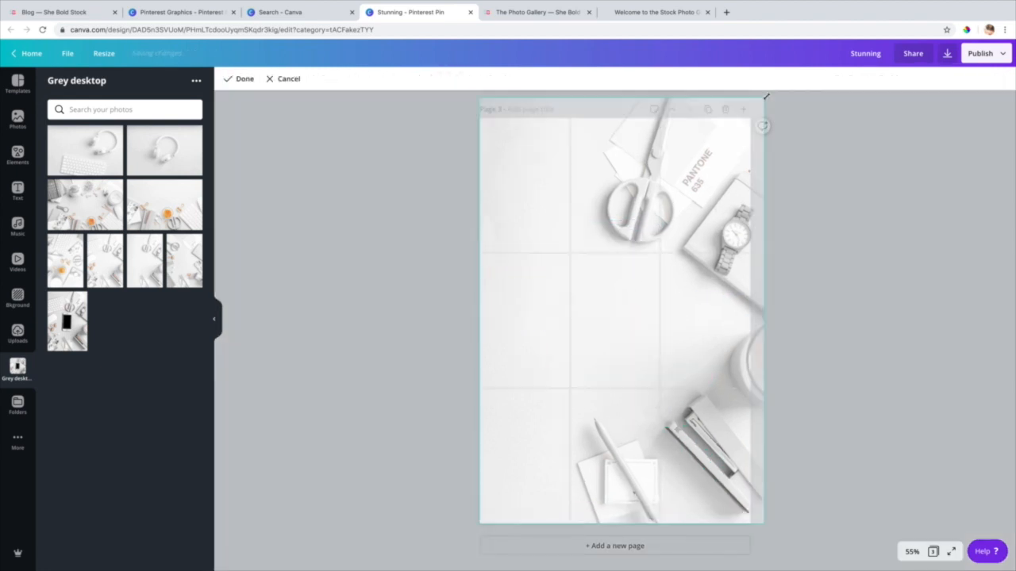
left_click(244, 78)
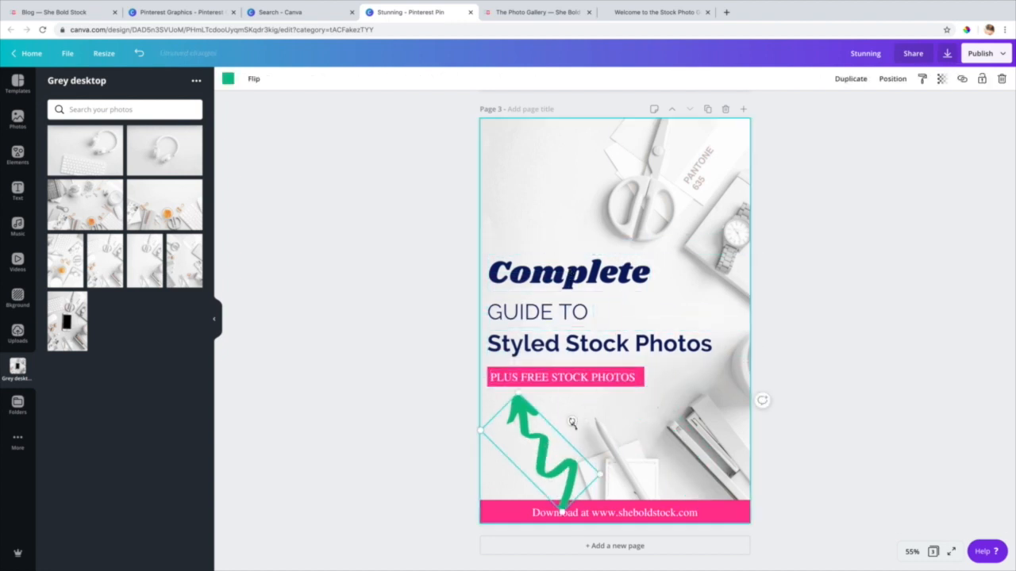
left_click(253, 78)
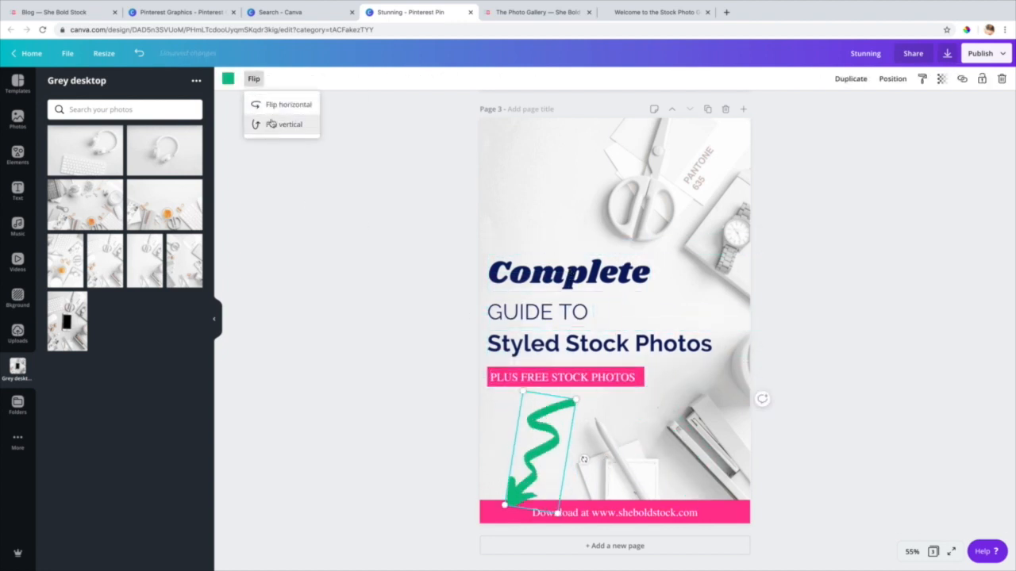
left_click(290, 124)
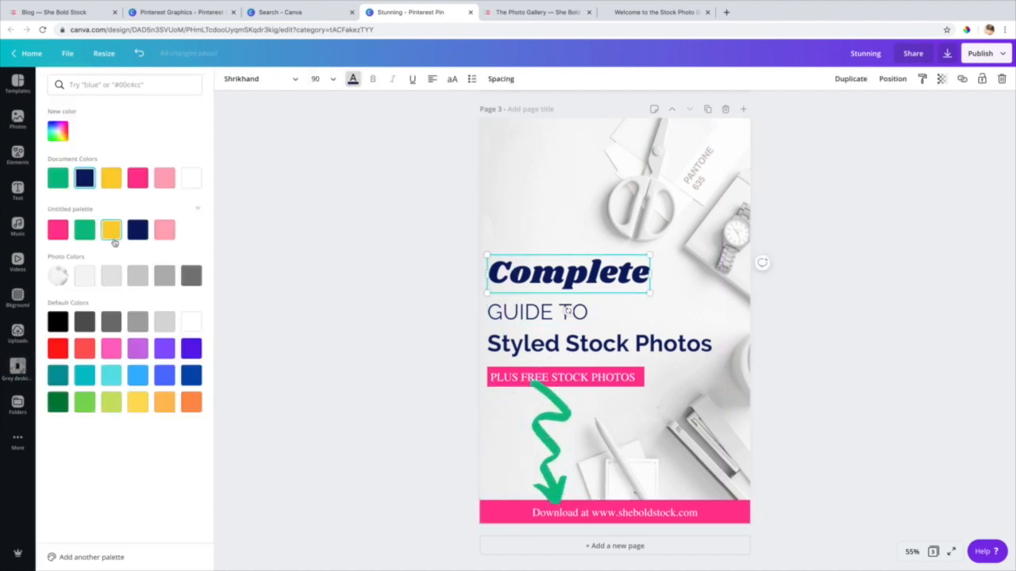
Step: Add a yellow circle behind the title's left side and drag the green arrow off the pin
left_click(138, 230)
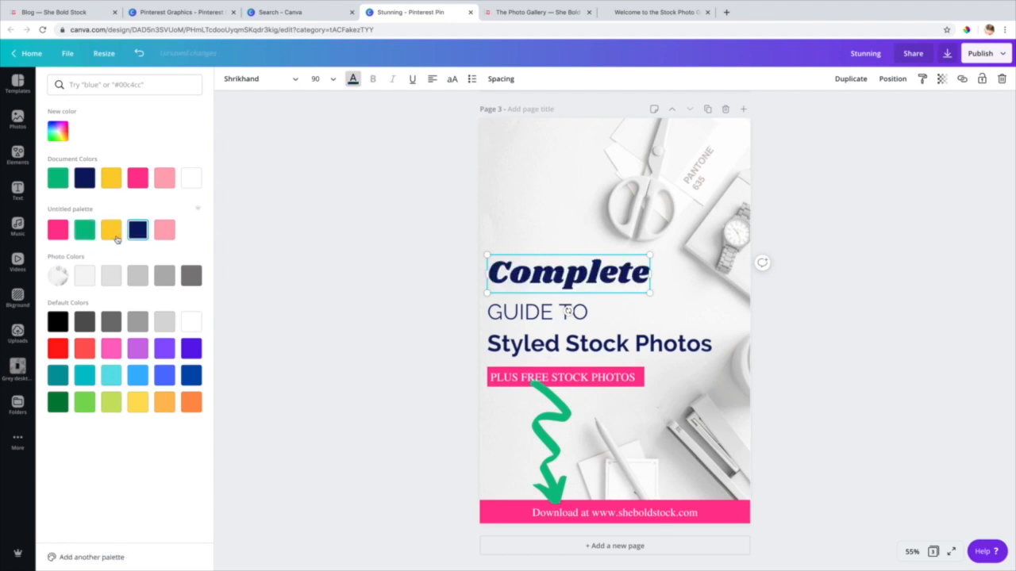
left_click(18, 157)
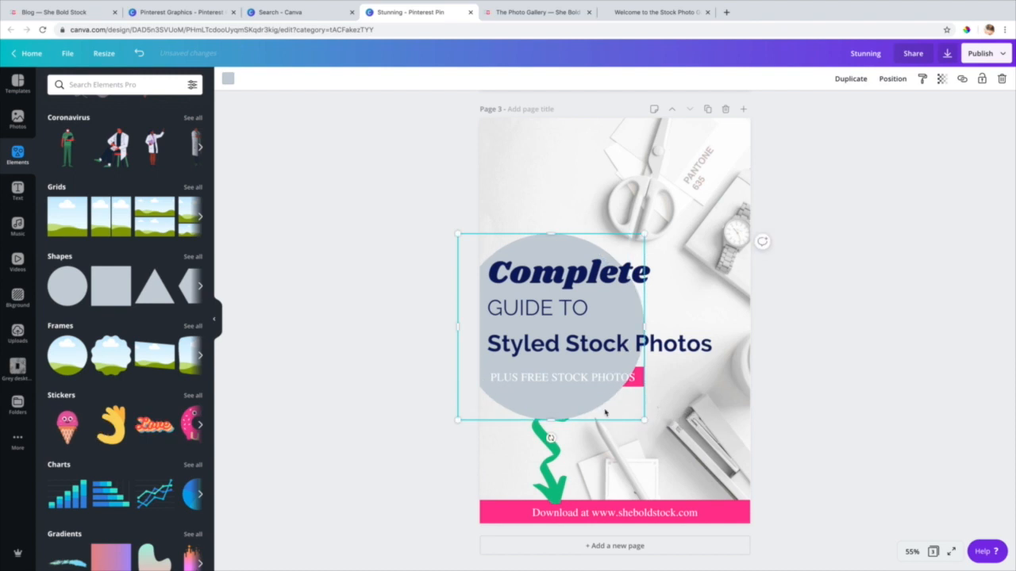
left_click(892, 79)
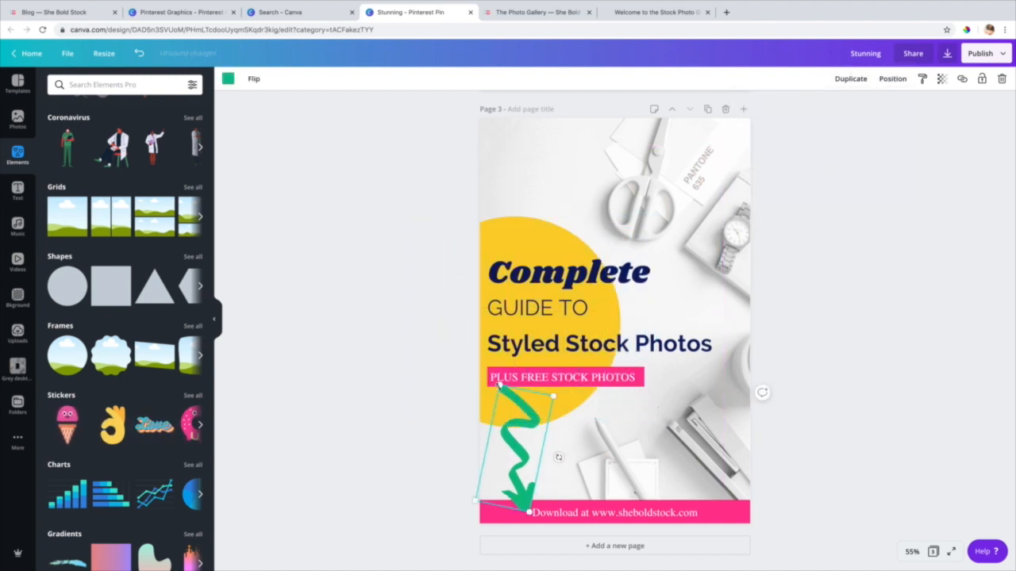
left_click_drag(524, 452, 333, 452)
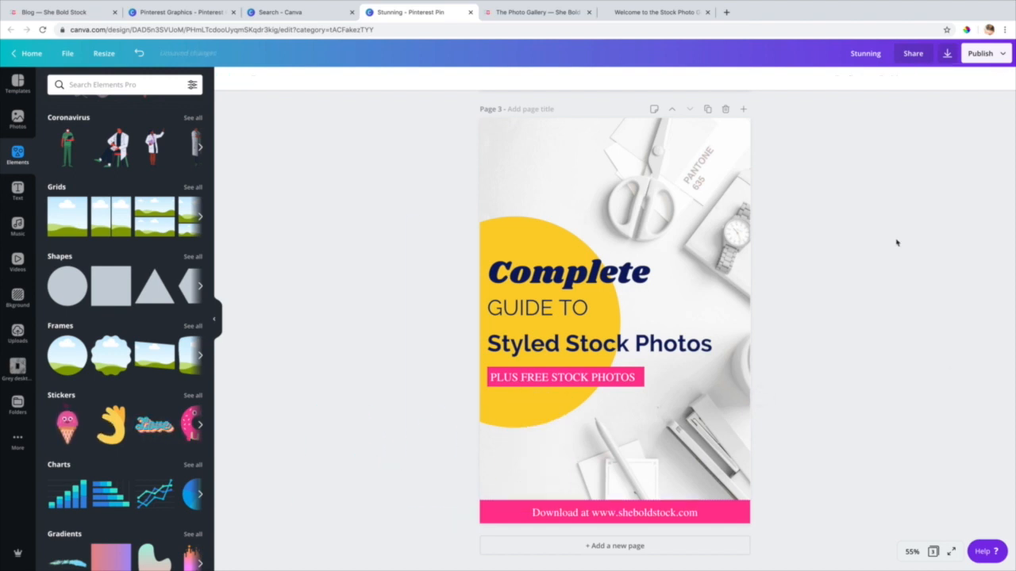
mouse_move(382, 454)
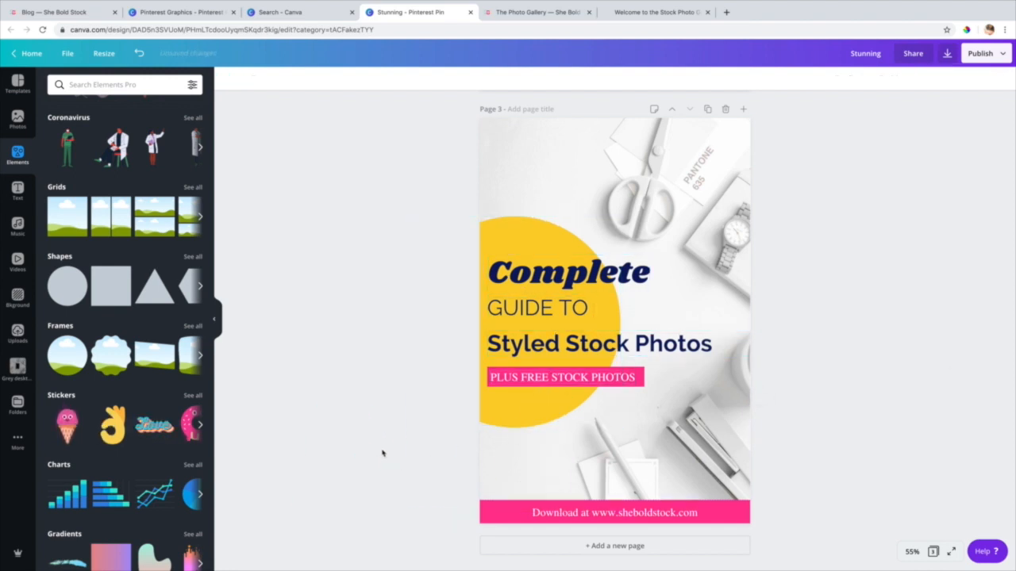
mouse_move(804, 229)
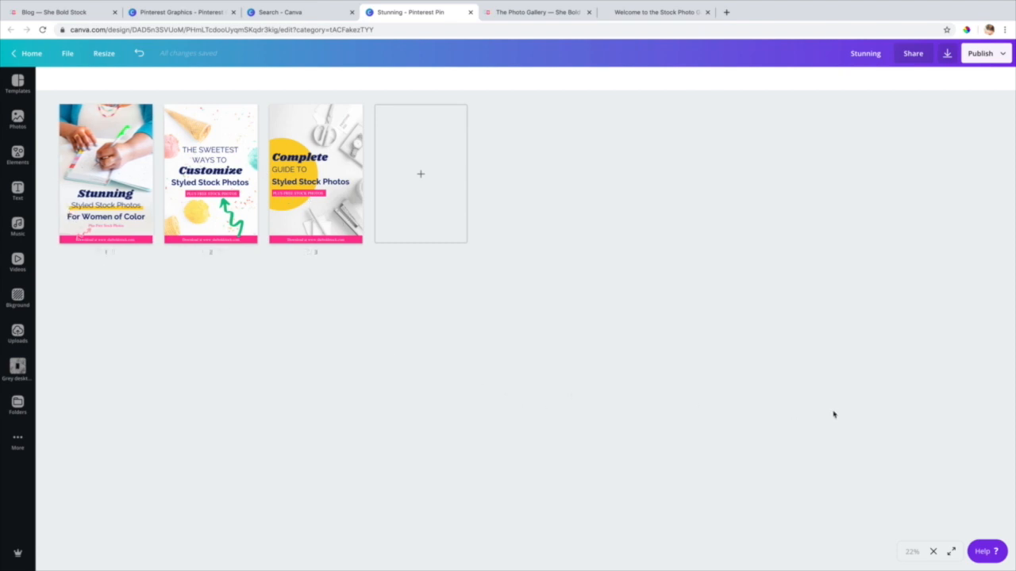
Step: Switch from the three-pin grid view to the Squarespace blog tab
left_click(60, 12)
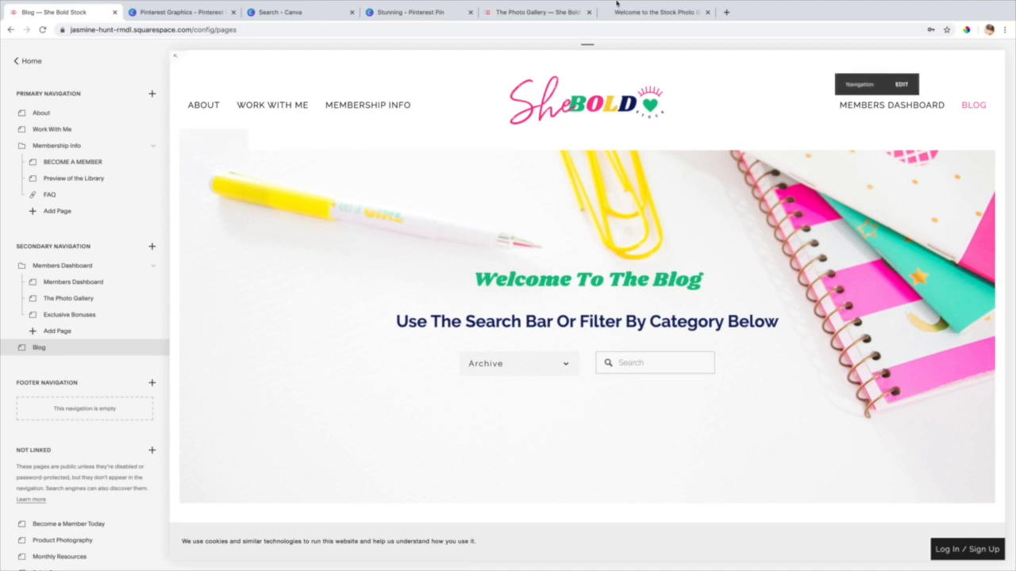
Step: Scroll down through the She Bold Stock blog's pin grid in the Squarespace editor
scroll("down", 3)
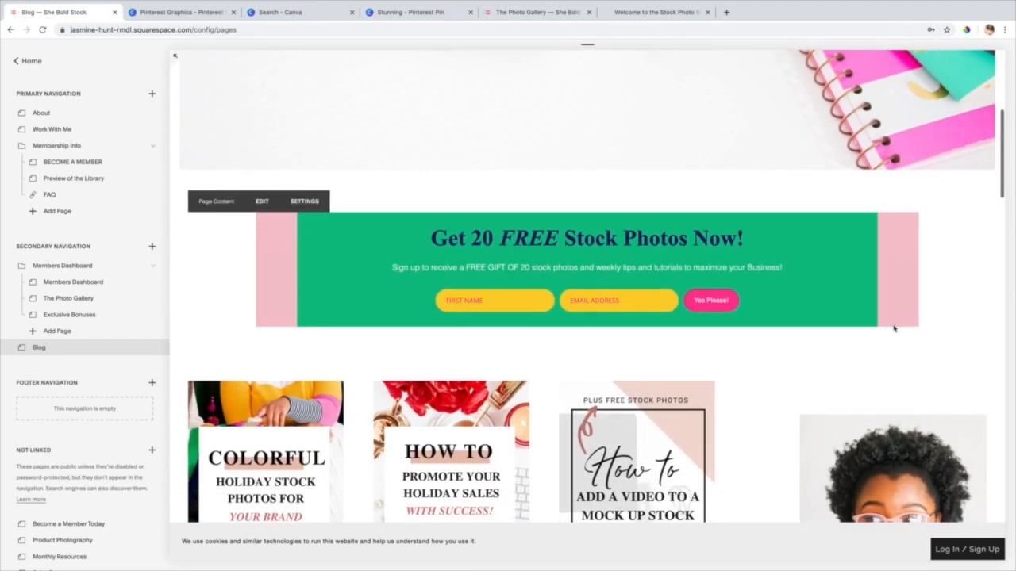
scroll("down", 3)
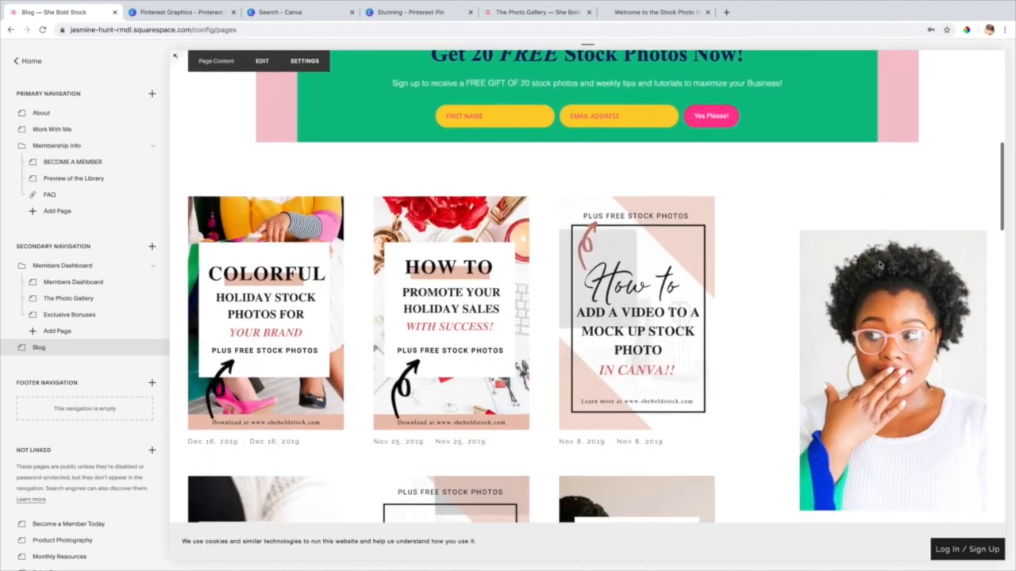
scroll("down", 3)
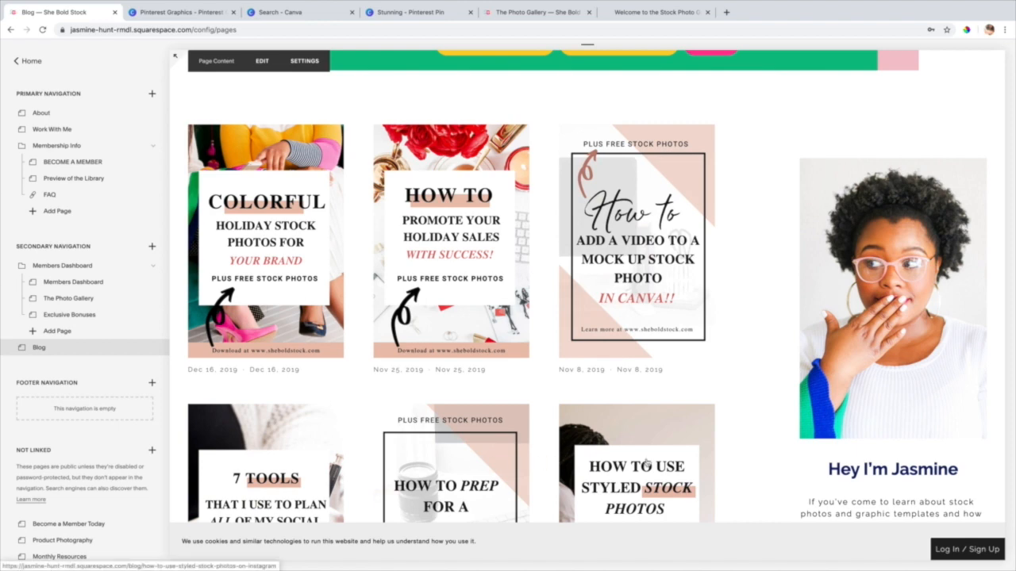
scroll("down", 3)
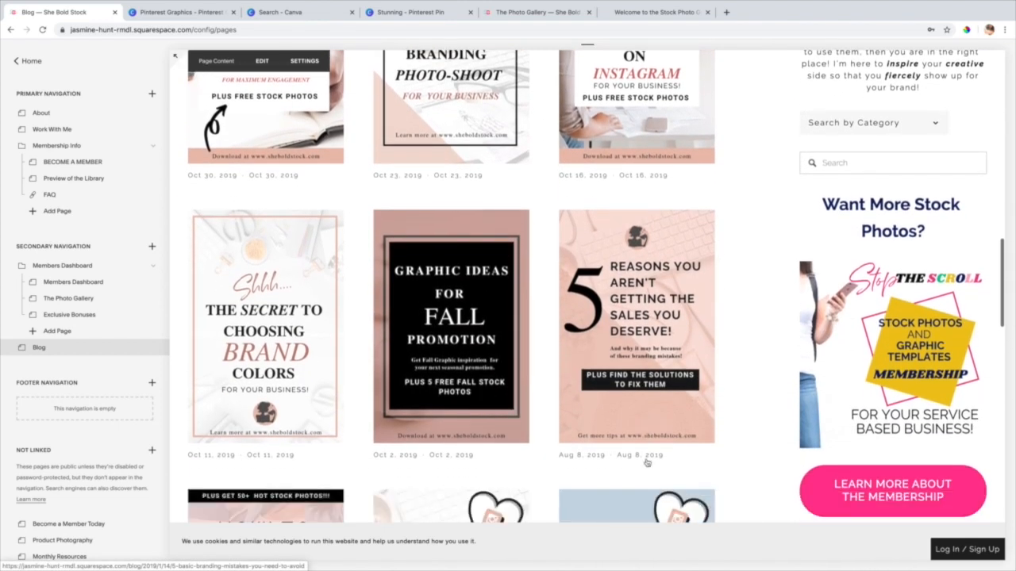
scroll("down", 3)
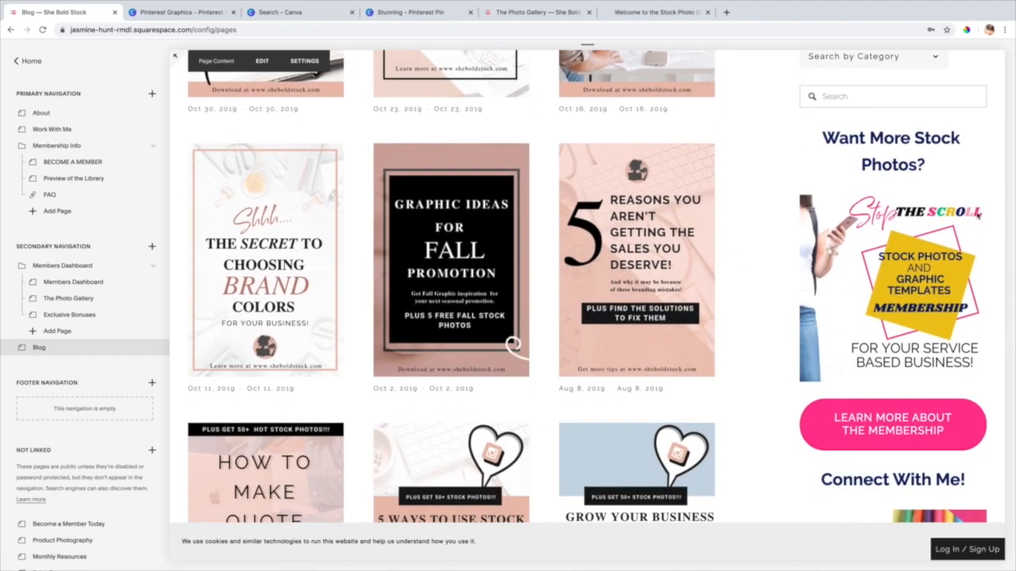
scroll("down", 3)
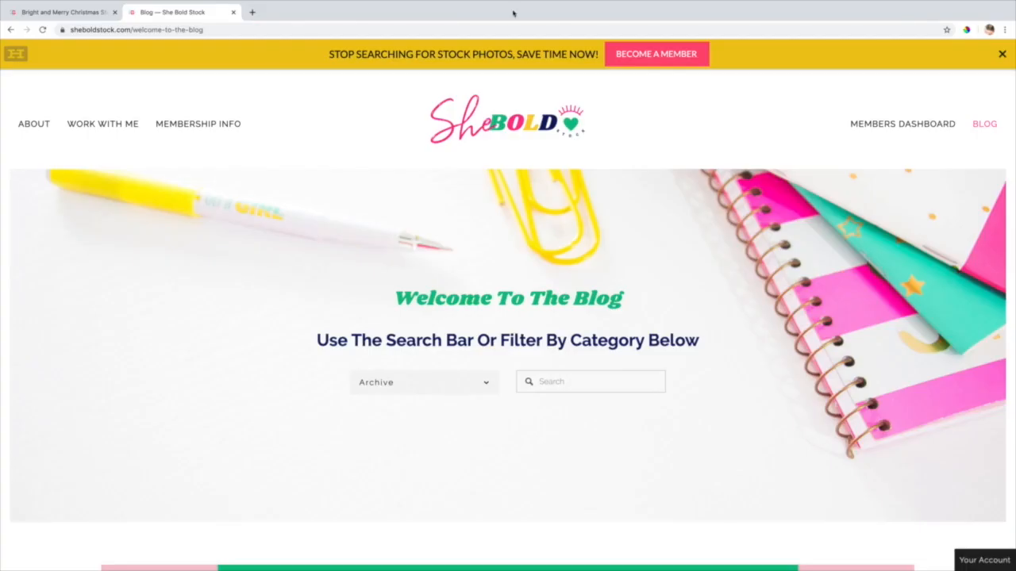
mouse_move(405, 97)
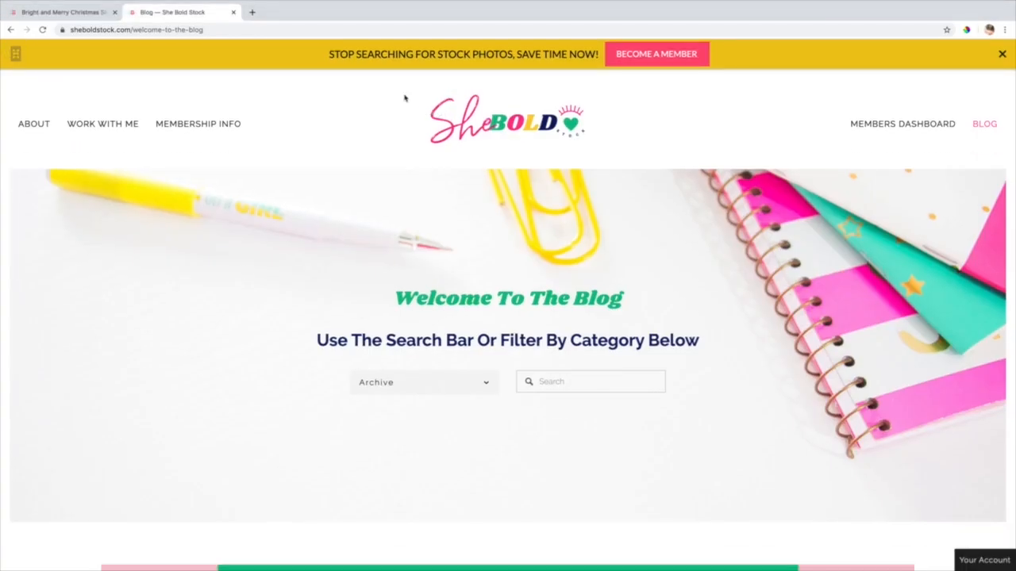
Step: Scroll the blog past its pin grid to the Complete Guide pin, then go to the Become a Member page
scroll("down", 3)
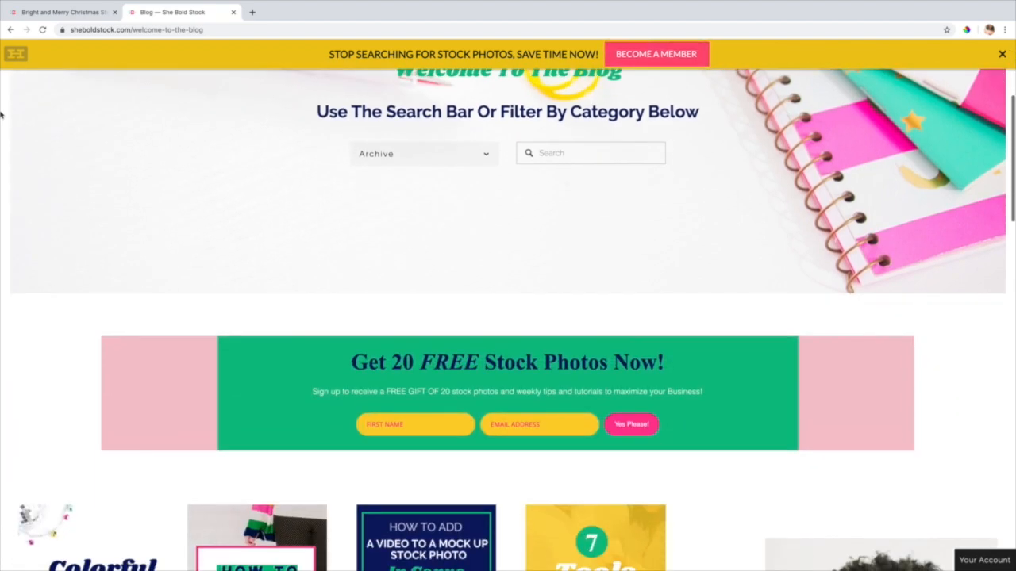
scroll("down", 3)
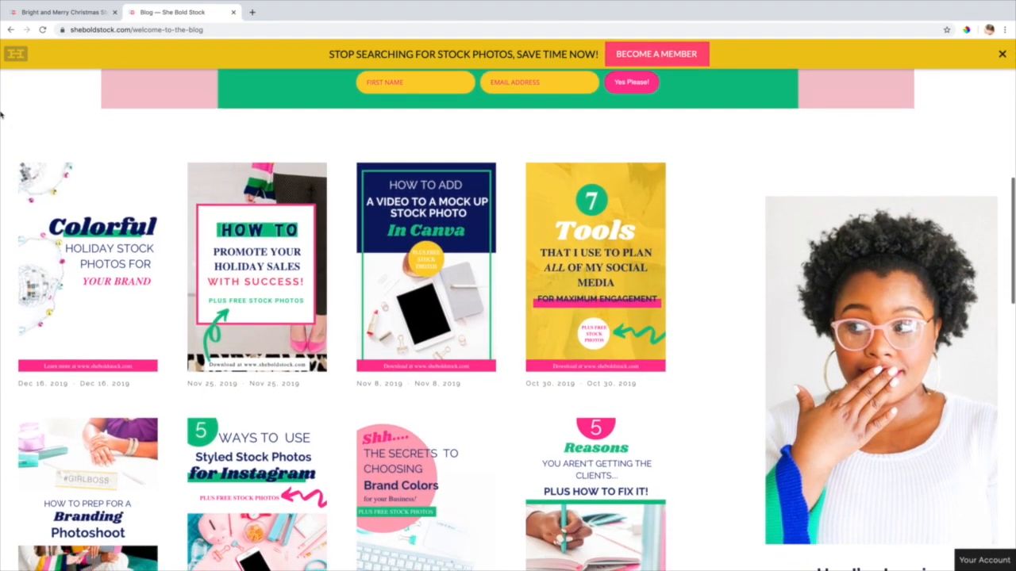
scroll("down", 3)
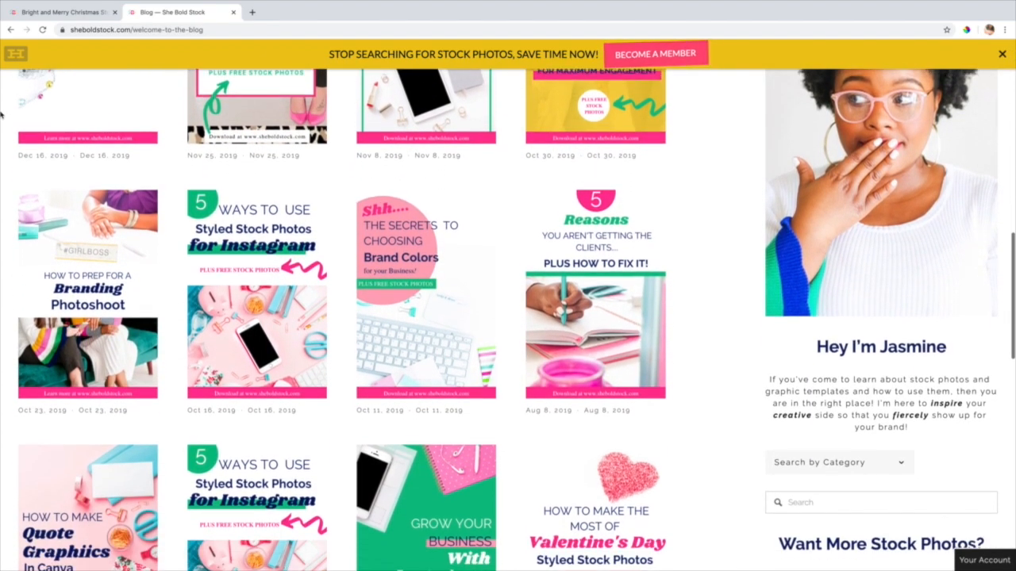
scroll("down", 3)
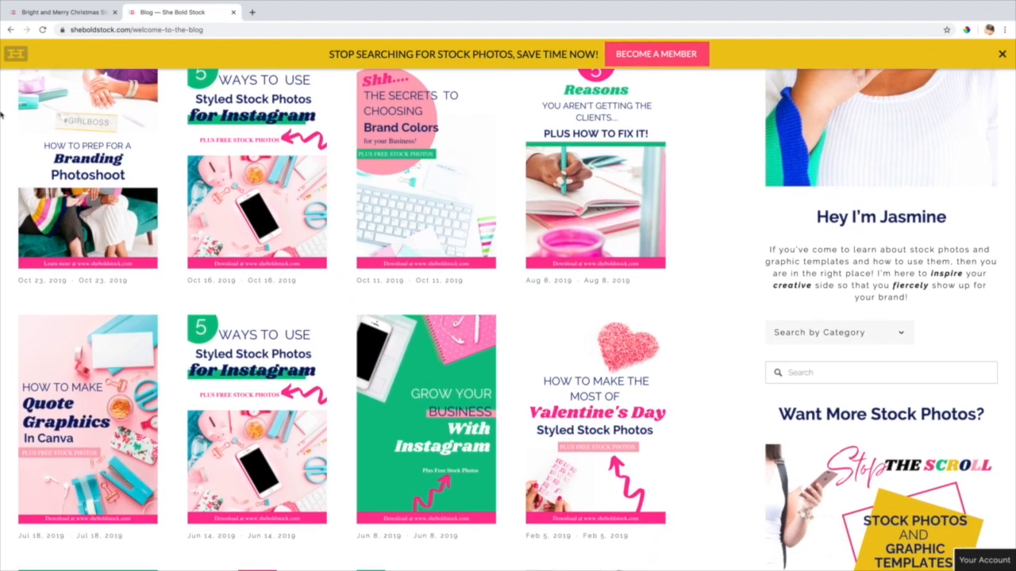
scroll("down", 3)
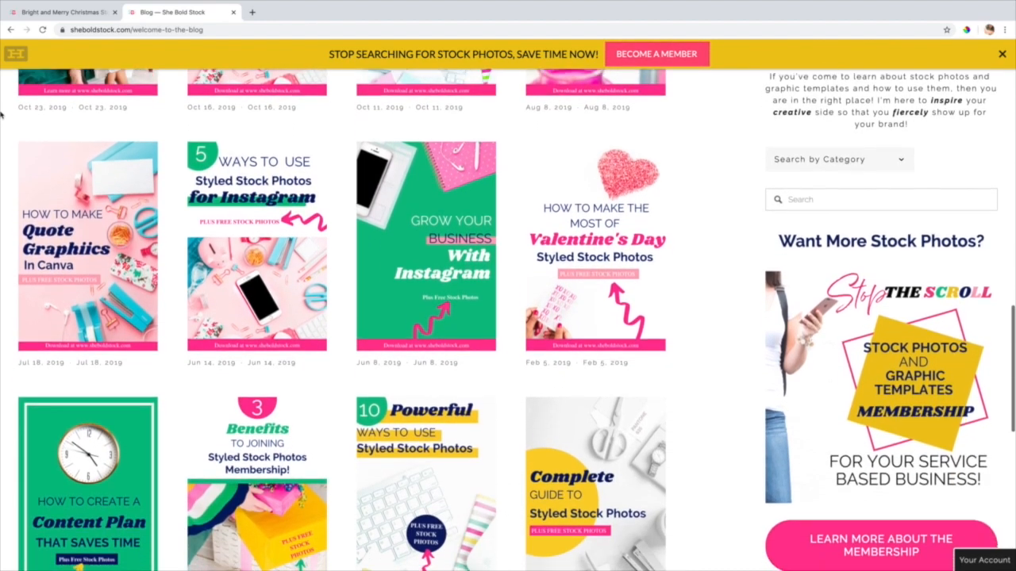
left_click(655, 54)
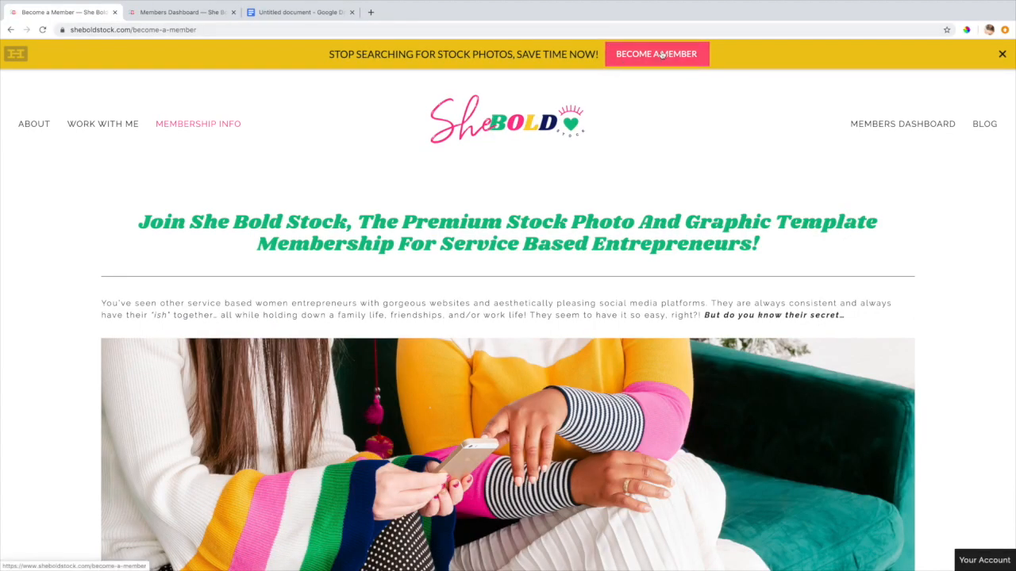
Step: Scroll through the membership page's photo and graphics sections, then switch to the Members Dashboard tab
scroll("down", 3)
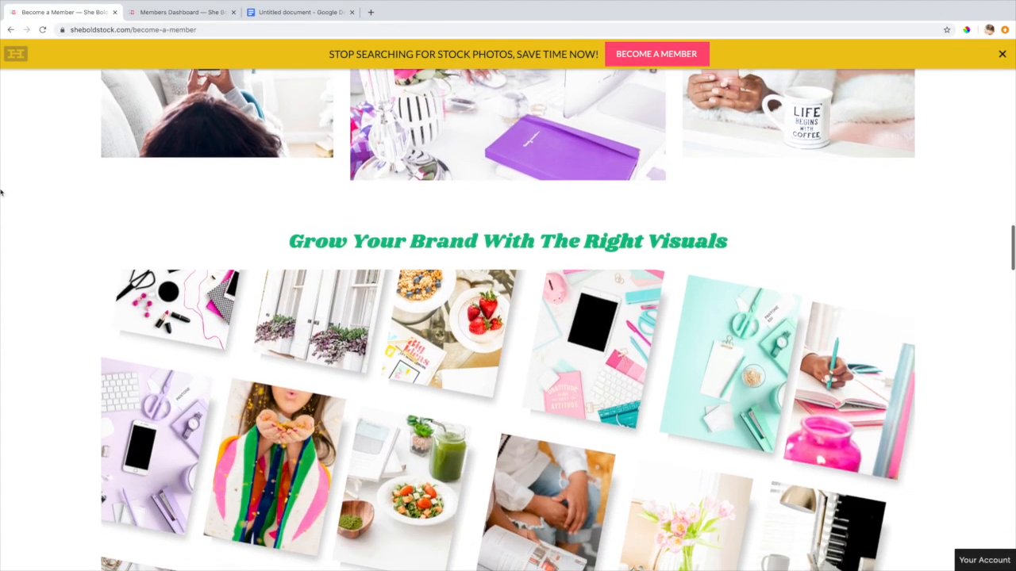
scroll("down", 3)
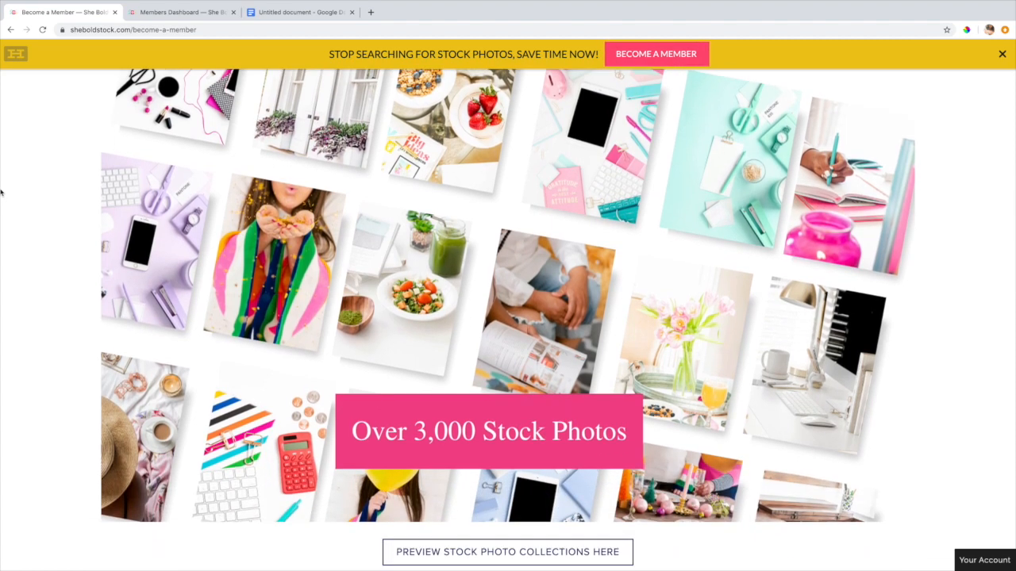
scroll("down", 3)
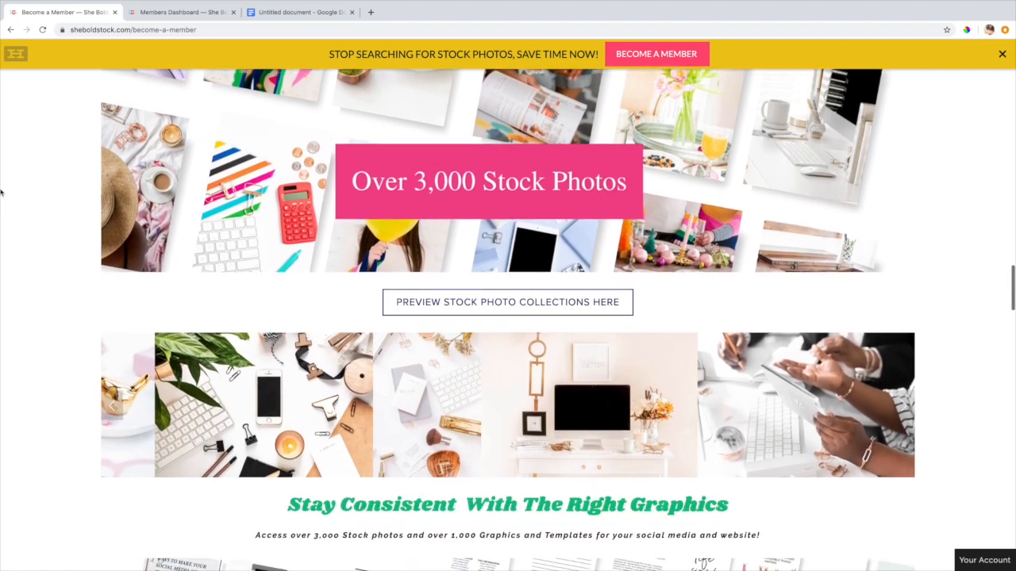
scroll("down", 3)
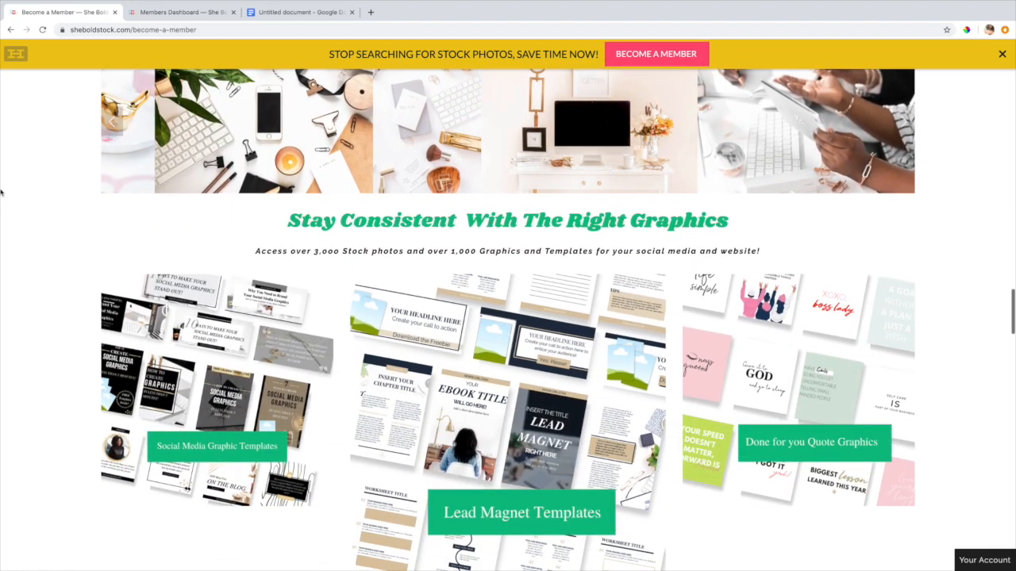
scroll("down", 3)
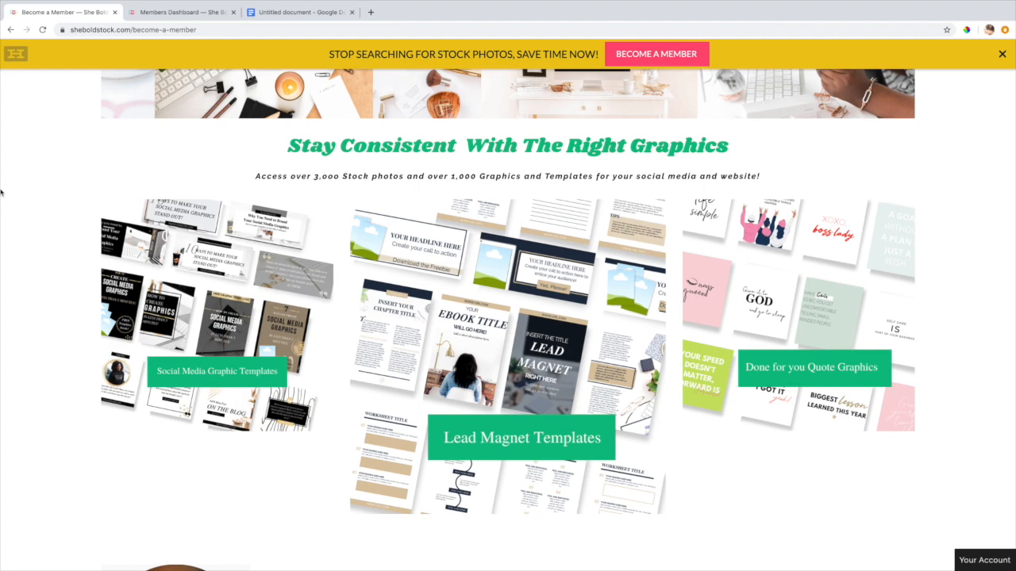
left_click(183, 12)
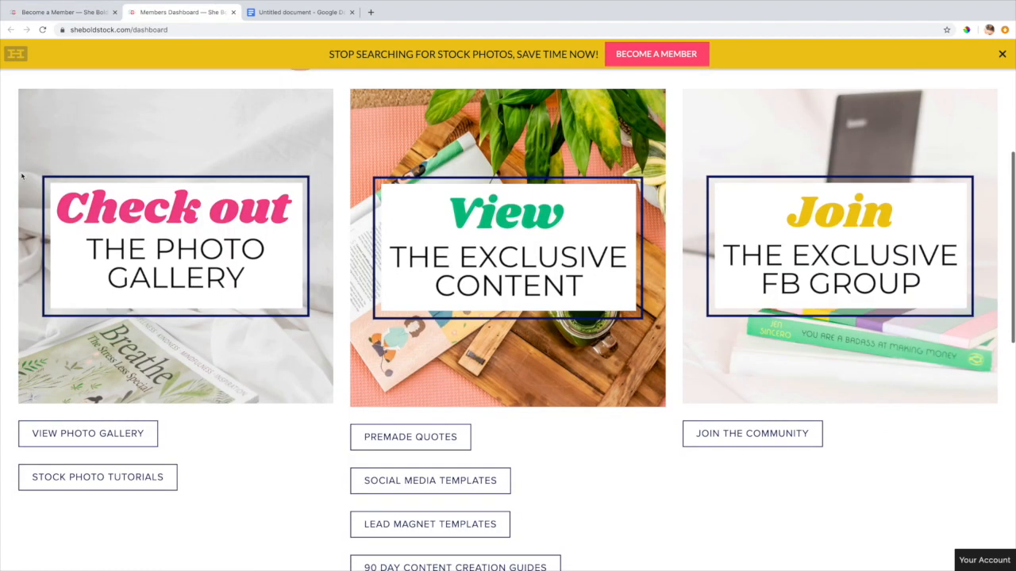
scroll("down", 3)
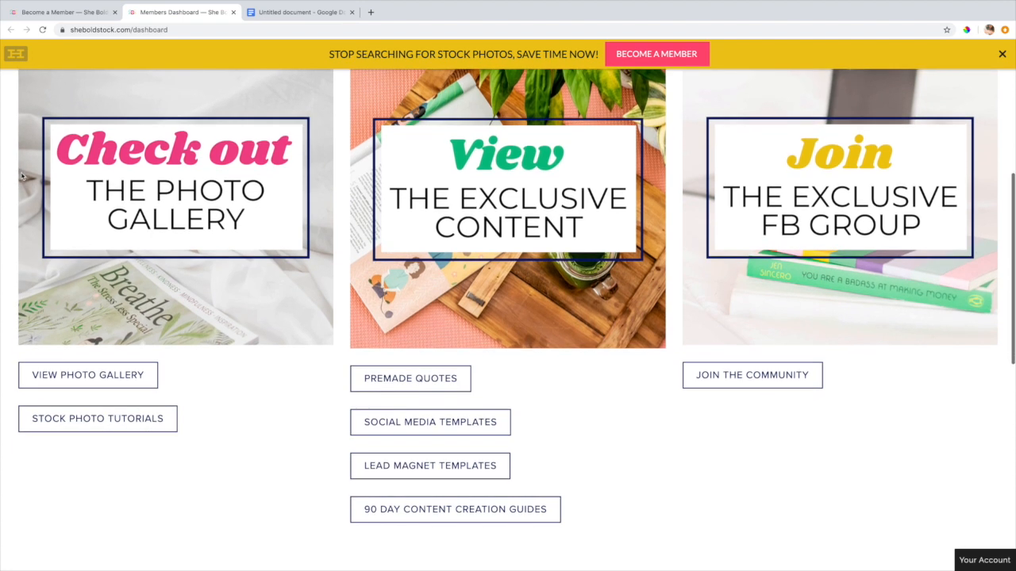